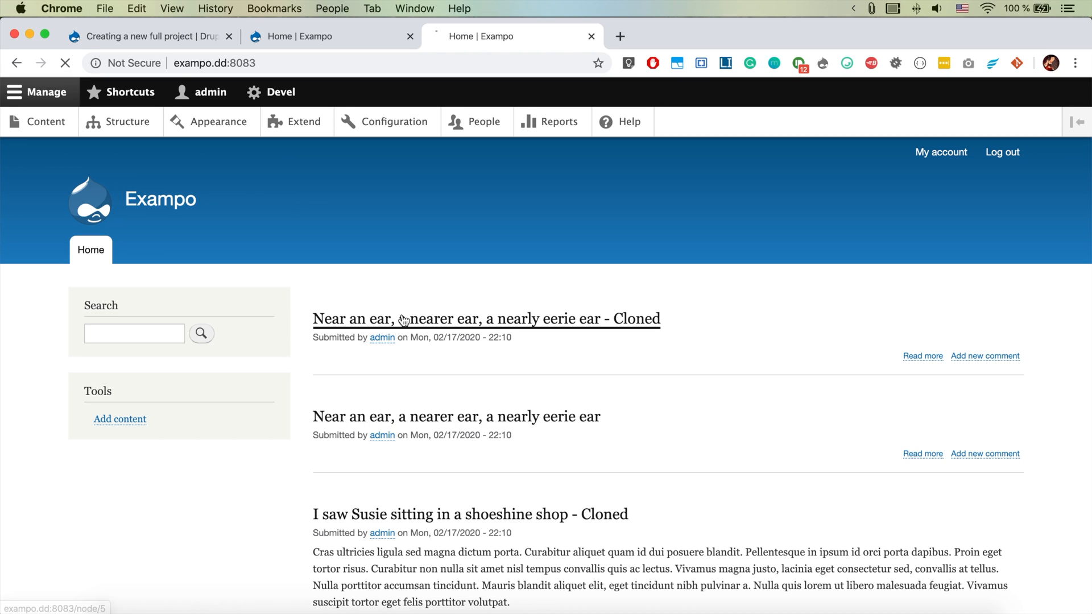
- Open the 'Near an ear… - Cloned' article, try its Edit link, then return to View
click(485, 320)
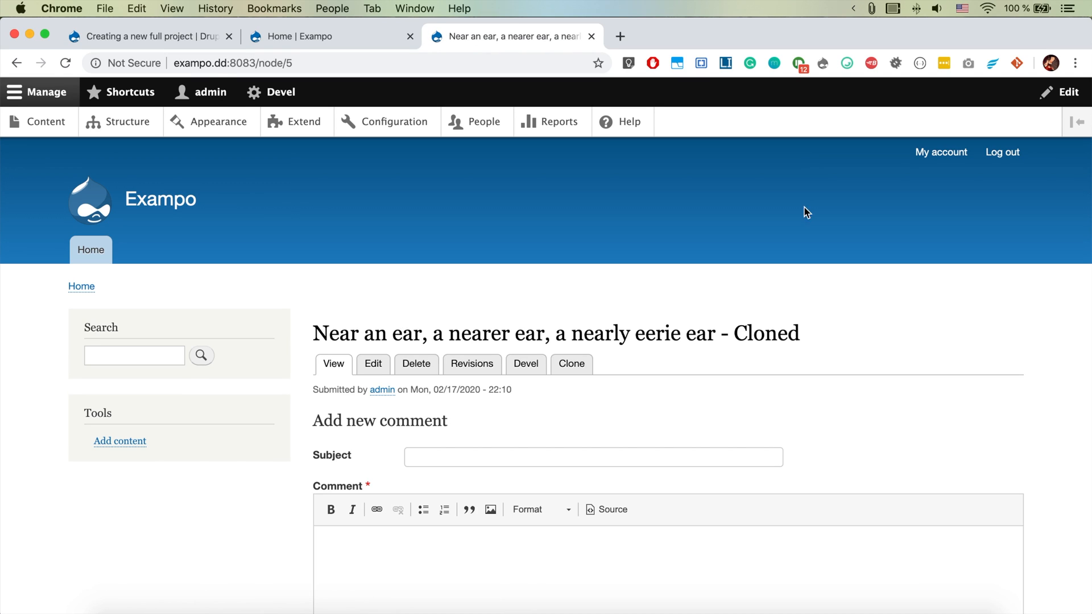
mouse_move(1069, 91)
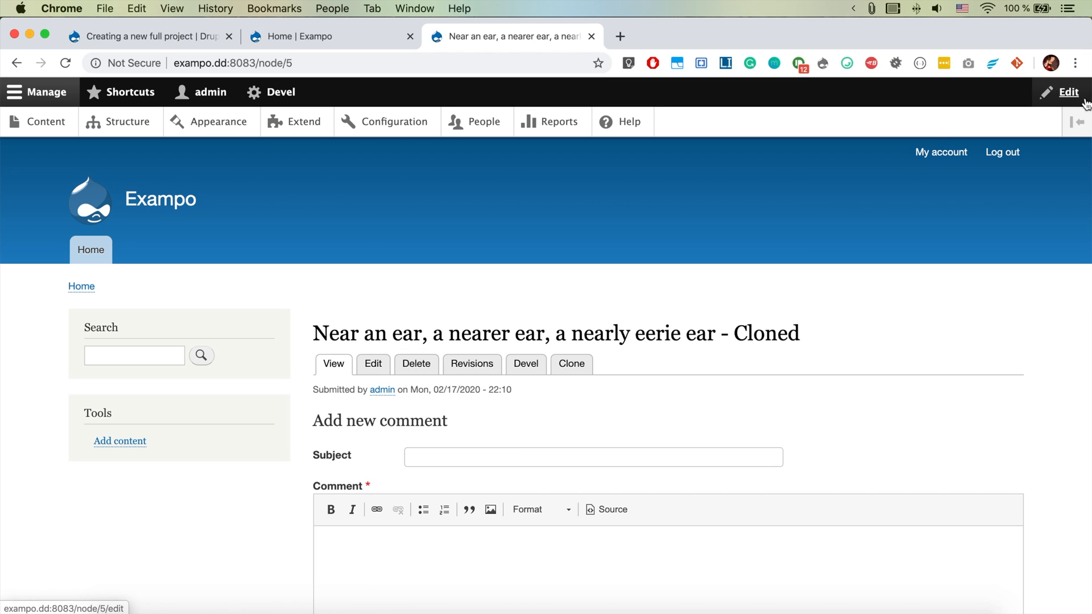
mouse_move(921, 185)
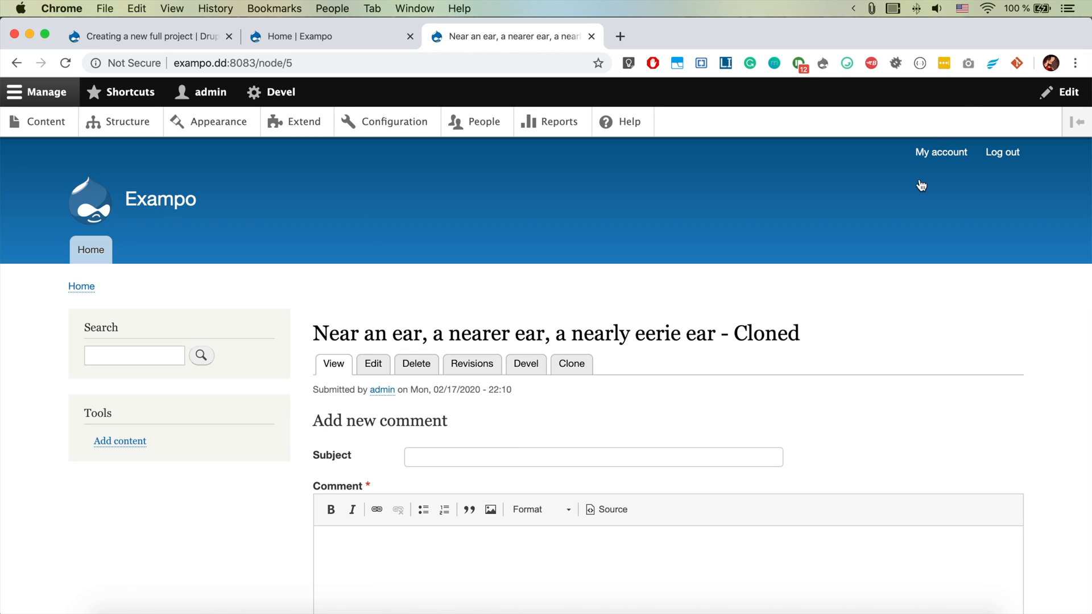
scroll(down, 3)
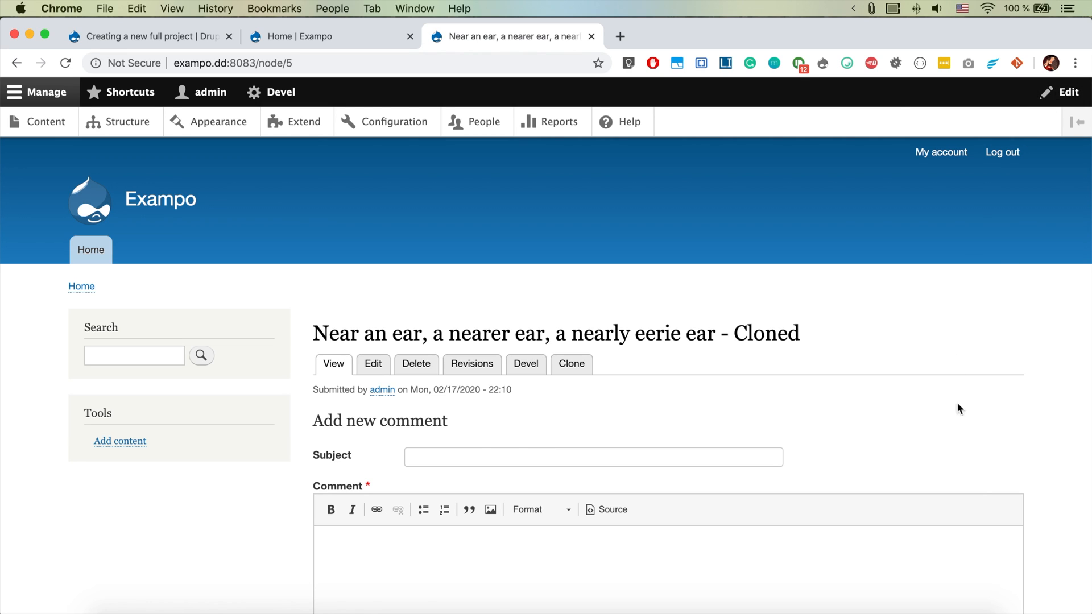
mouse_move(1068, 92)
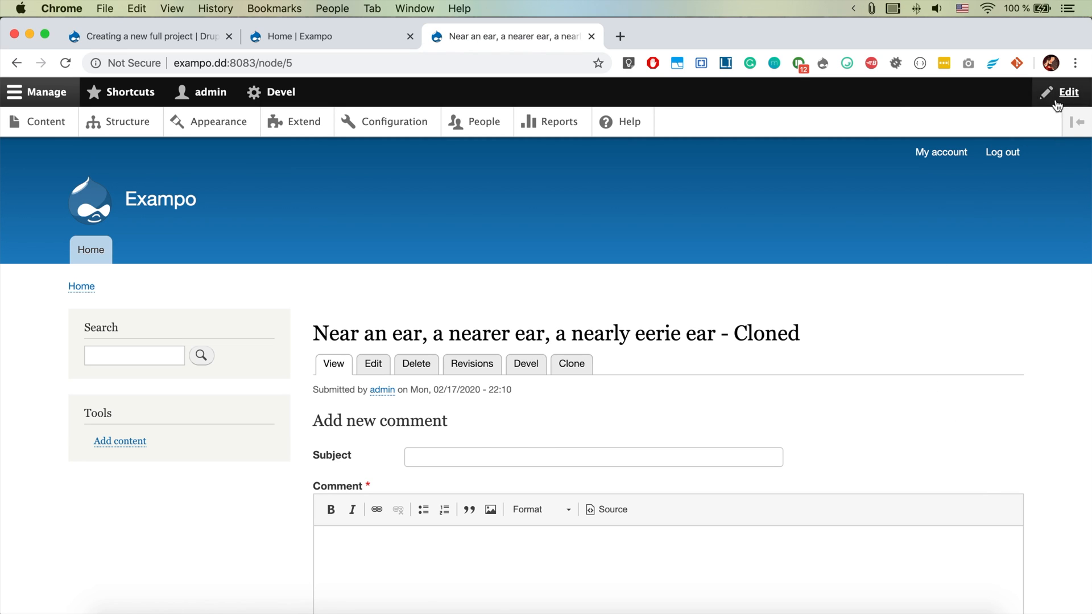
click(1068, 92)
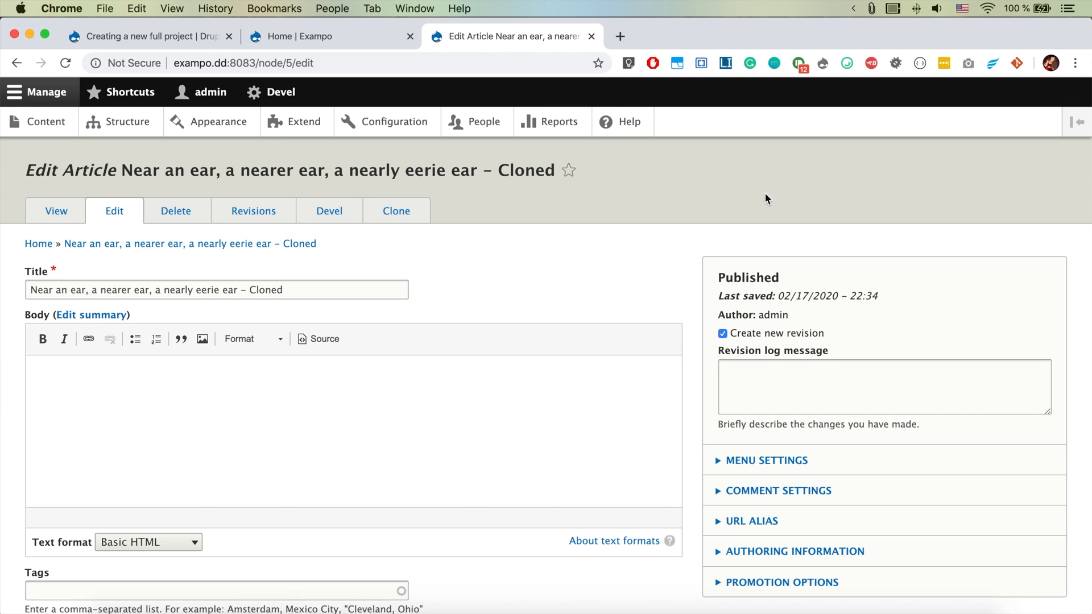
mouse_move(91, 152)
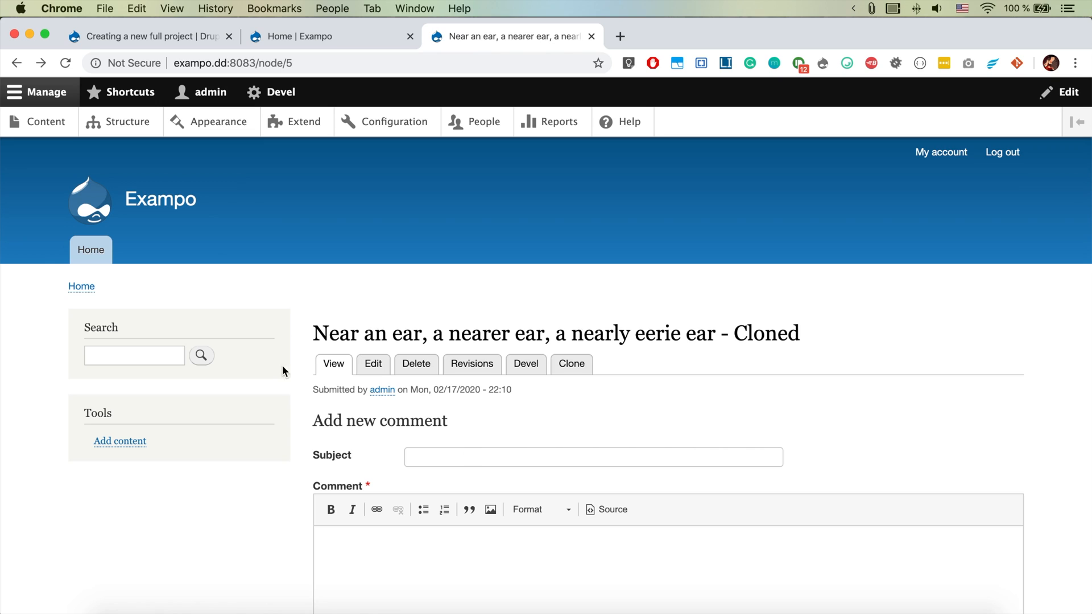
mouse_move(840, 297)
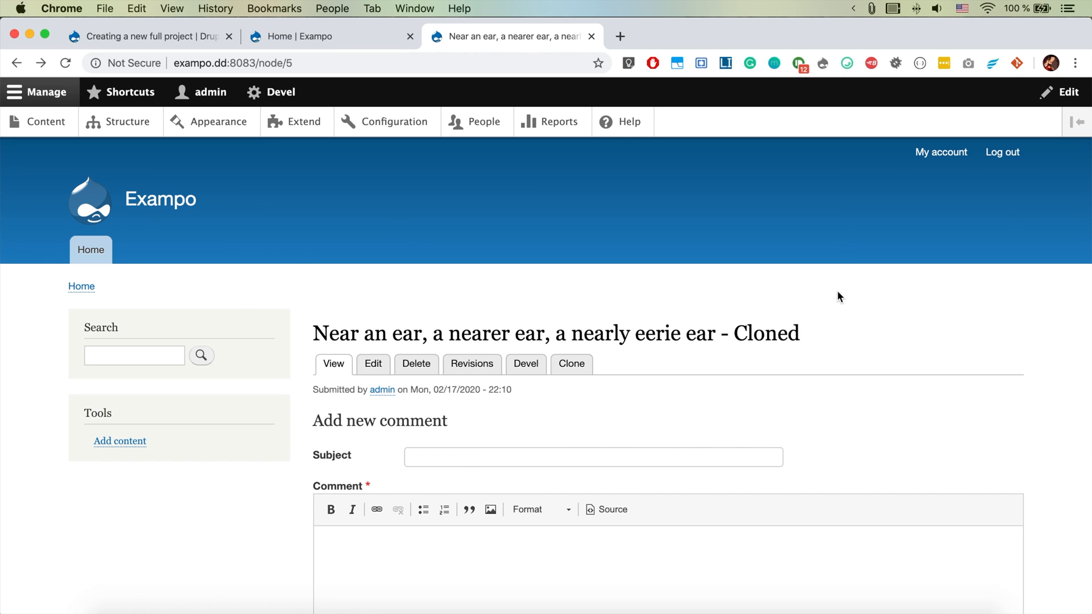
click(373, 364)
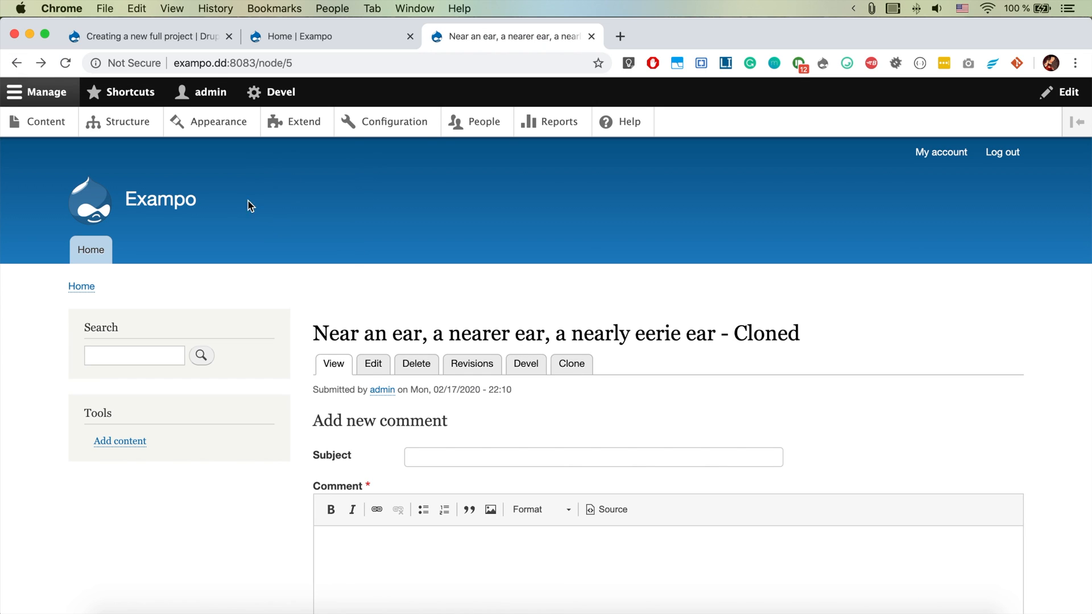
- Navigate Structure > Taxonomy to the Tags terms and open the term 'test'
click(127, 121)
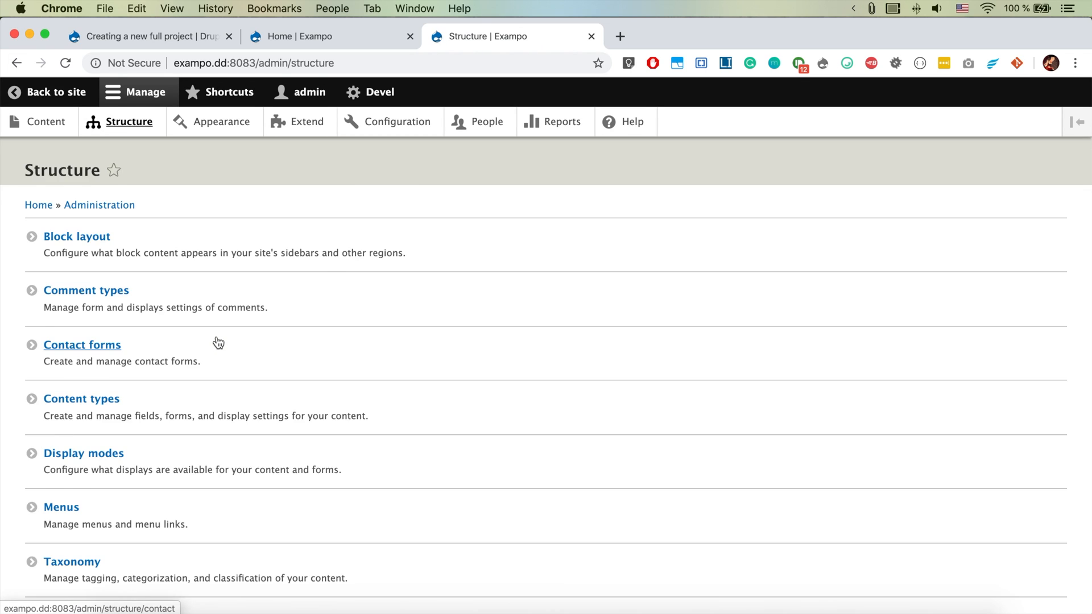
click(72, 562)
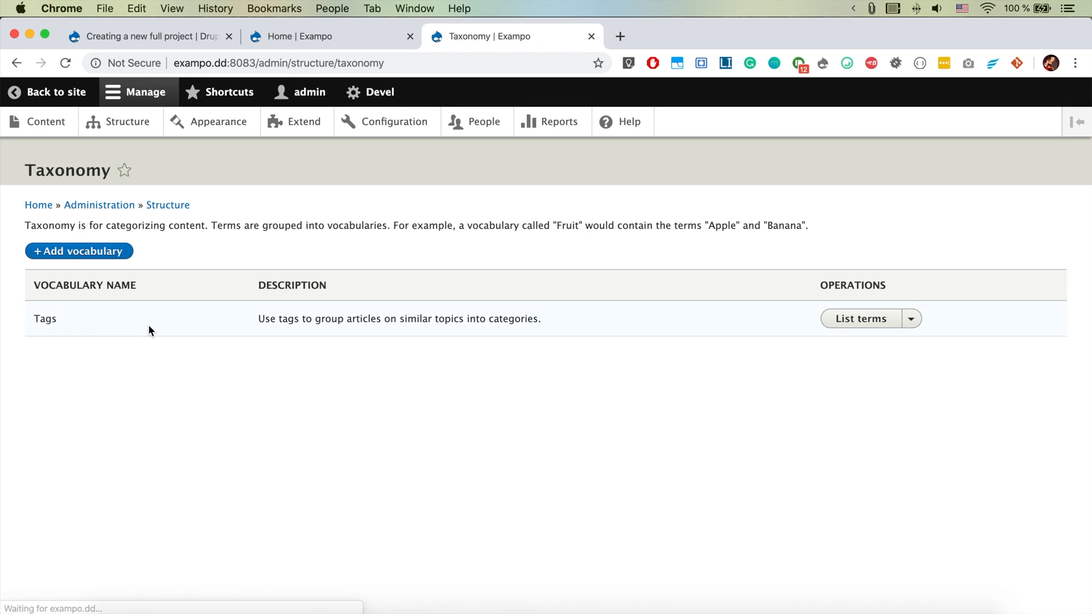
click(860, 318)
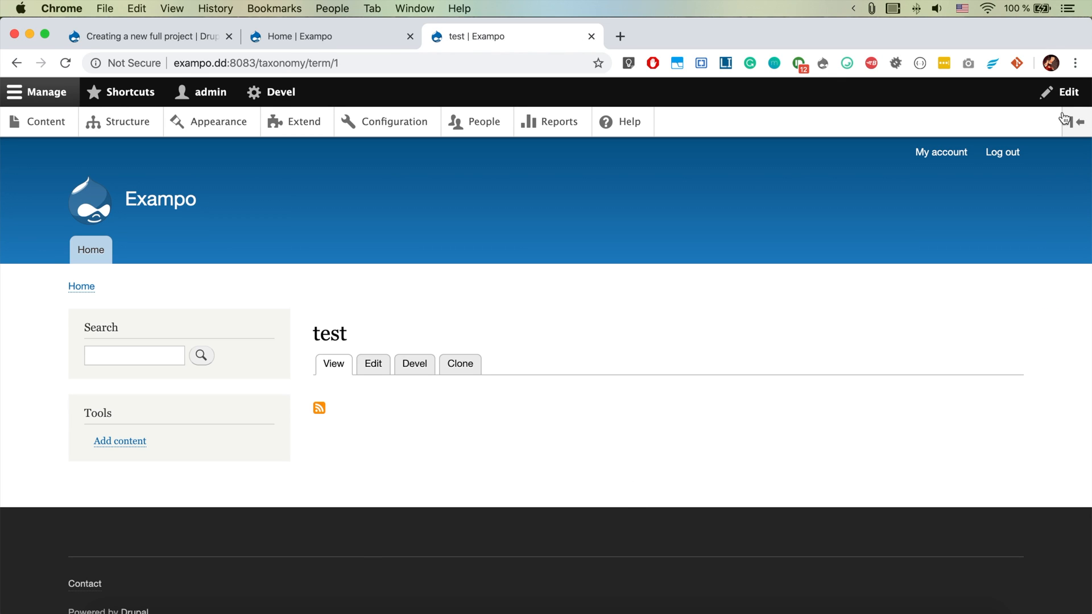
click(372, 363)
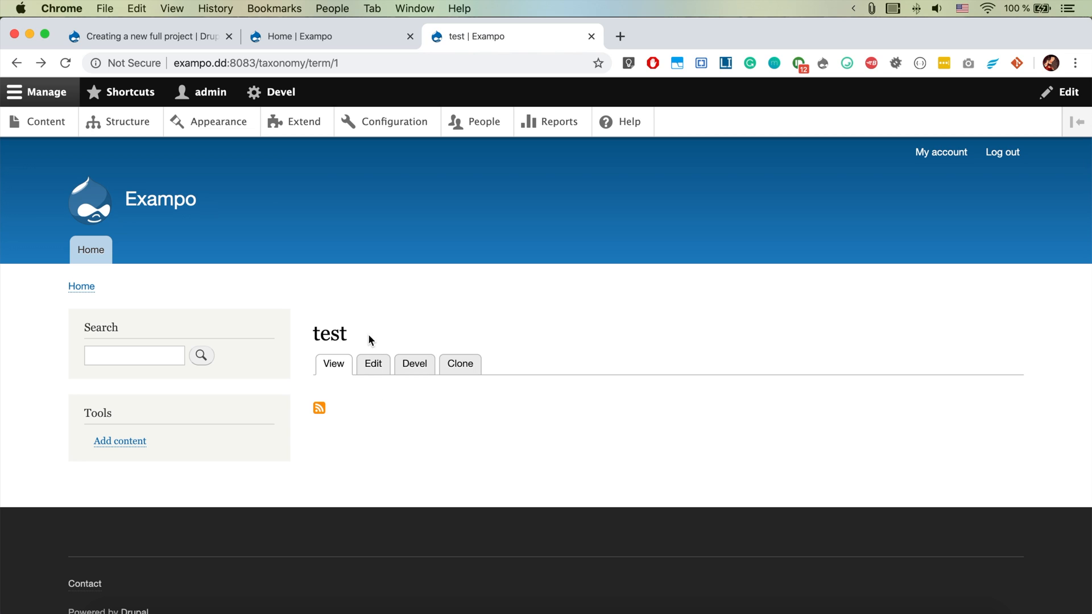
mouse_move(215, 226)
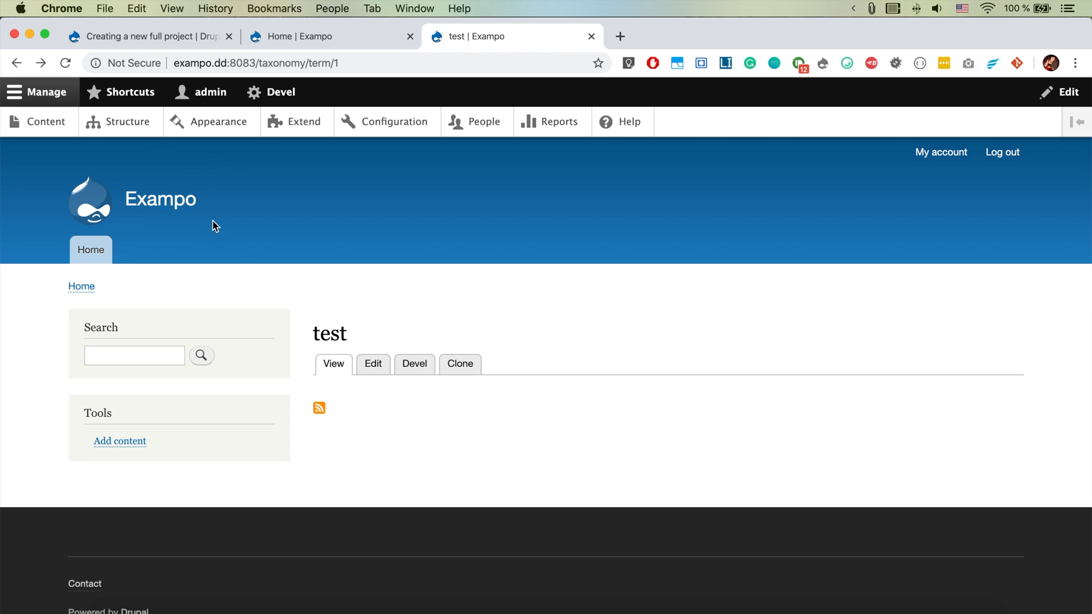
- Configure the Tabs block to hide on /node/* and /taxonomy/term/* pages and save
click(128, 122)
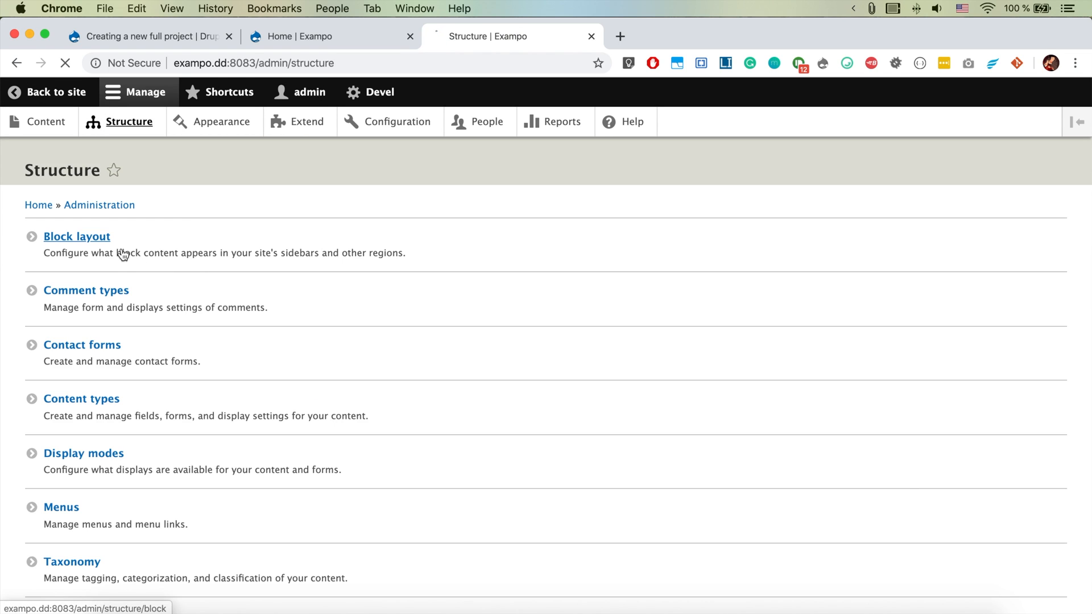
click(76, 236)
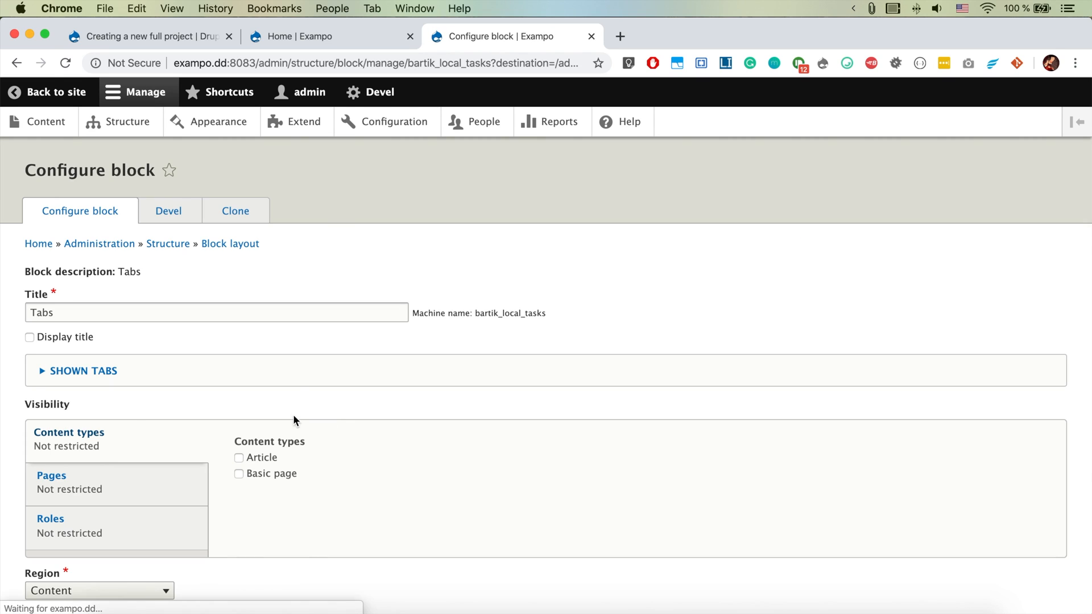
click(50, 475)
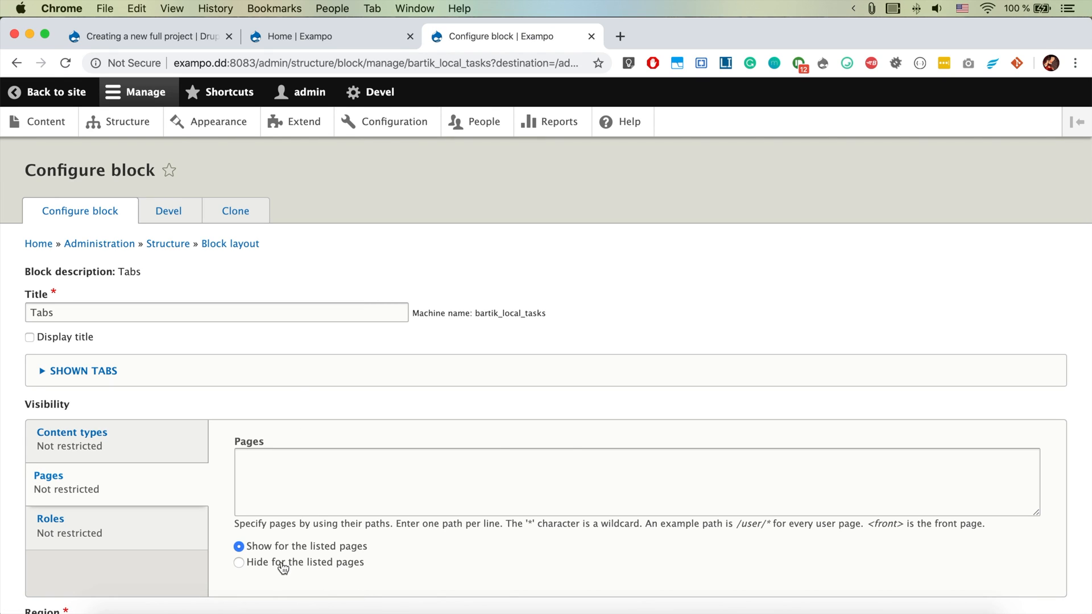
text(n)
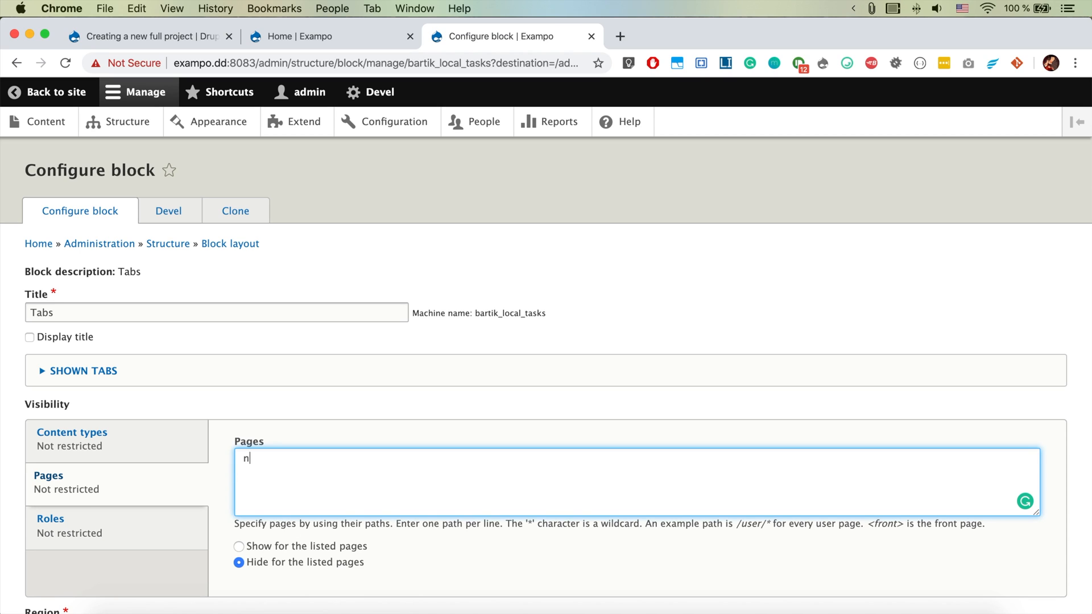
text(/node)
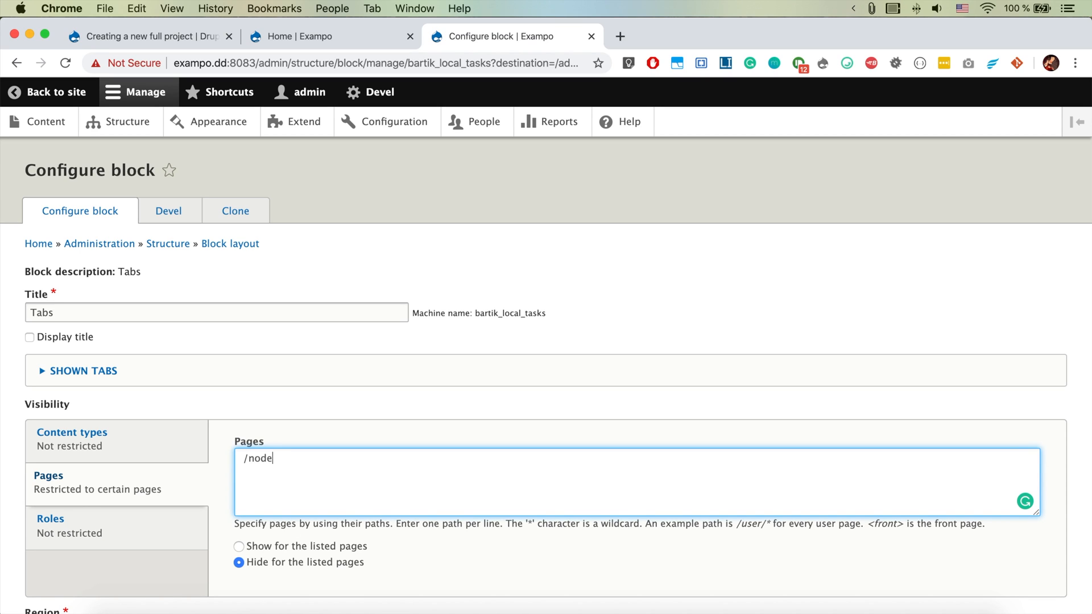
text(/*)
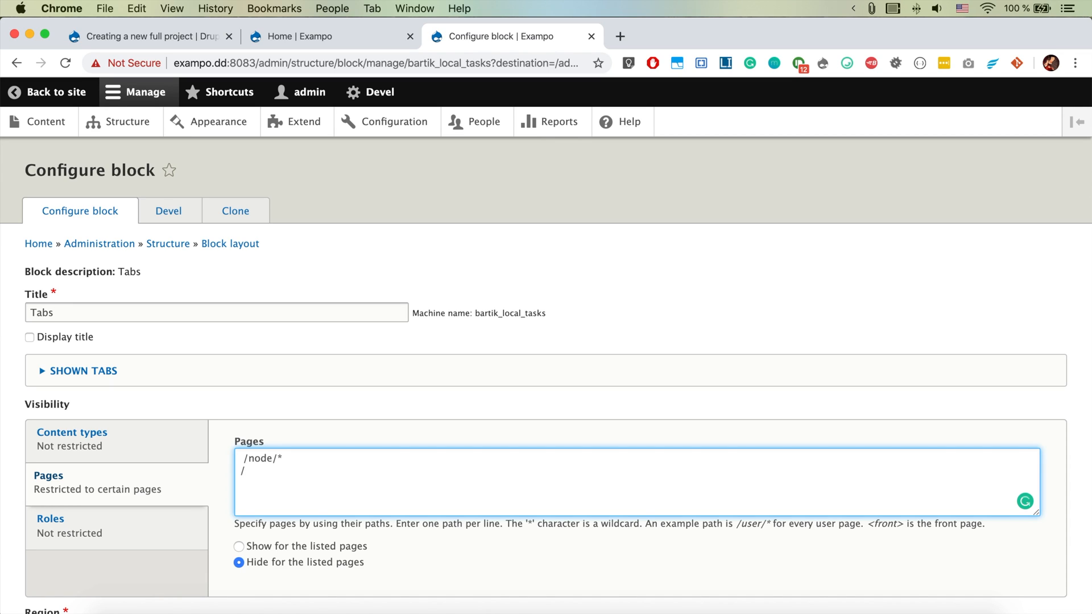
text(taxonom,)
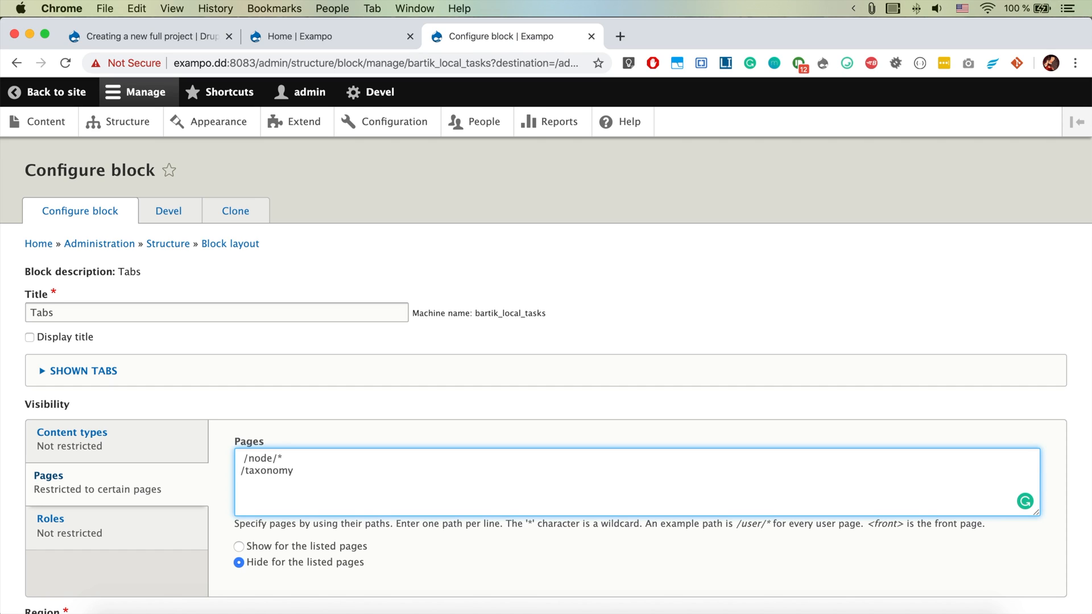
text(/term)
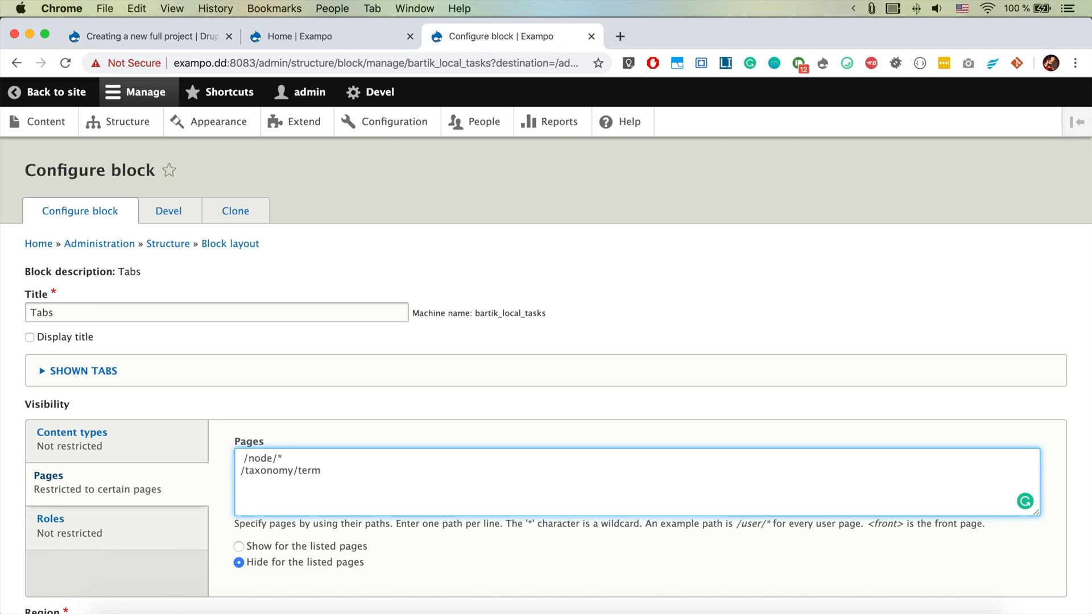
text(/*)
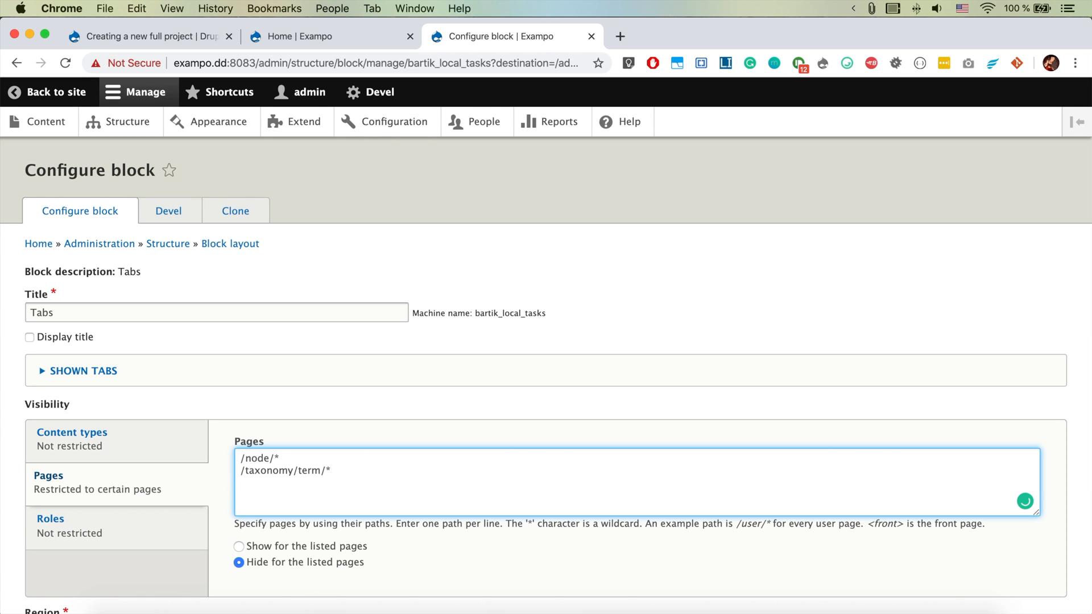
click(69, 535)
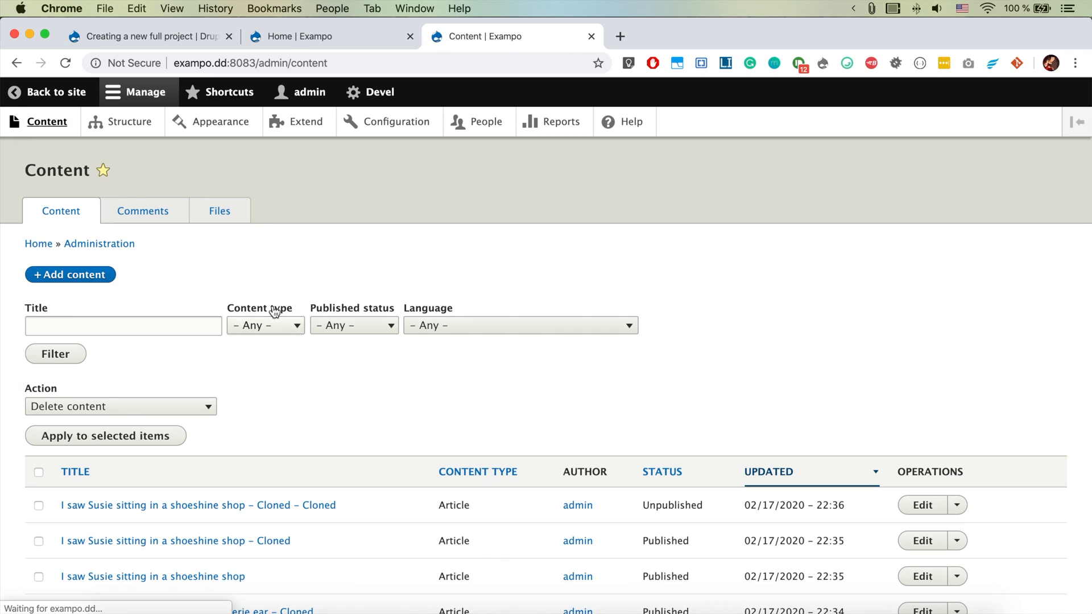
click(198, 505)
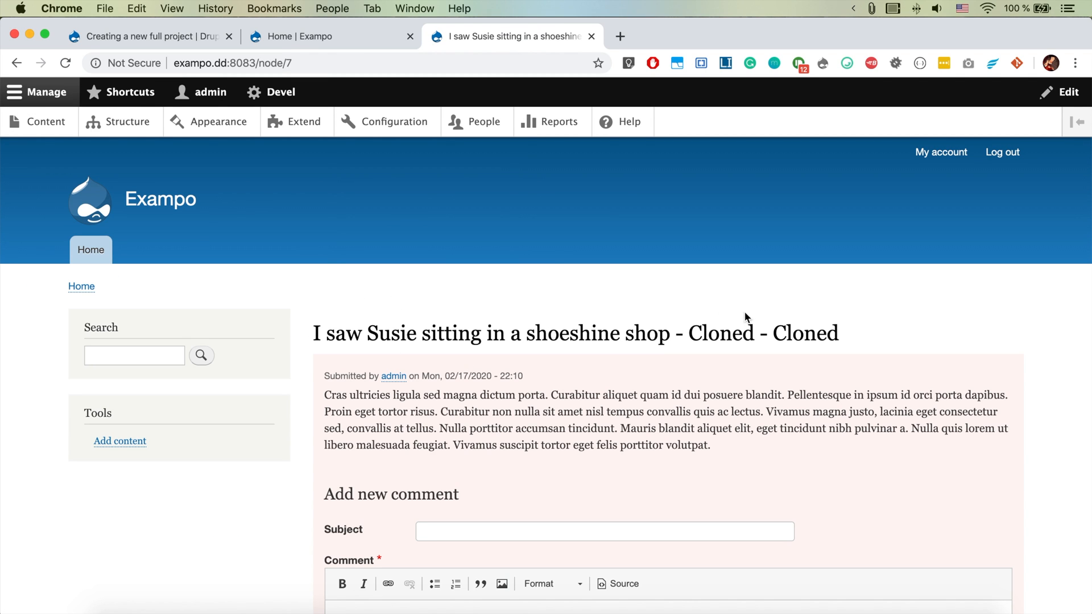
click(1068, 92)
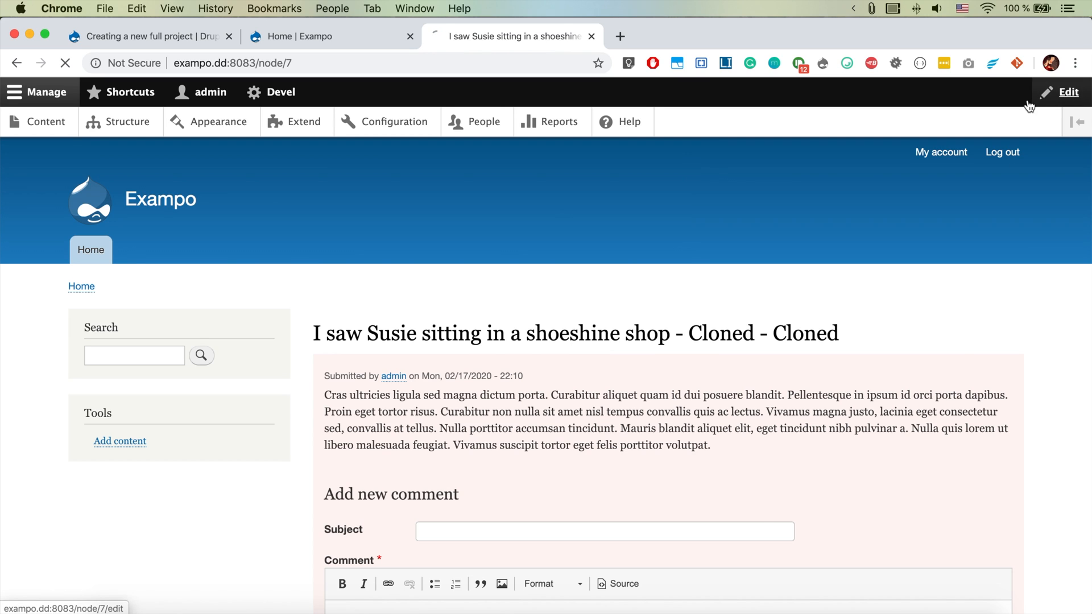
click(1067, 92)
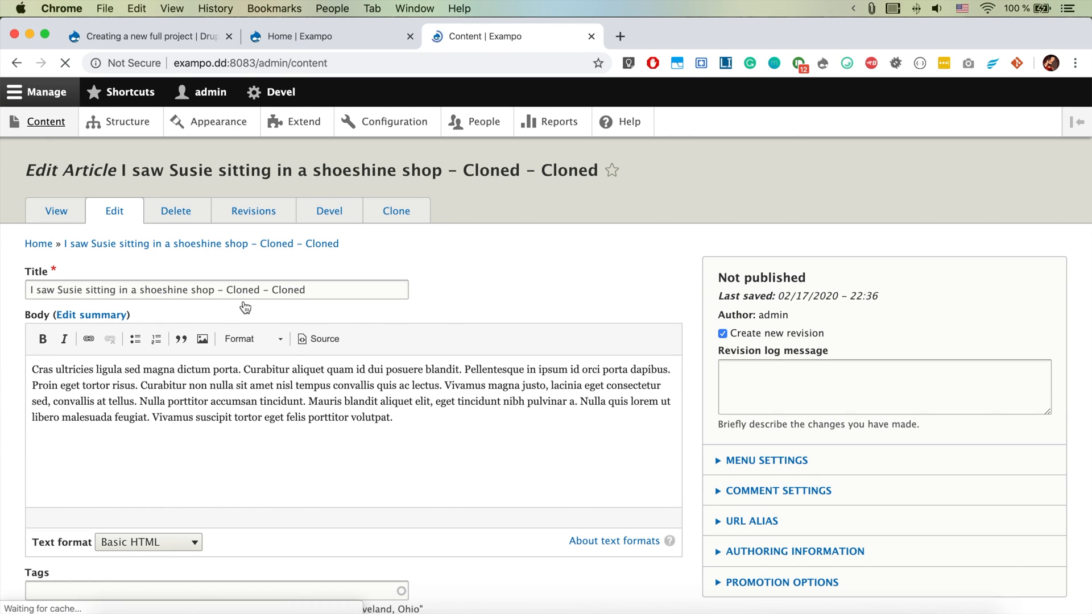
click(46, 121)
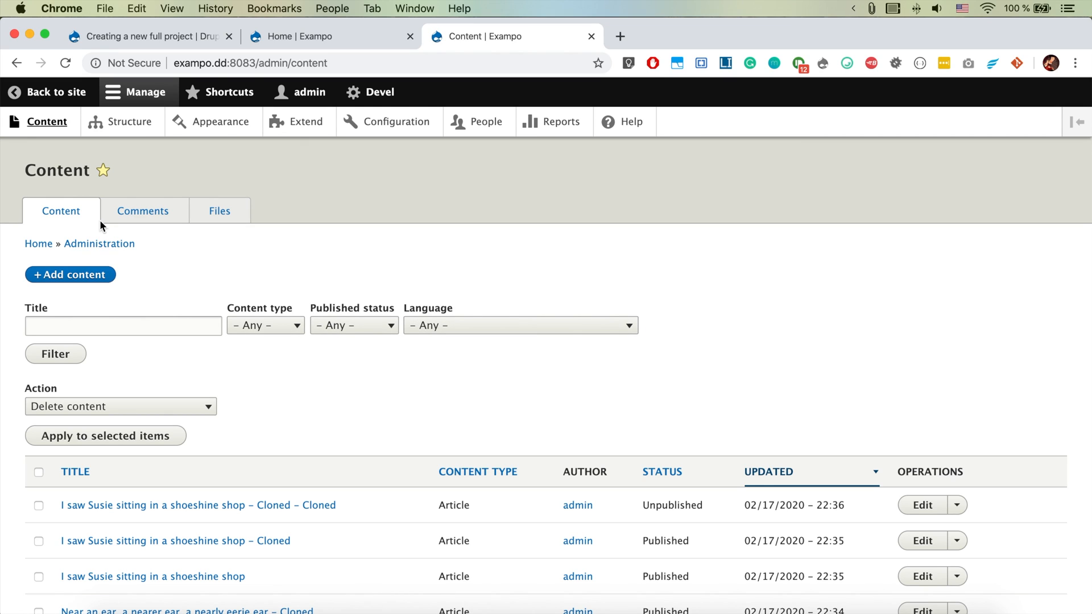
mouse_move(370, 419)
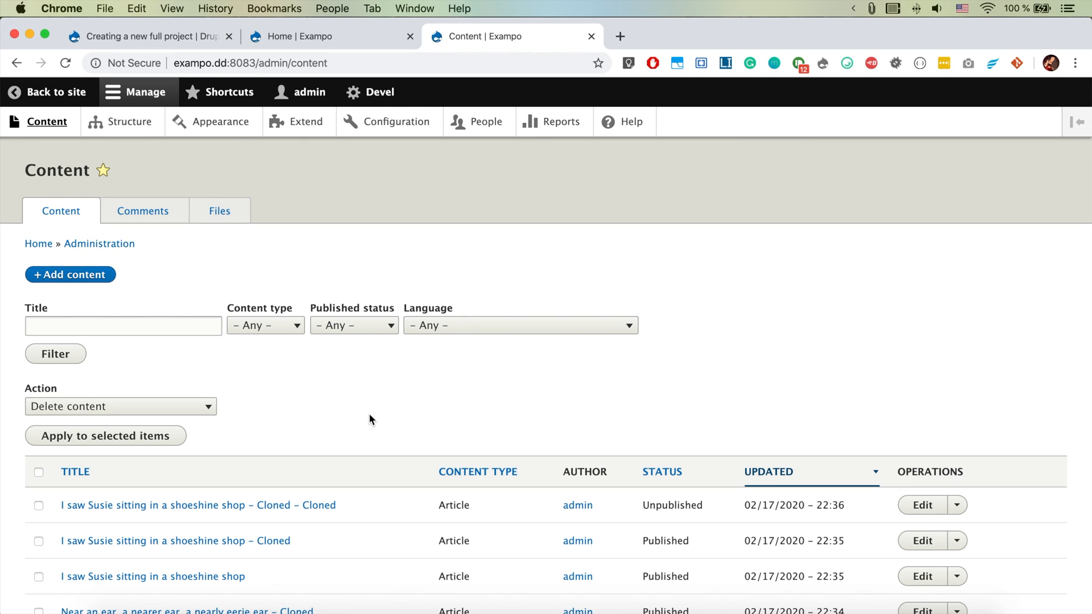
mouse_move(459, 220)
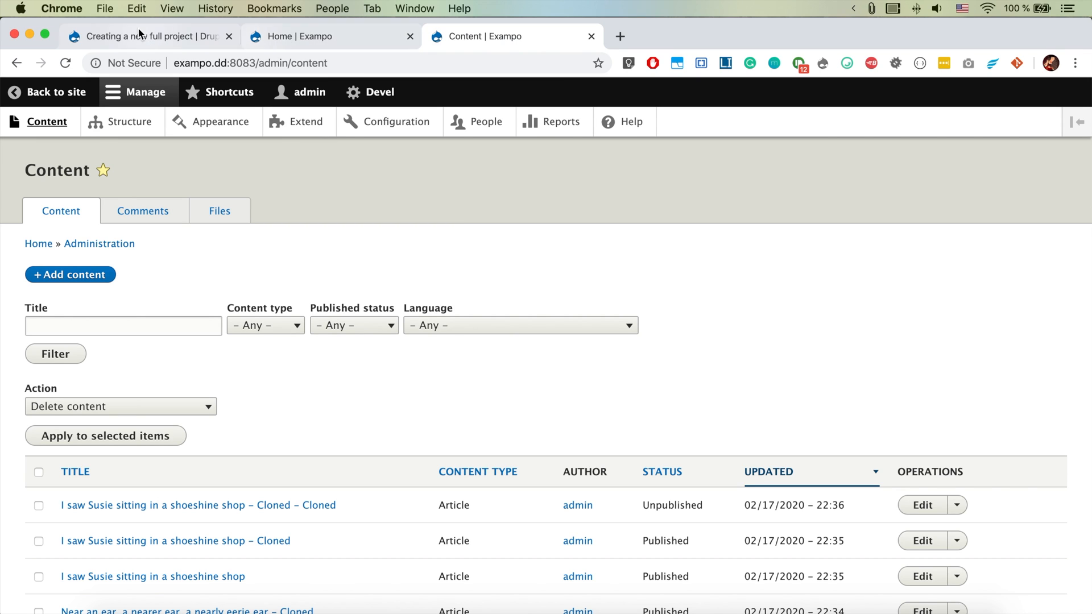
- Switch to the 'Creating a new full project' guide tab and read through its steps
click(146, 36)
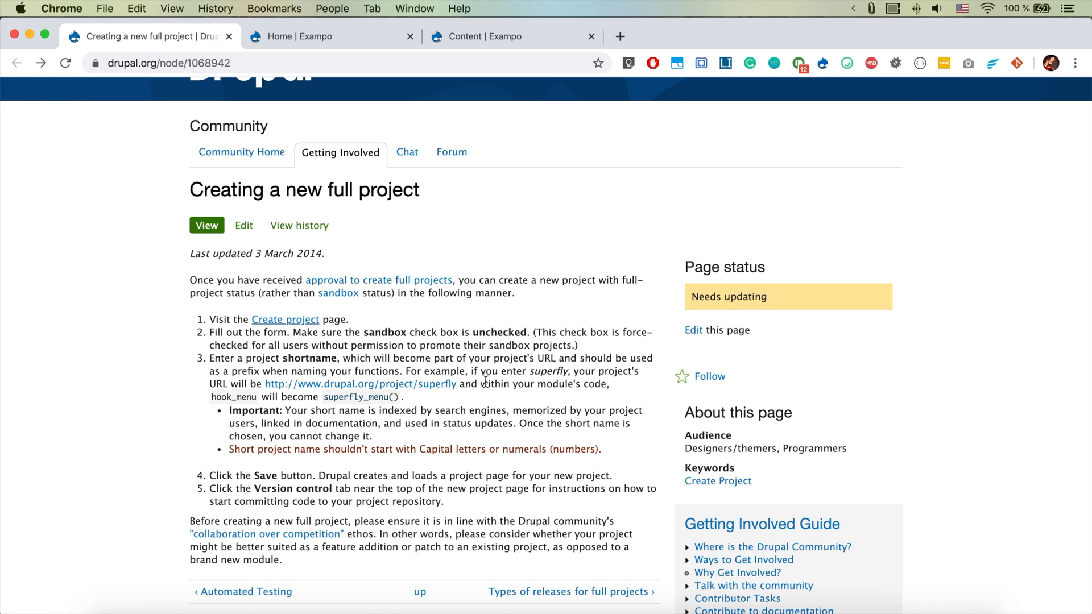
mouse_move(298, 319)
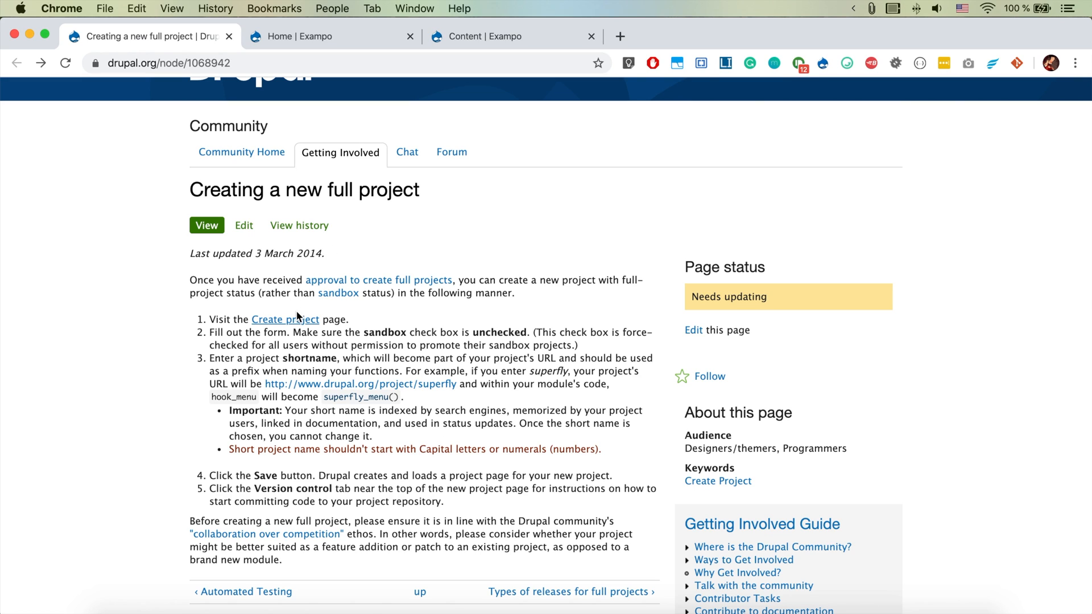
mouse_move(221, 363)
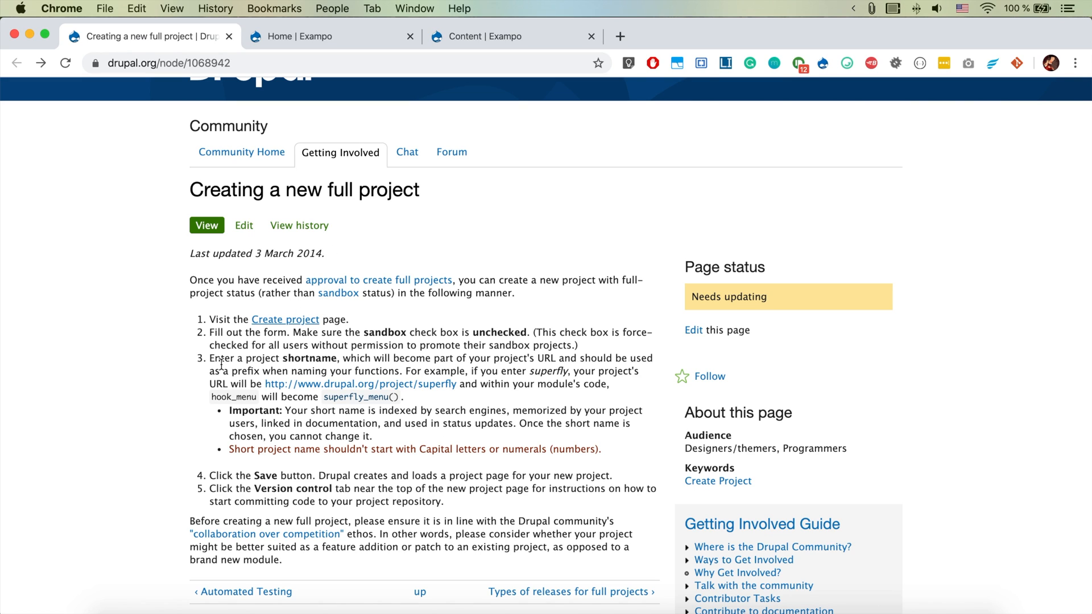
scroll(down, 3)
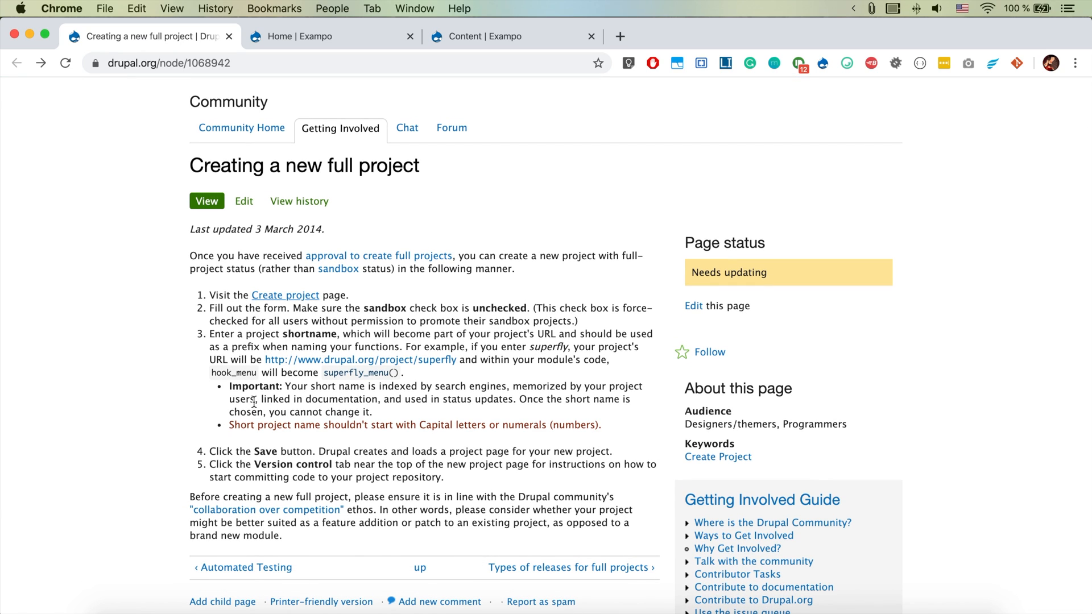
mouse_move(401, 281)
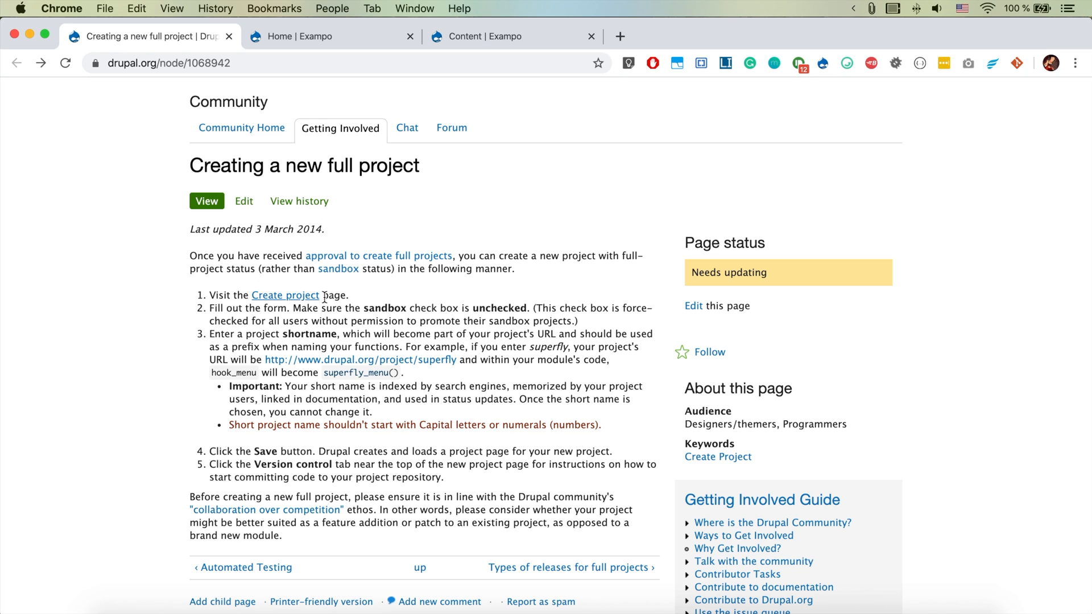
mouse_move(285, 296)
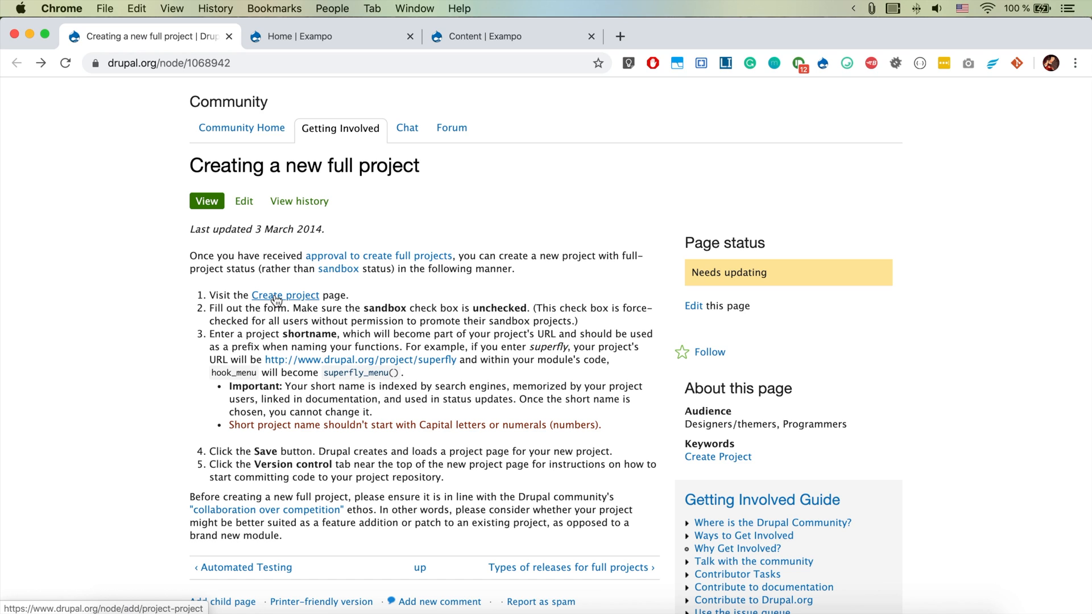
- Go to Create project and choose the Module project content type
click(285, 295)
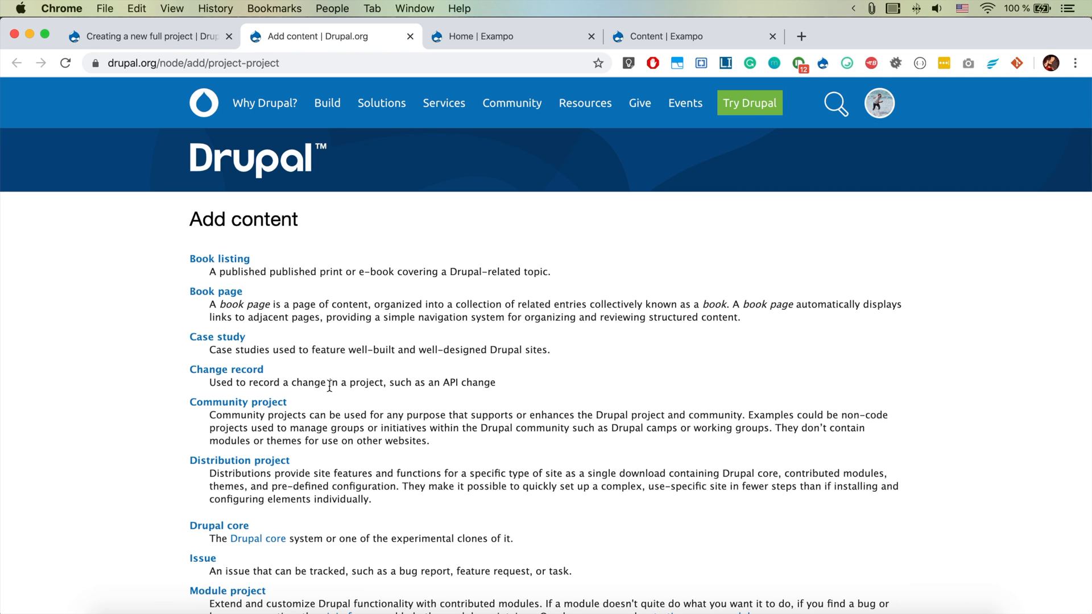
scroll(down, 3)
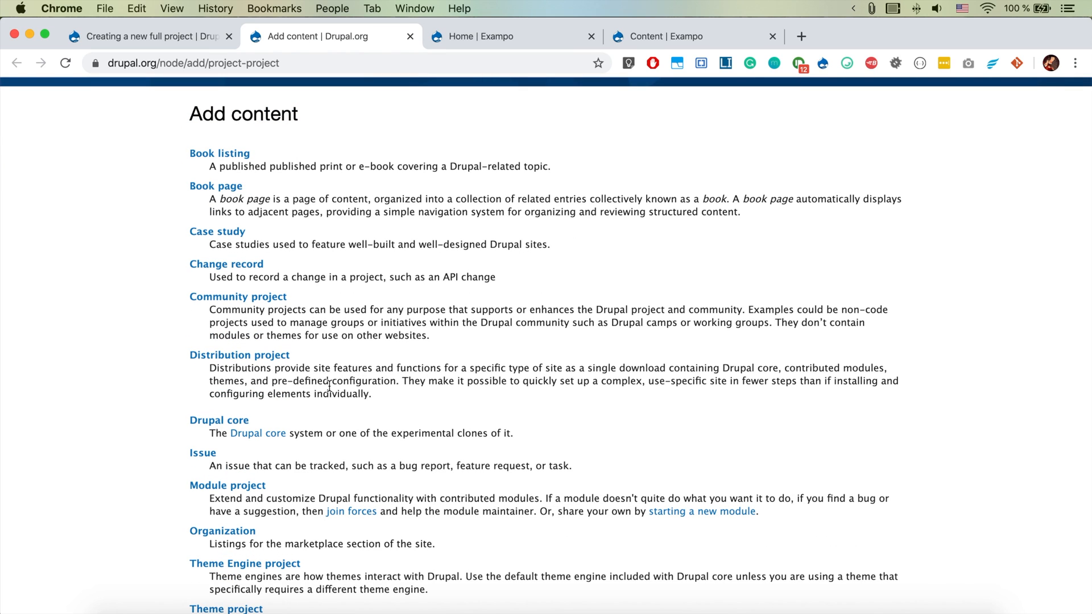
scroll(down, 3)
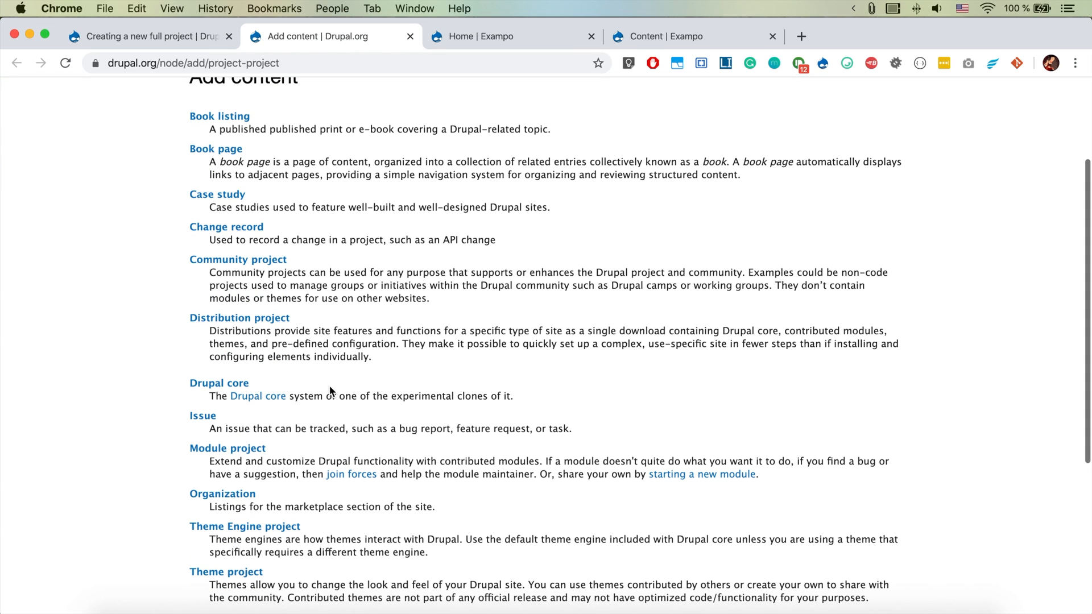
click(227, 449)
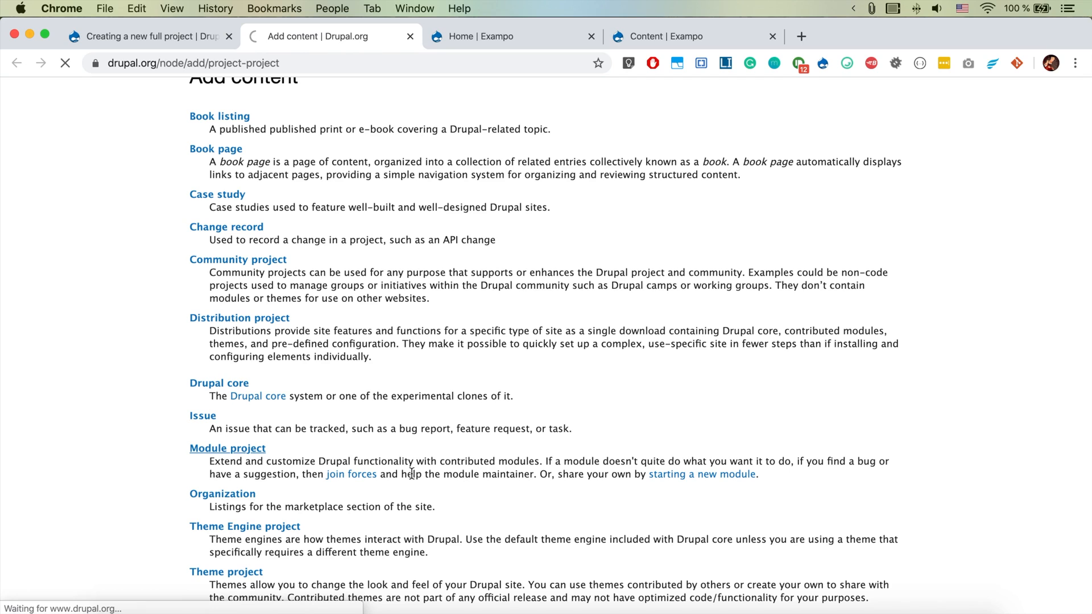
click(227, 448)
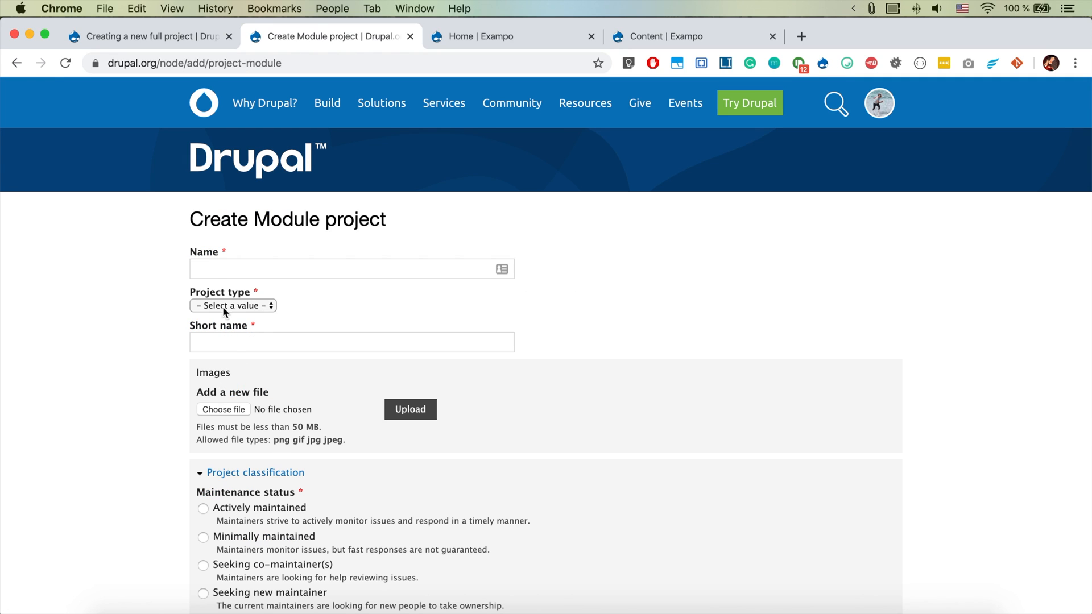
- Name the project 'Toolbar Edit Button' and set Project type to Full project
click(348, 269)
text(Toolbar Edit Button)
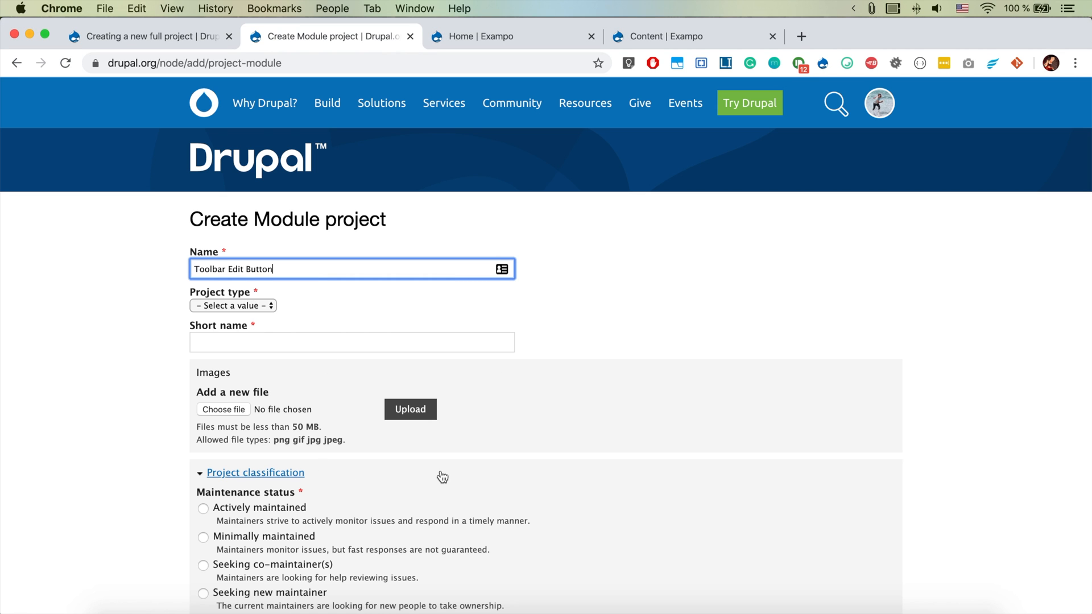
click(233, 305)
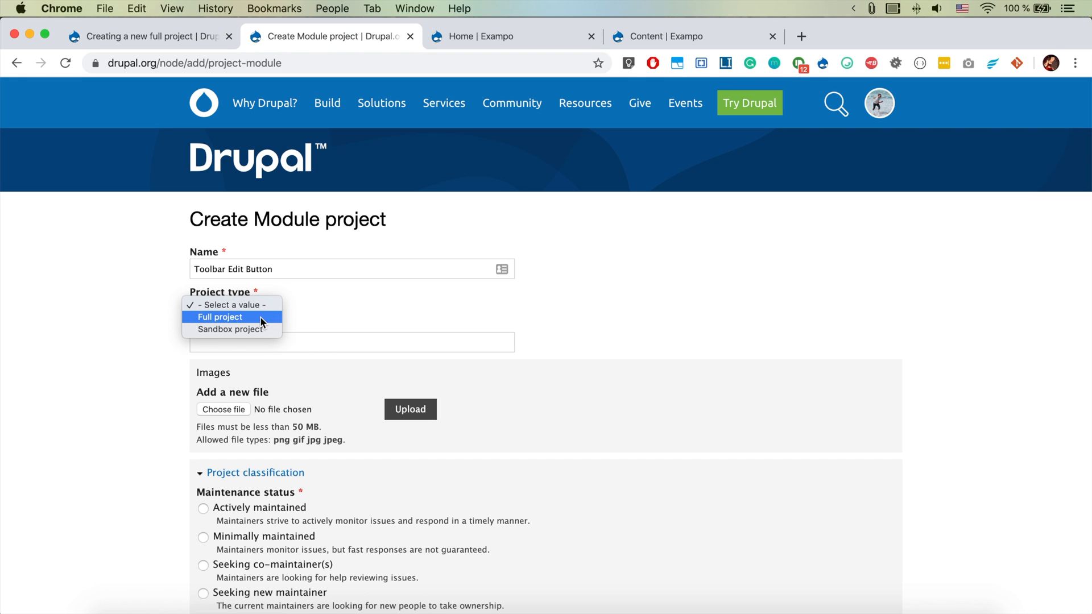
click(219, 317)
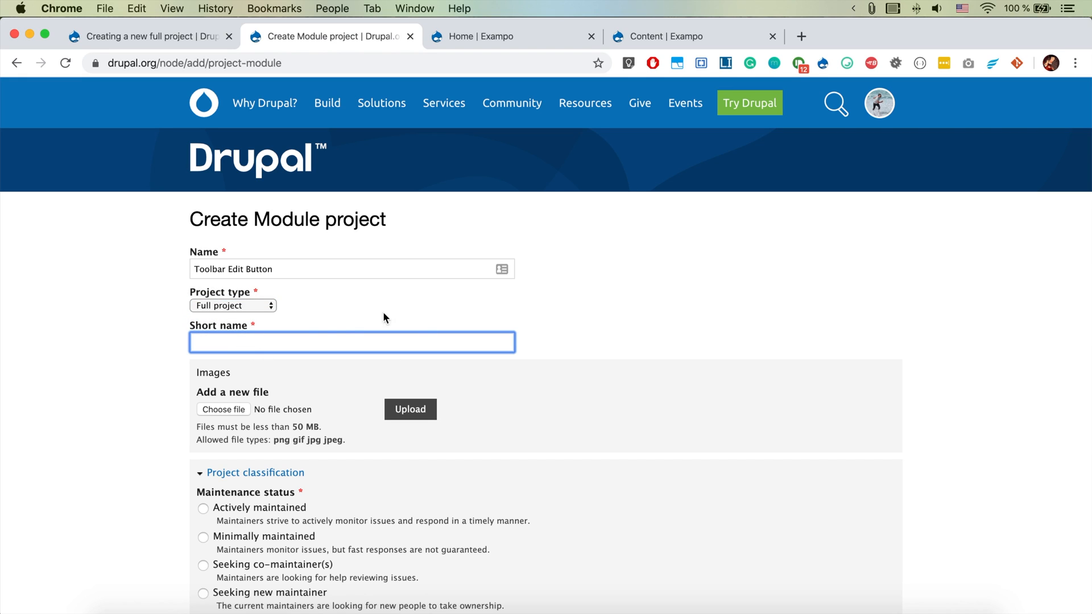
mouse_move(317, 324)
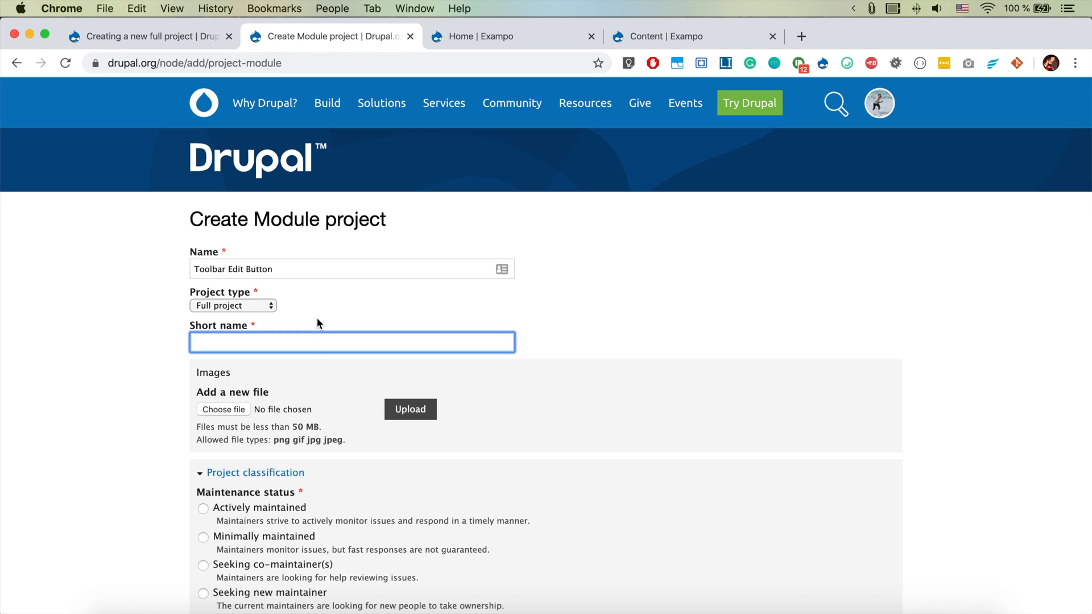
text(Toolbar Edit Button)
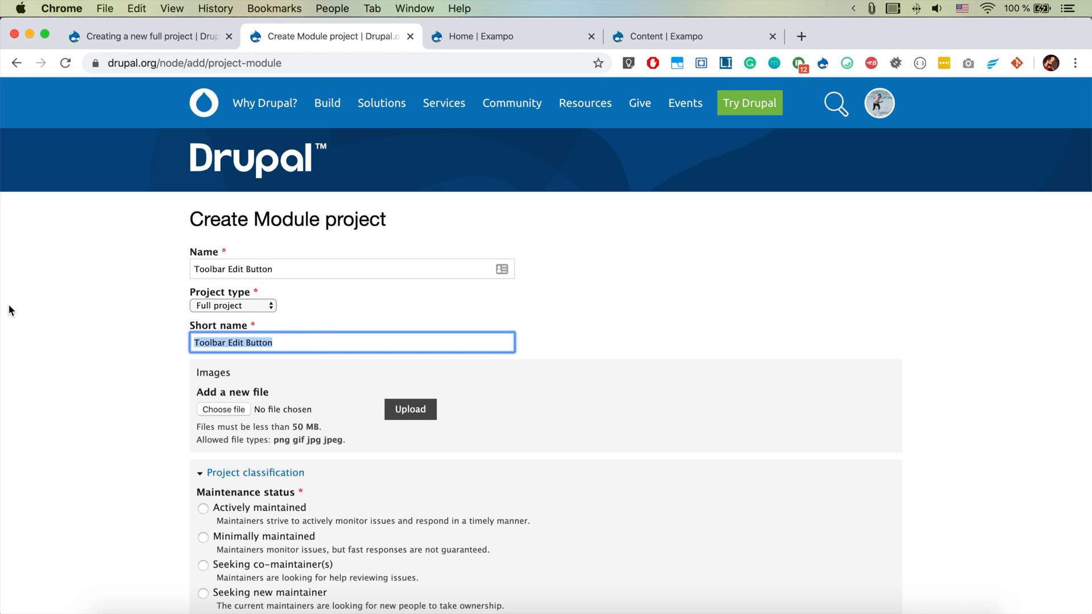
- Type the sentence about adding a node edit button to the admin toolbar into Short name
text(Adding)
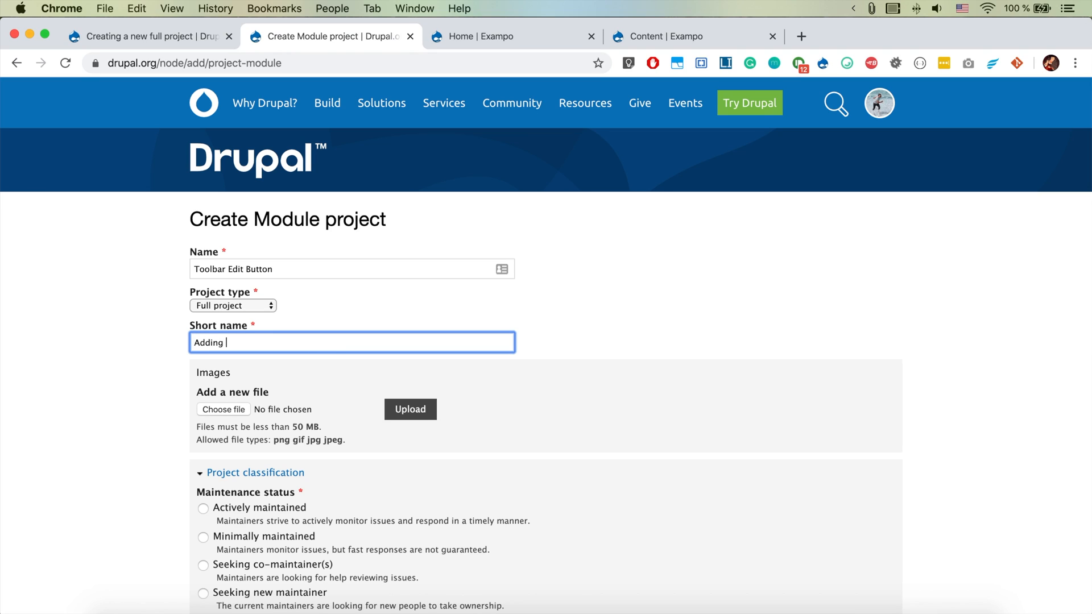
text(the)
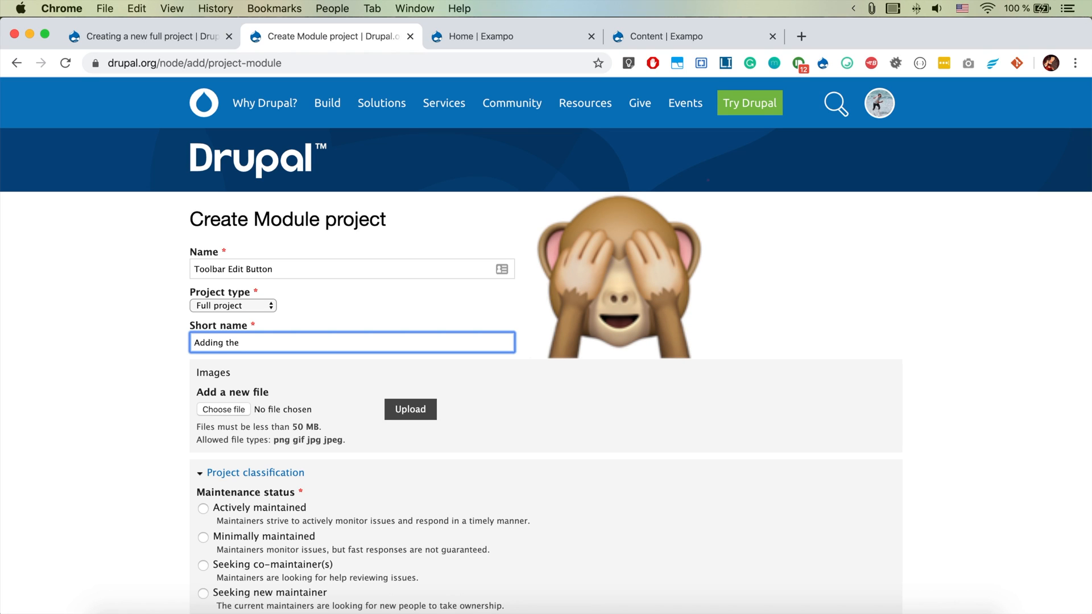
text(node)
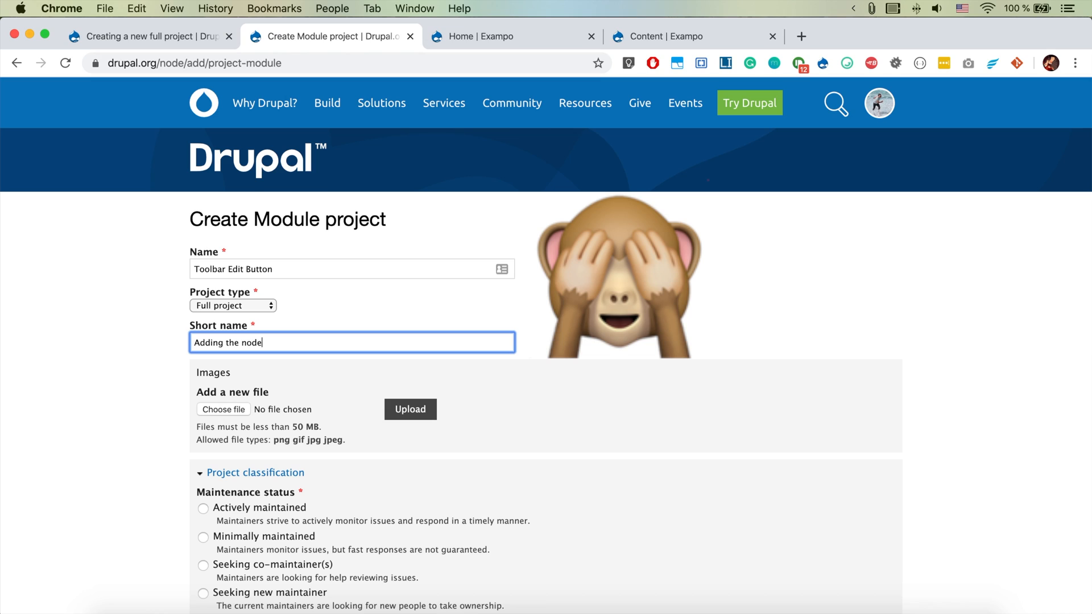
text(edit)
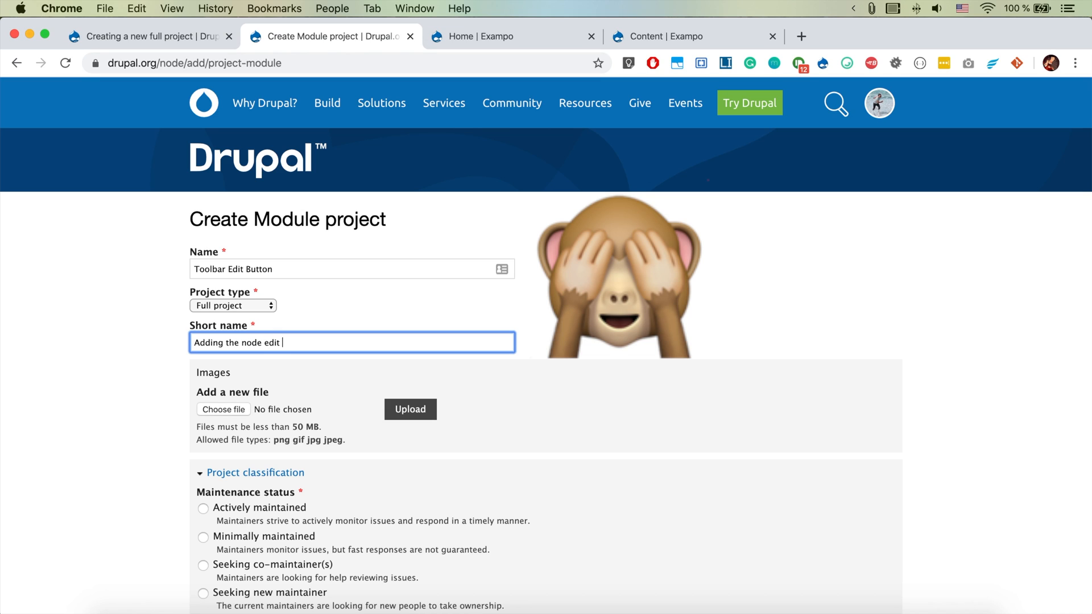
text((an))
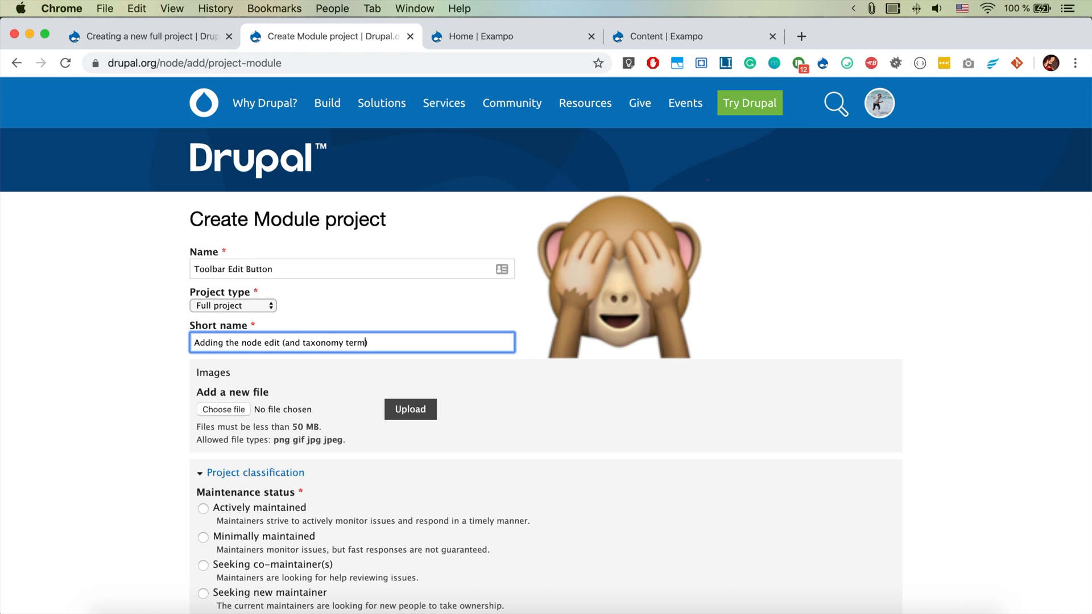
text(edi)
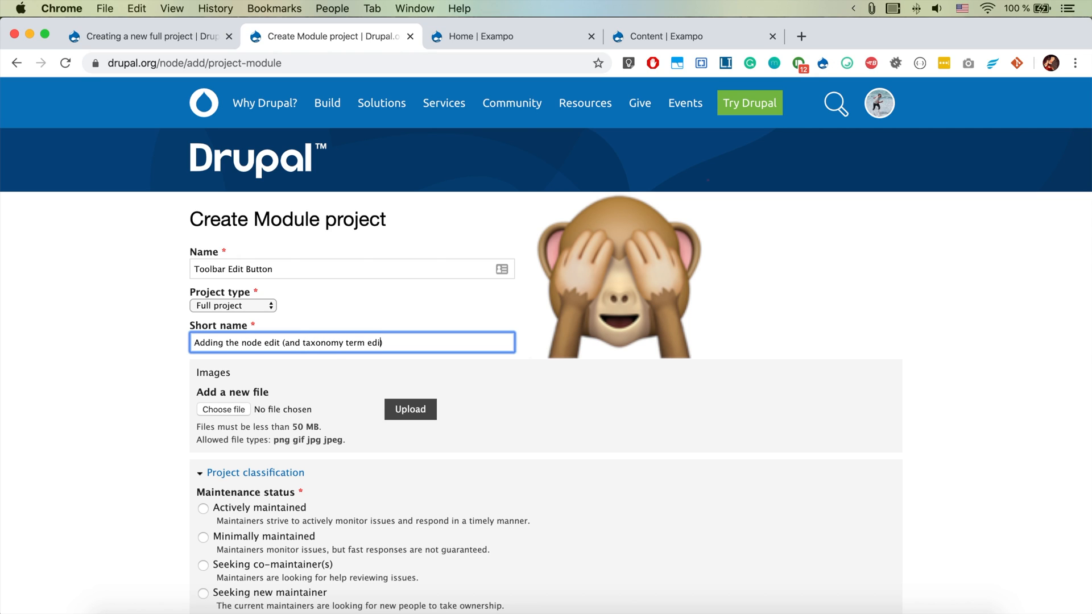
text(tu)
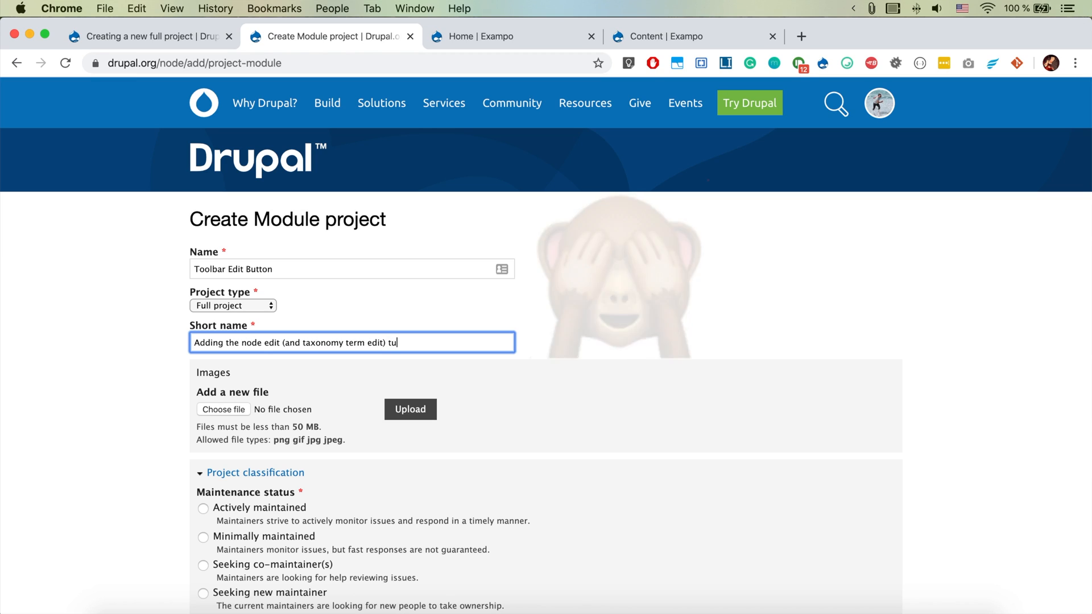
text(button)
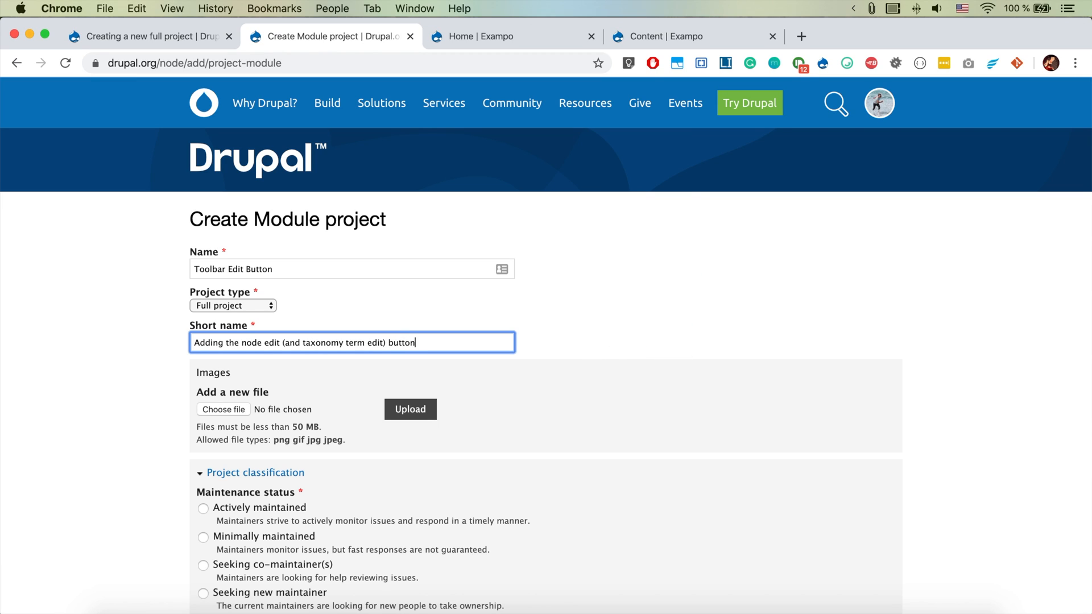
text(into the t)
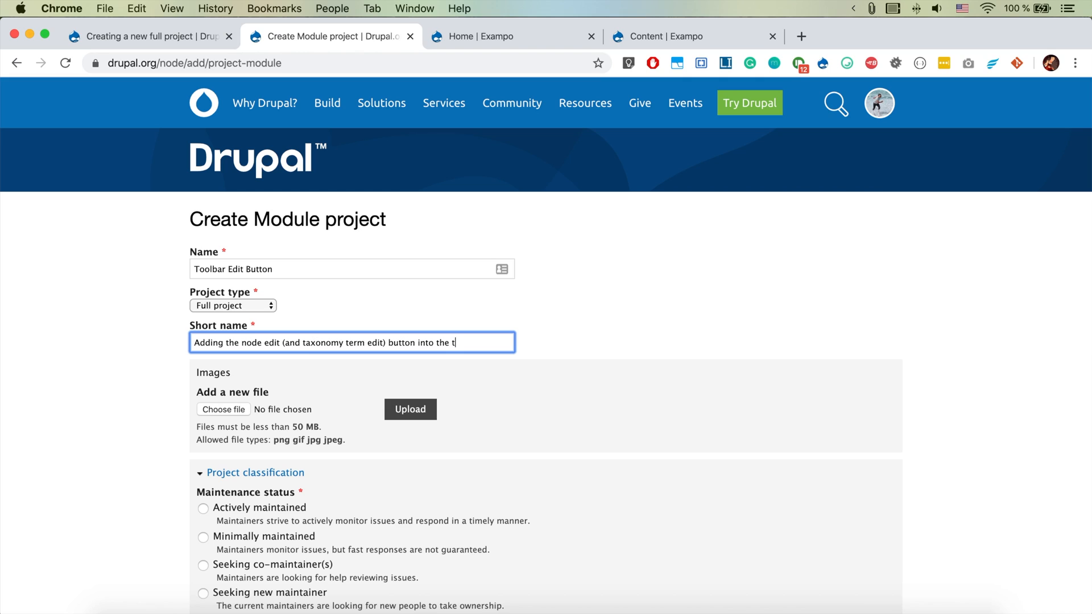
text(adm)
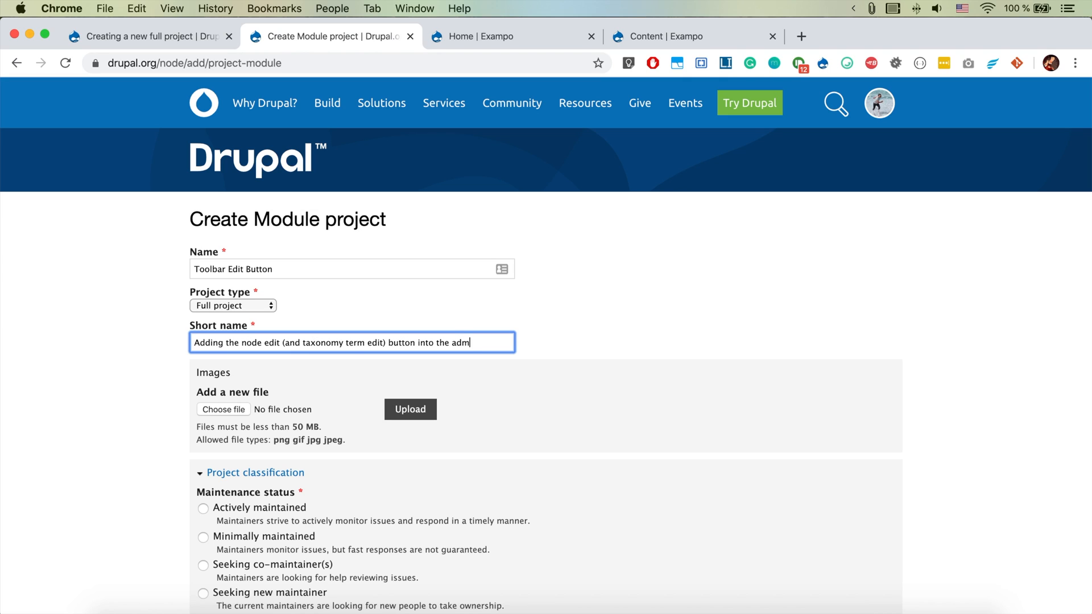
text(in toolbar.)
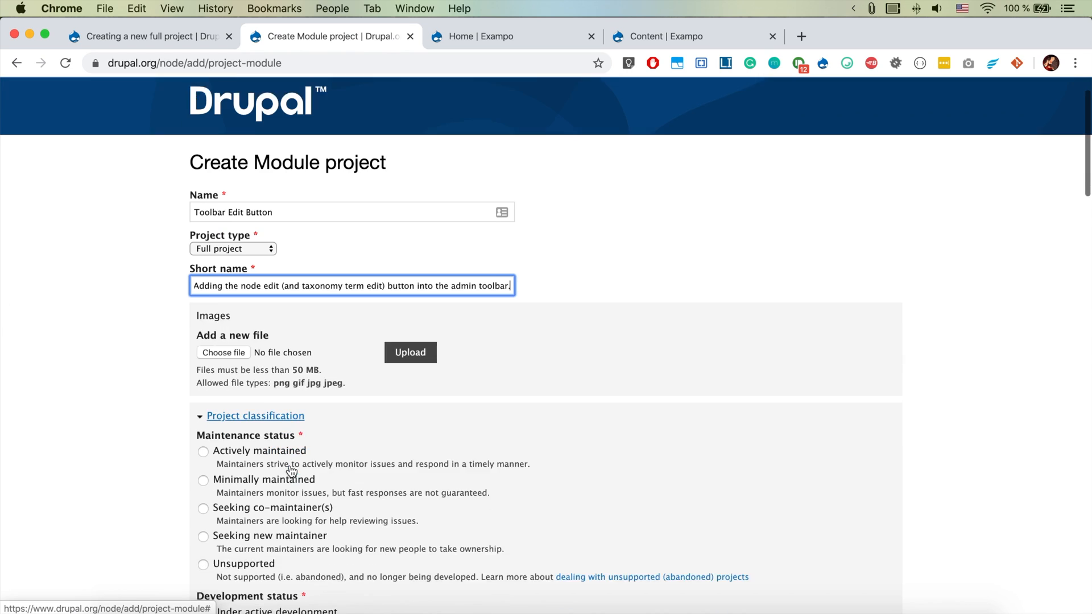
- Set maintenance status to Actively maintained and development status to Under active development
scroll(down, 3)
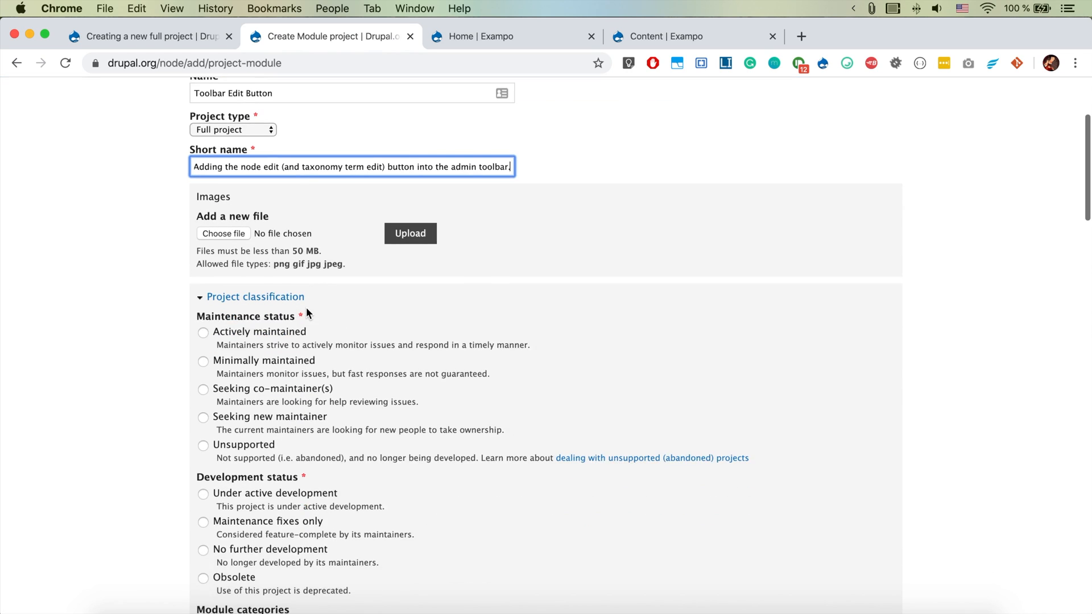
scroll(down, 3)
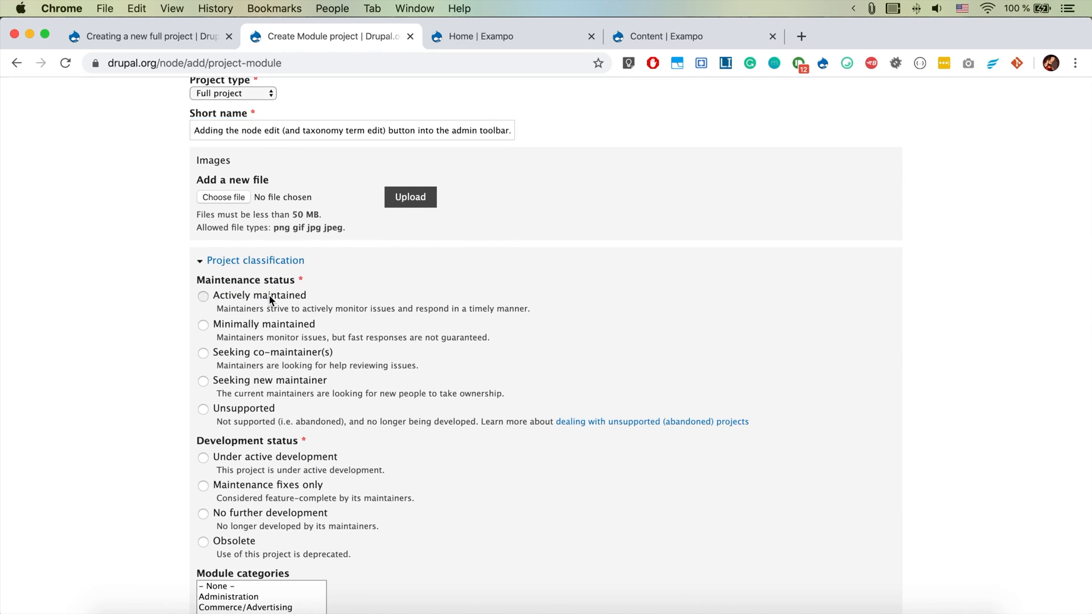
click(203, 295)
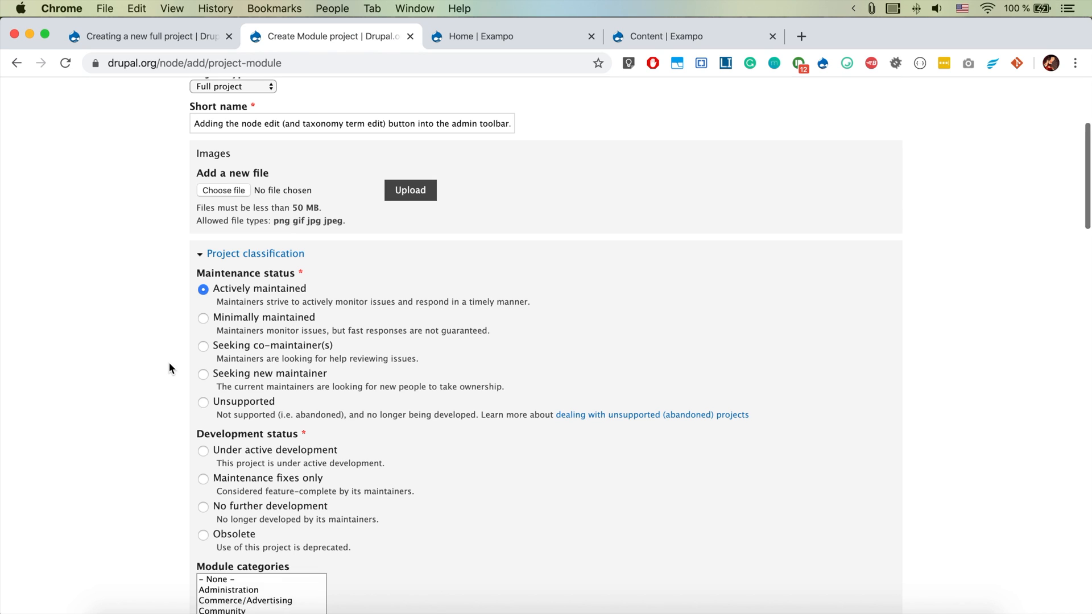
scroll(down, 3)
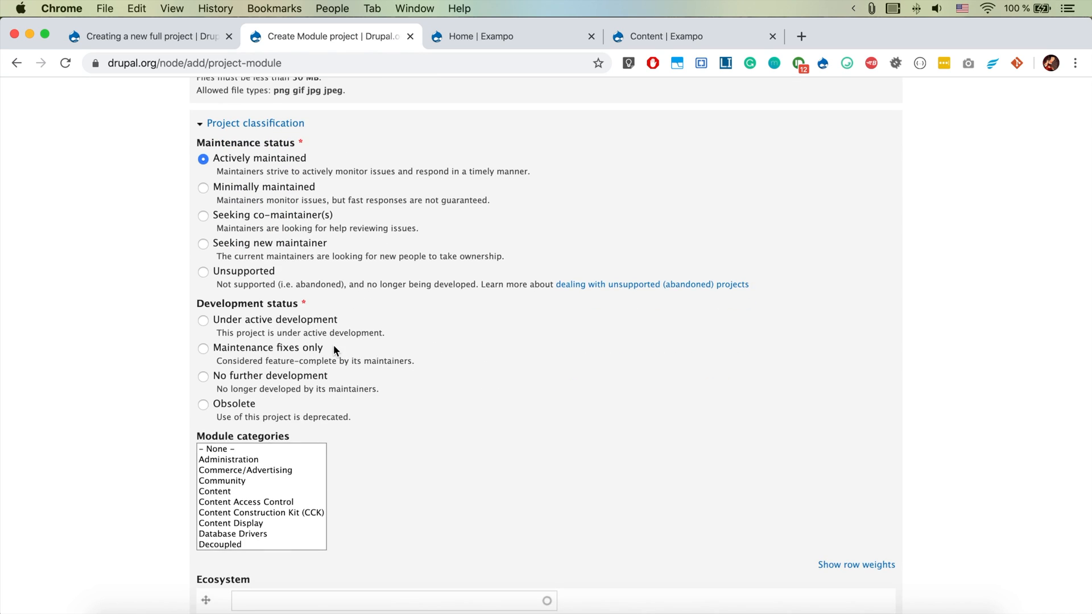
click(203, 321)
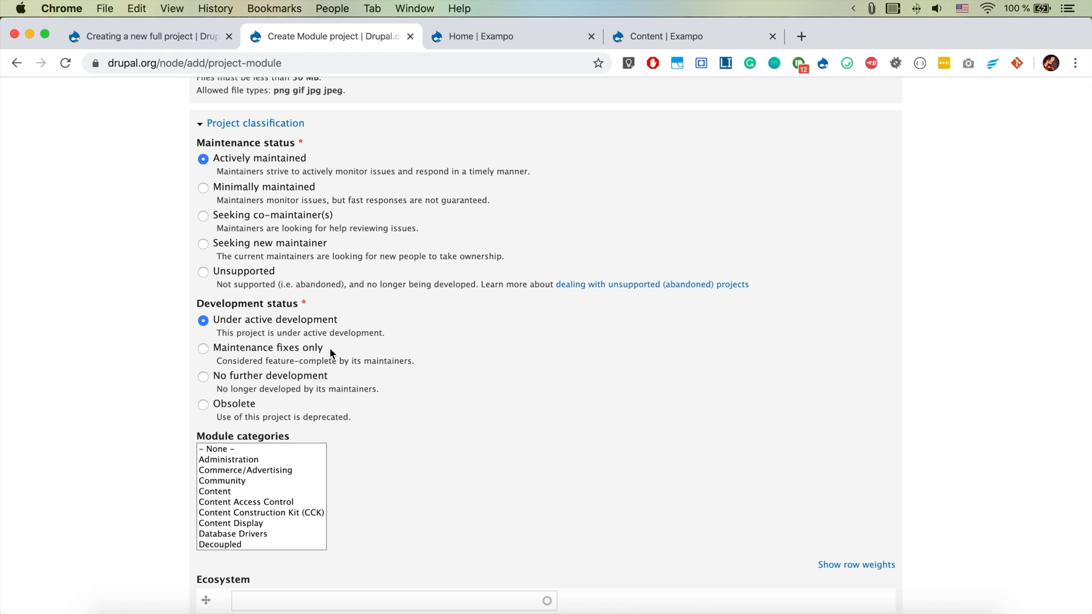
scroll(down, 3)
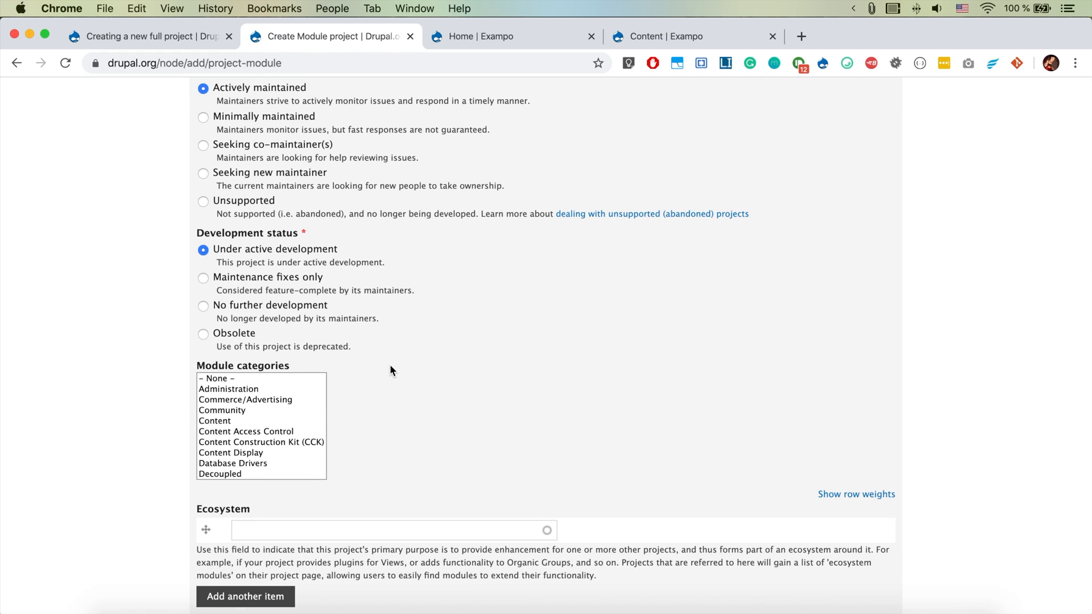
scroll(down, 3)
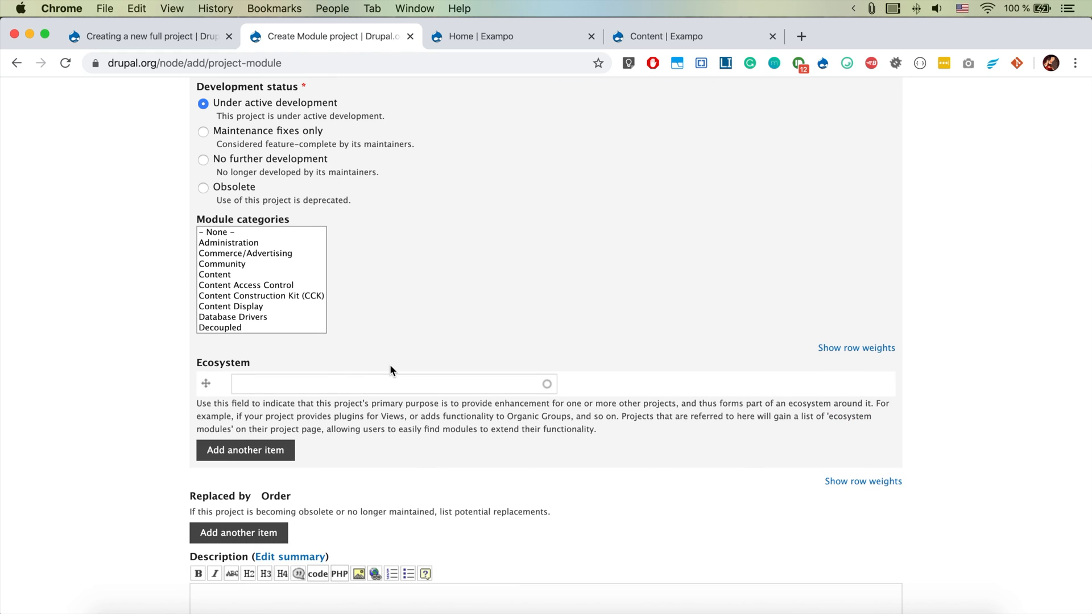
mouse_move(244, 267)
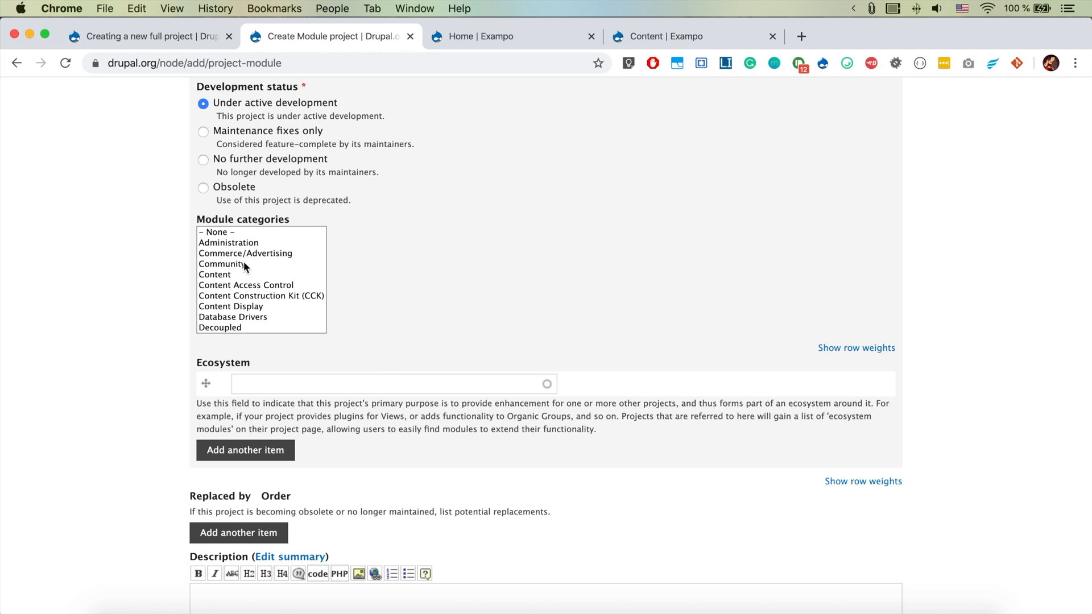
- Select Administration and Content as the project's module categories
click(228, 242)
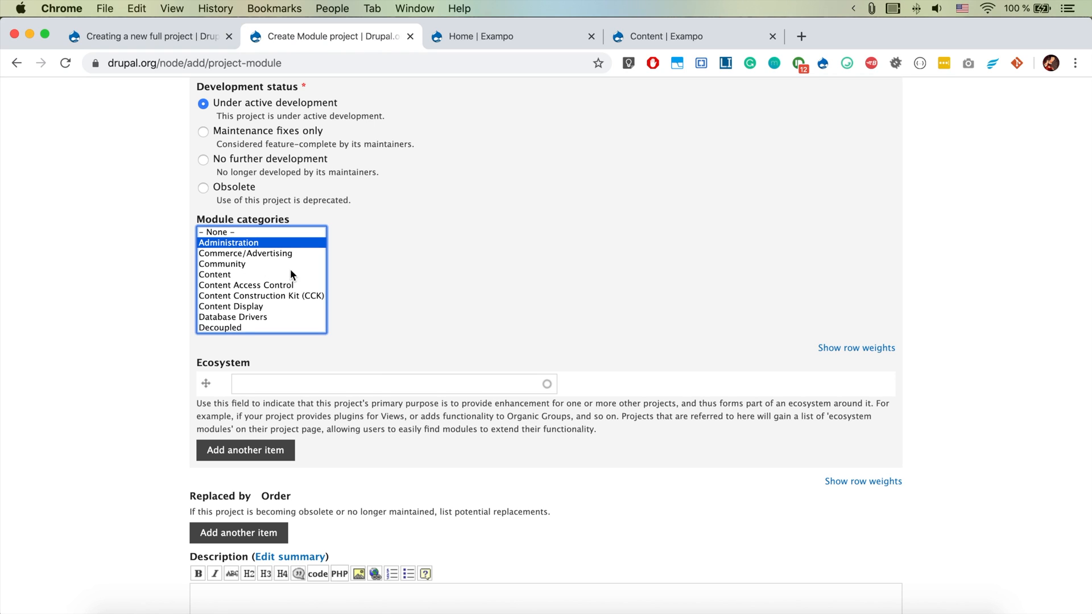
scroll(down, 3)
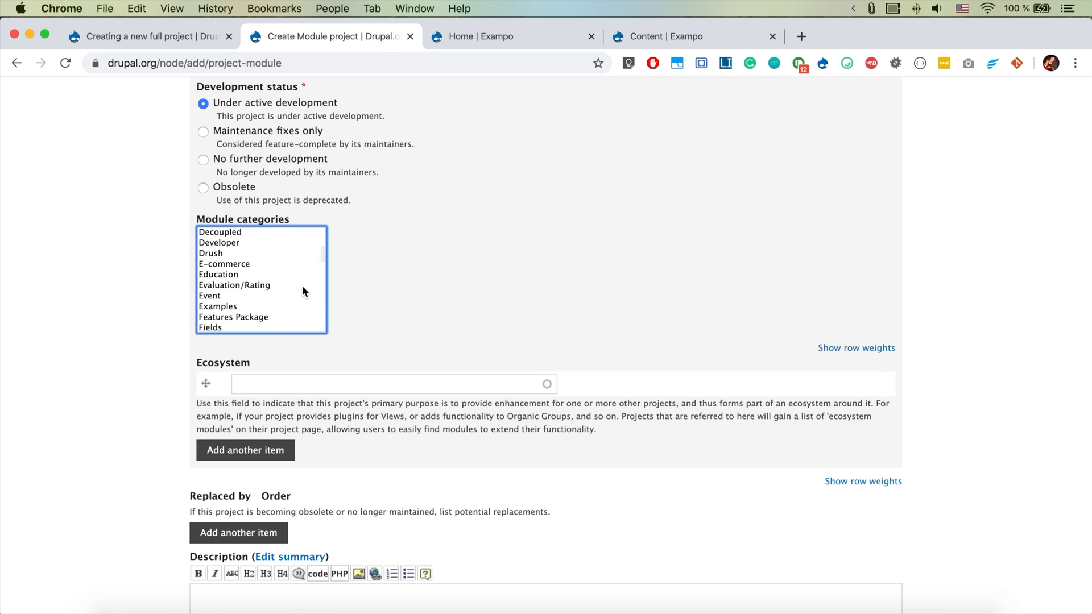
scroll(down, 3)
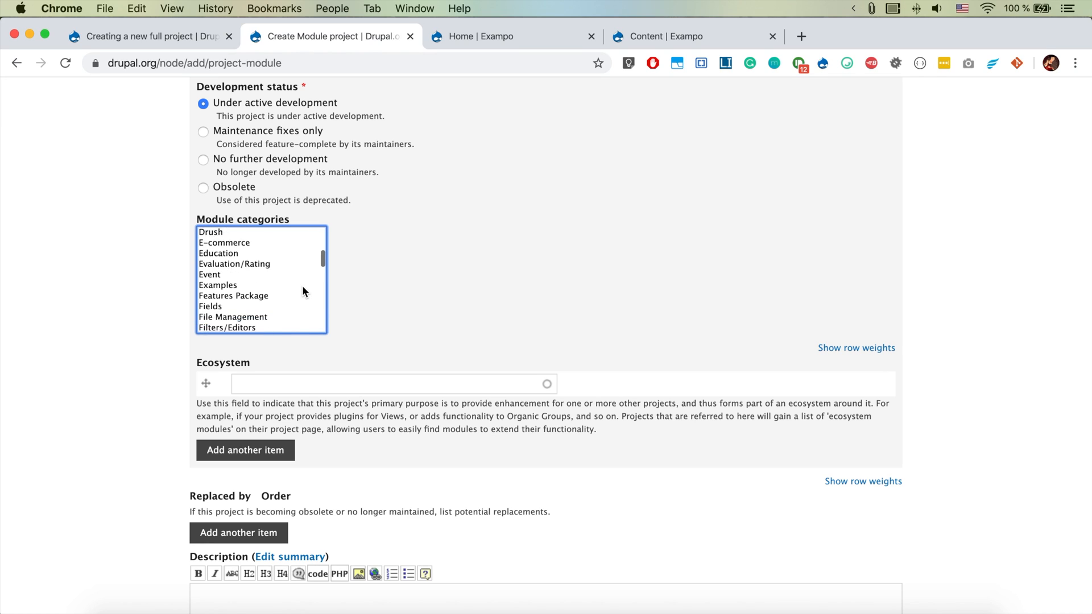
scroll(down, 3)
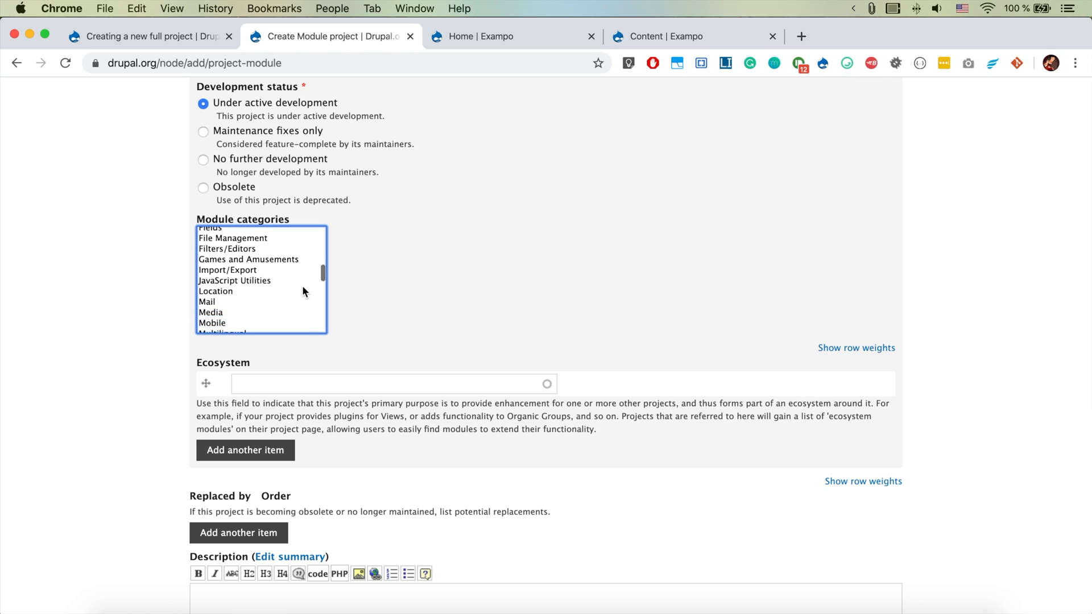
scroll(down, 3)
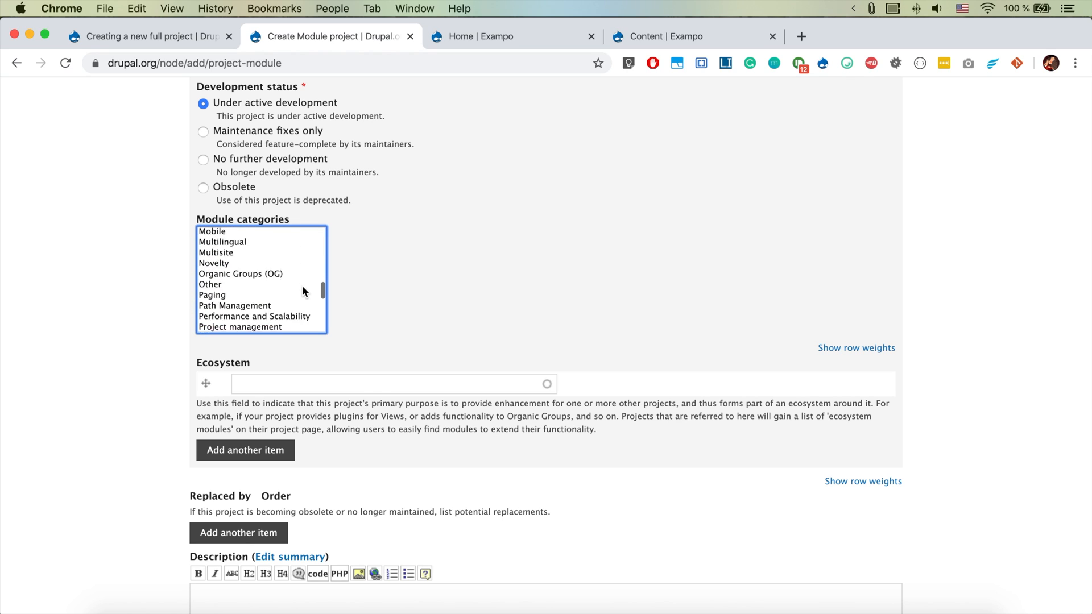
scroll(down, 3)
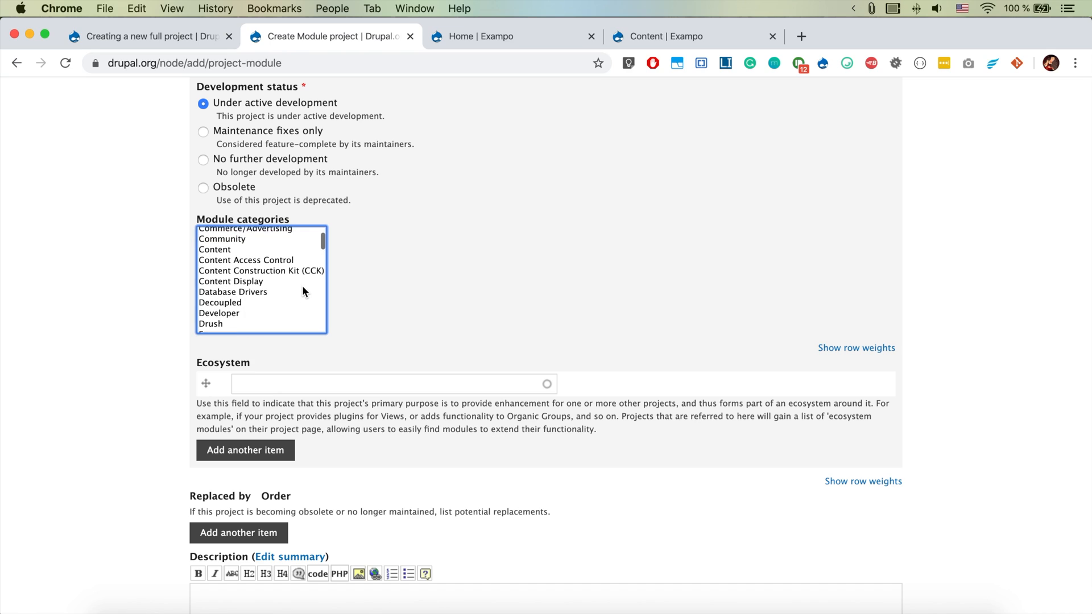
click(215, 261)
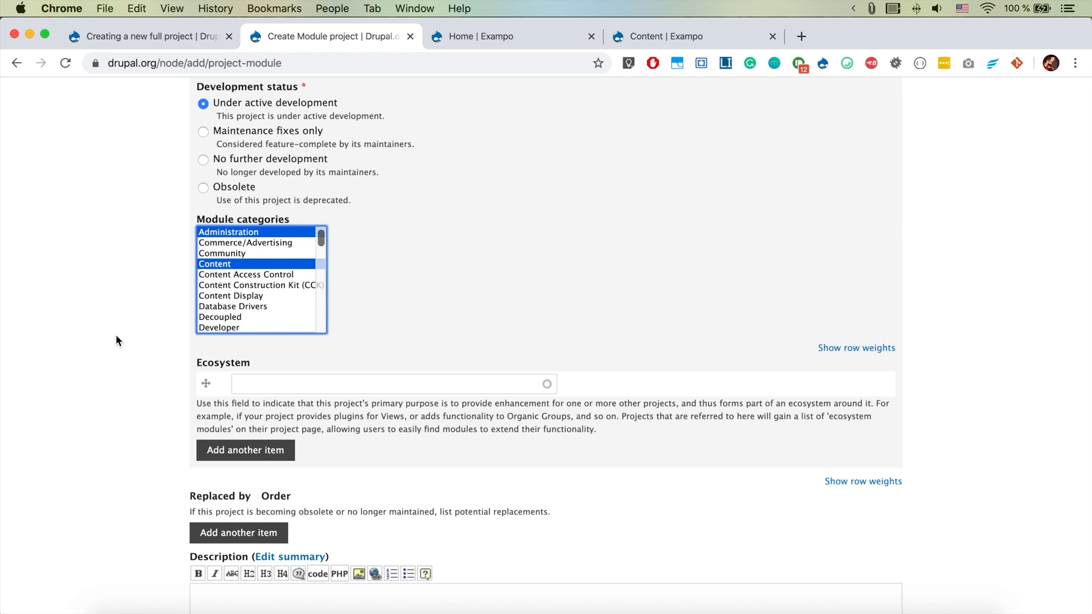
scroll(down, 3)
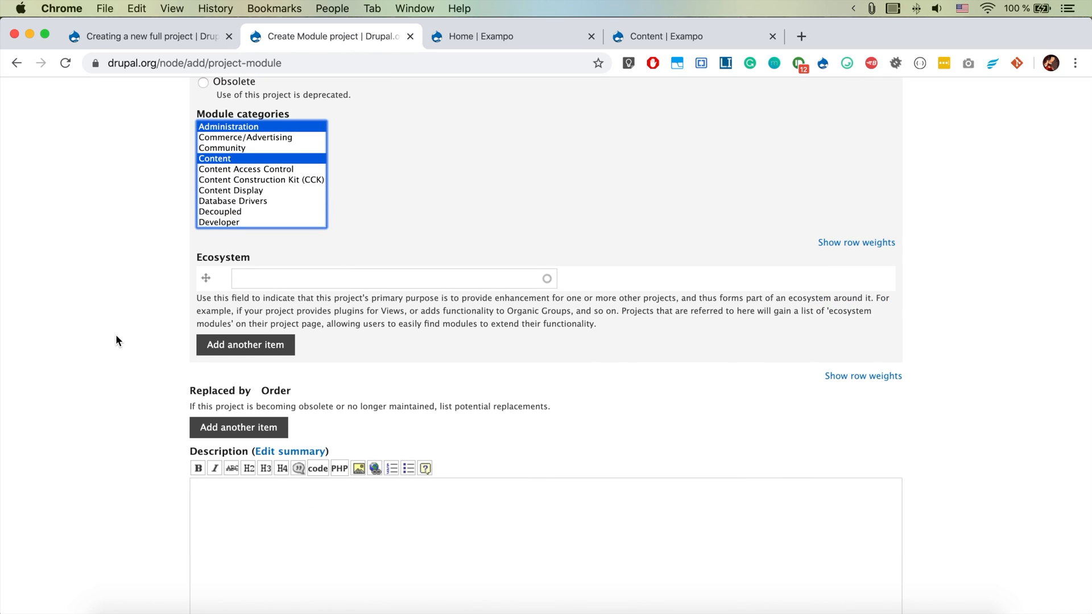
- Enter 'Adding the node edit (and taxonomy term edit) button into the admin toolbar.' as Description
scroll(down, 3)
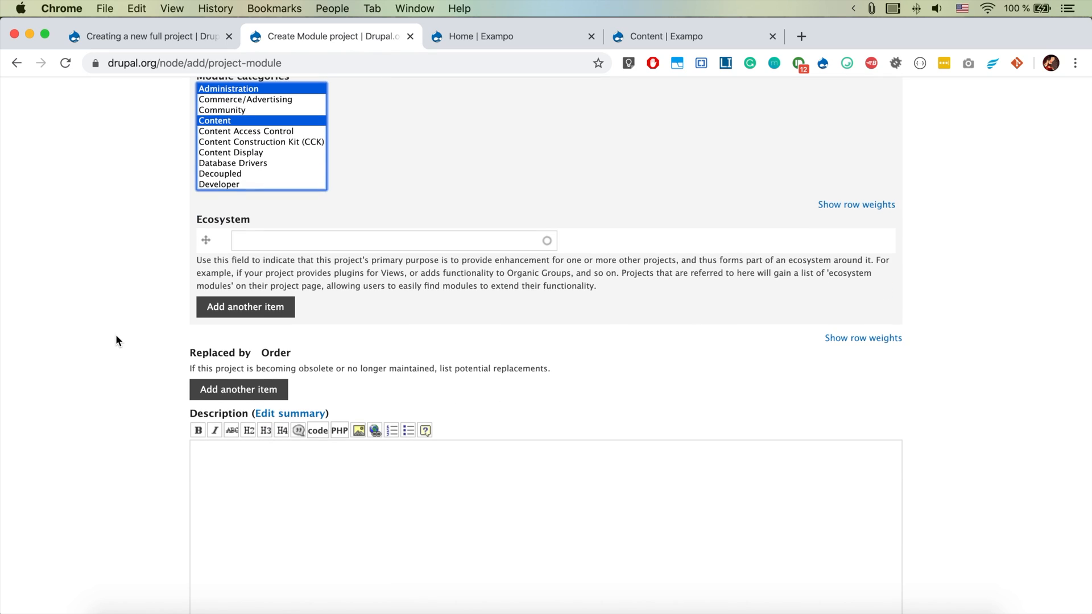
mouse_move(102, 333)
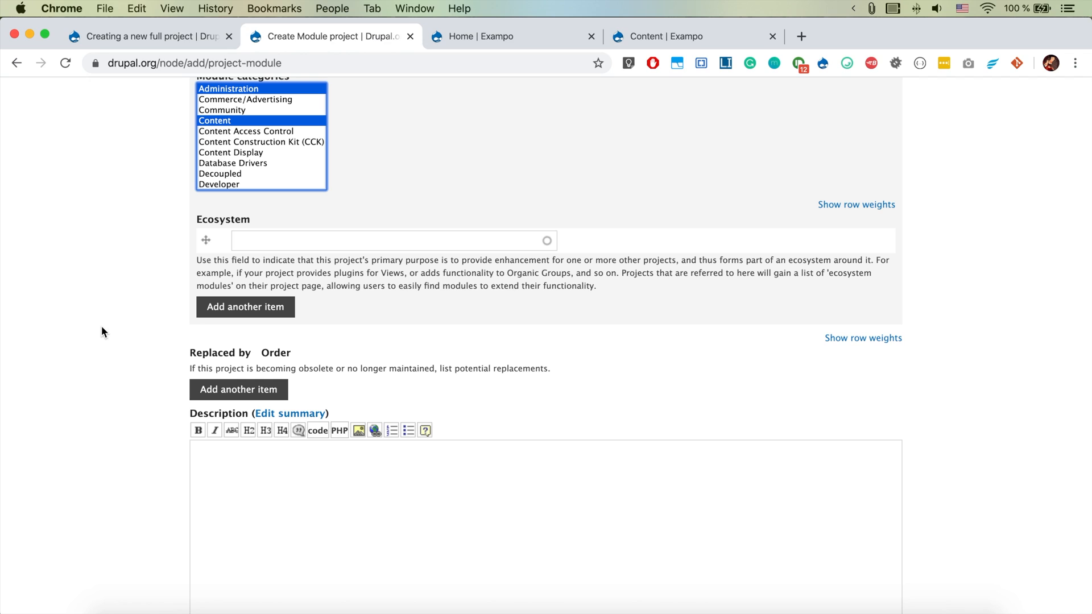
scroll(down, 3)
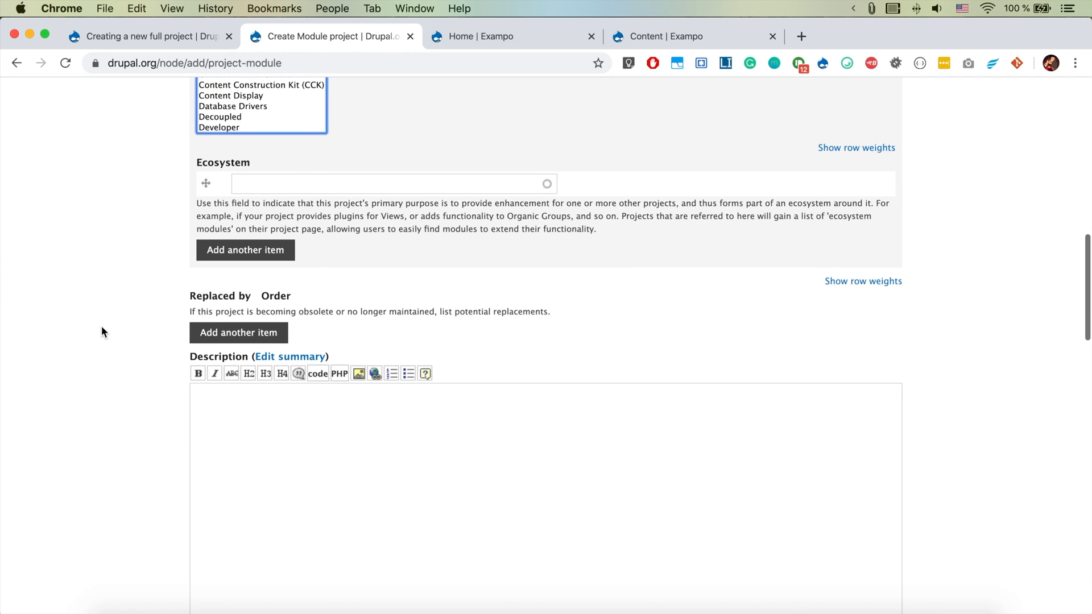
scroll(down, 3)
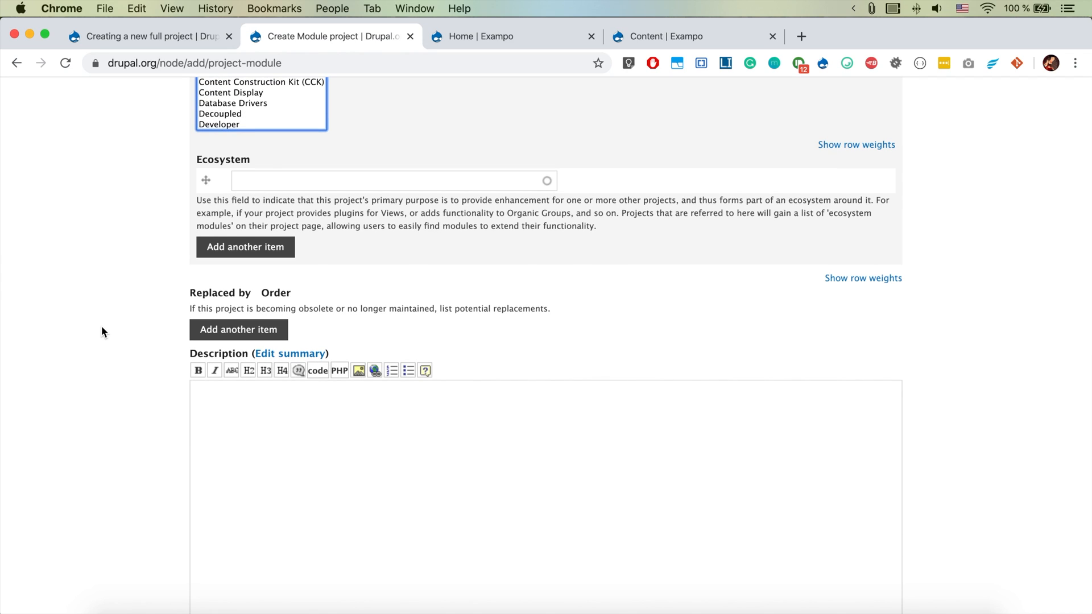
scroll(down, 3)
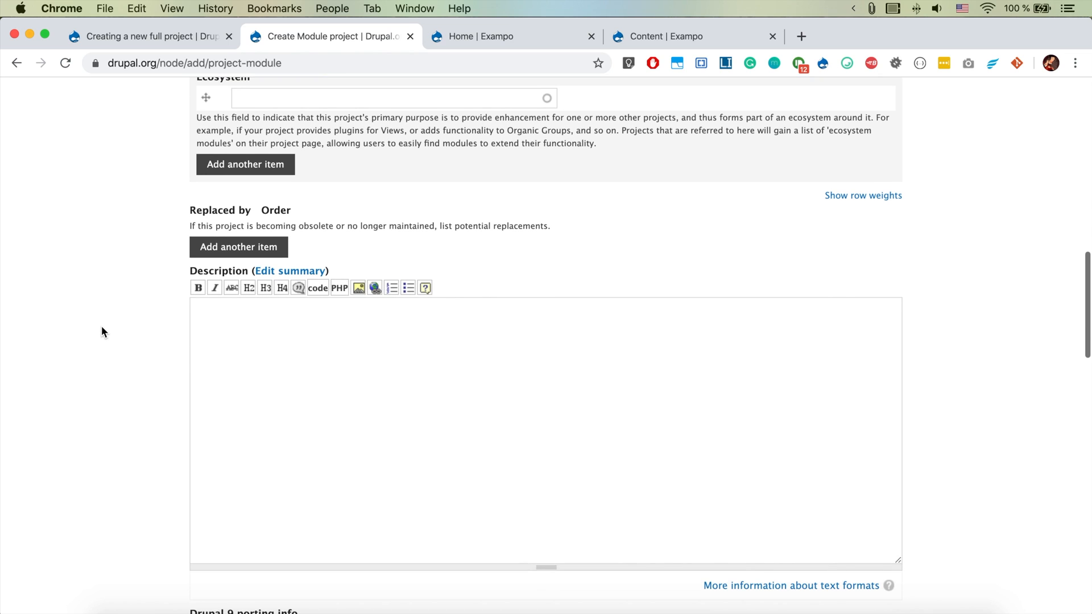
click(545, 428)
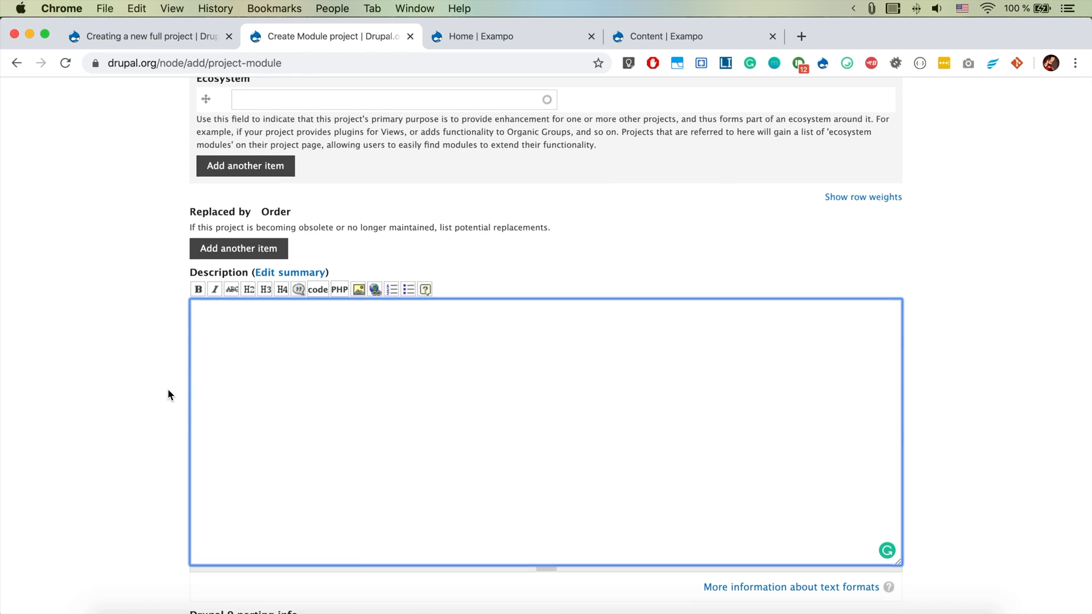
scroll(up, 3)
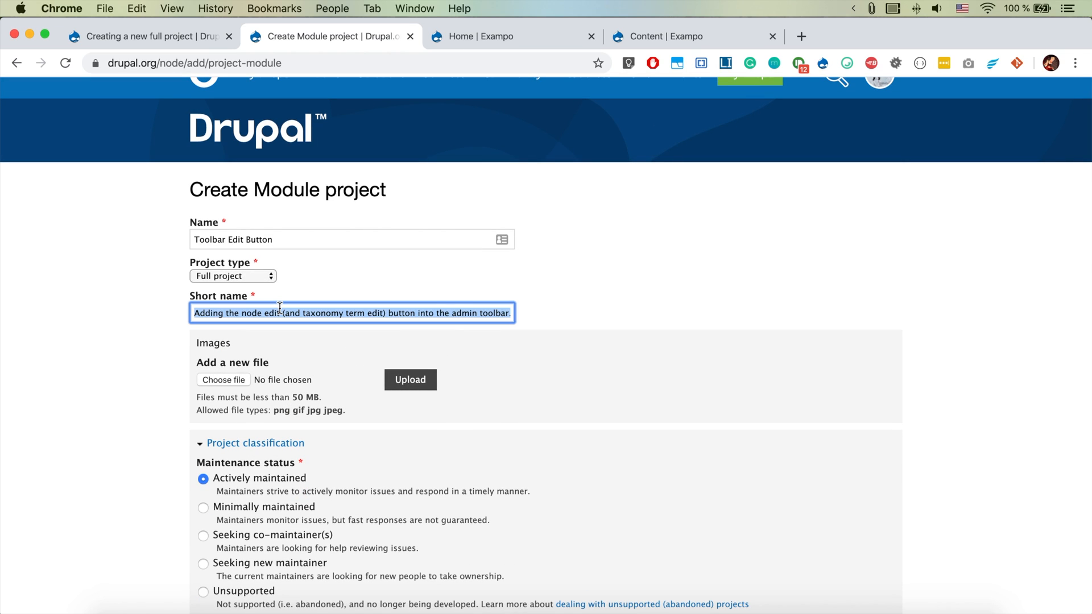
scroll(down, 3)
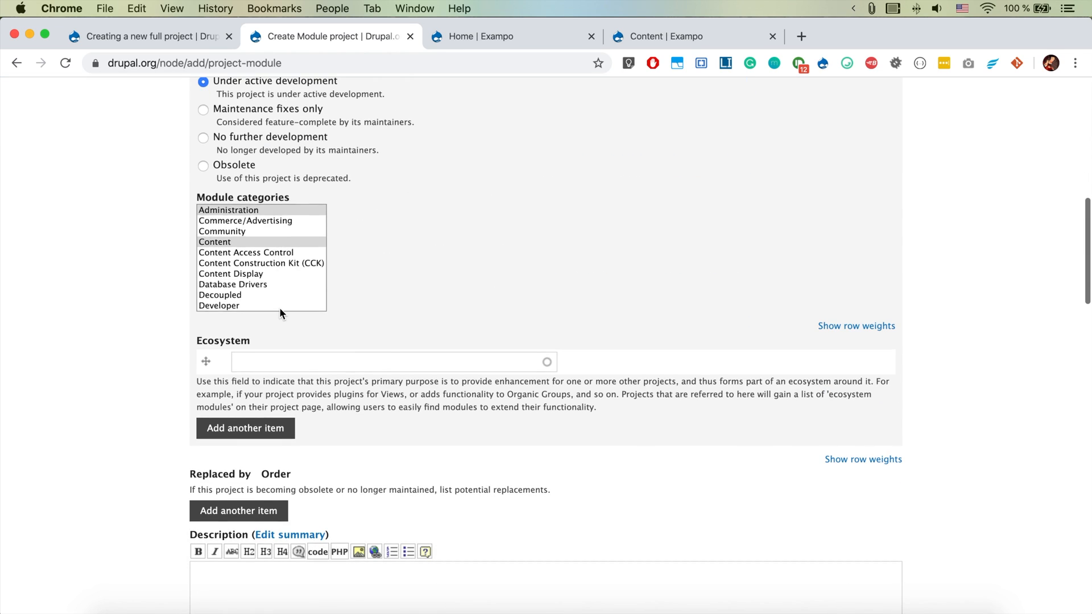
scroll(down, 3)
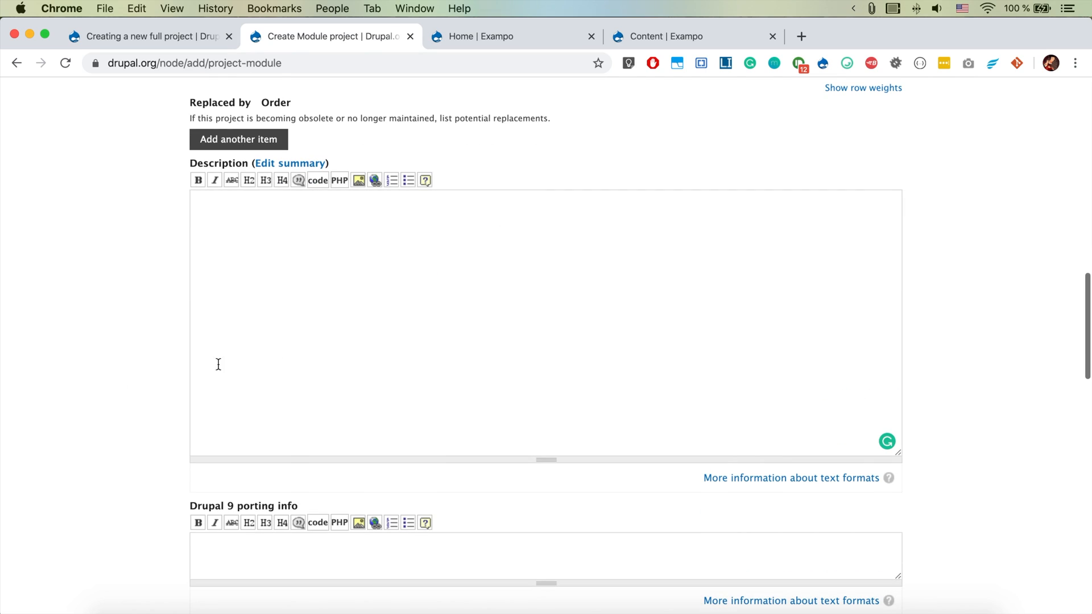
text(Adding the node edit (and taxonomy term edit) button into the admin toolbar.)
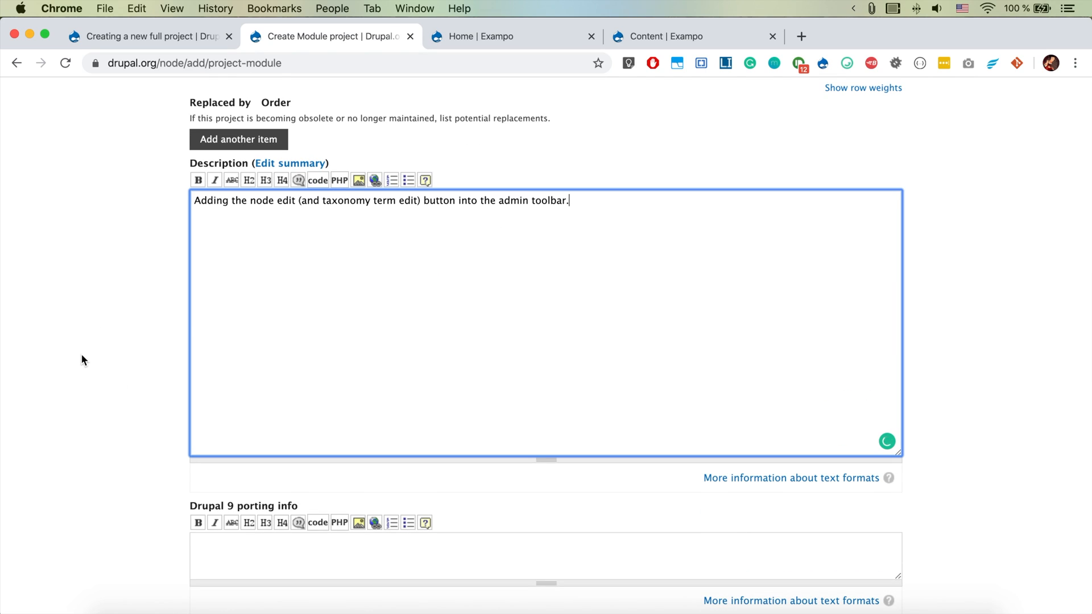
scroll(down, 3)
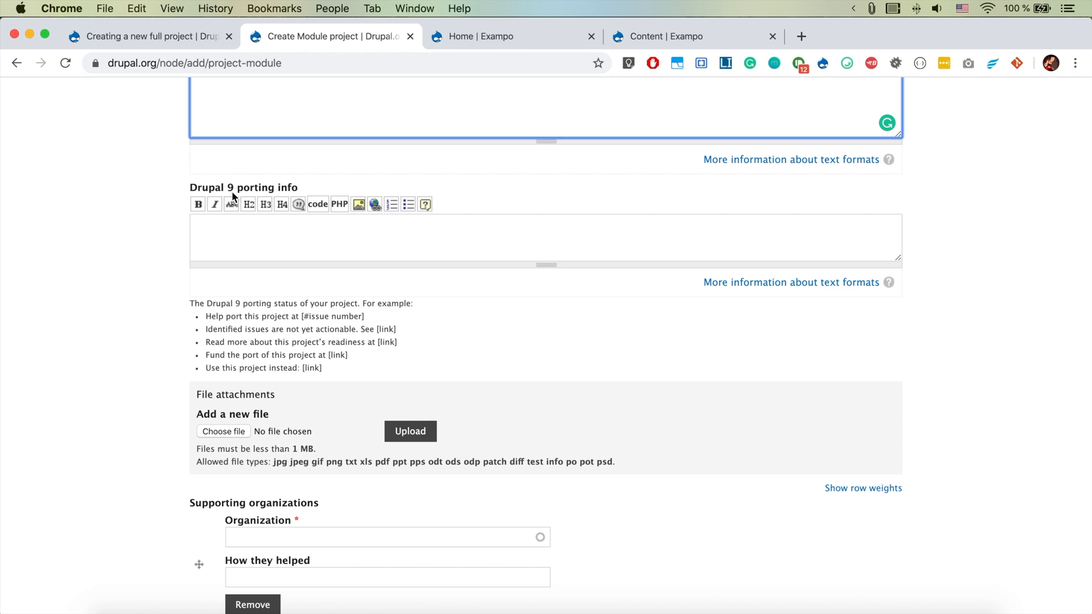
scroll(down, 3)
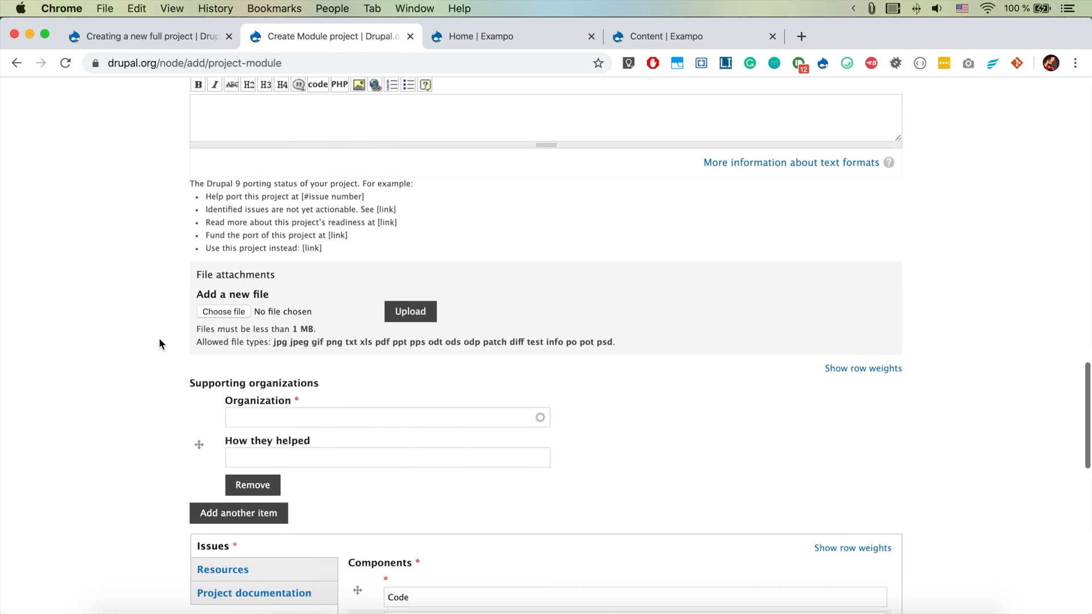
click(252, 485)
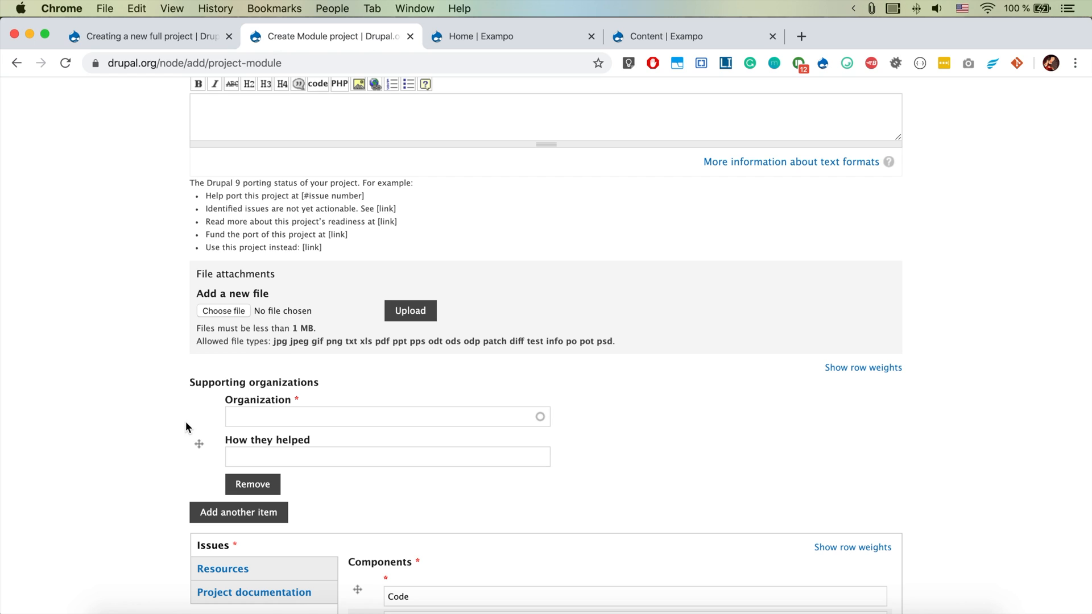
scroll(down, 3)
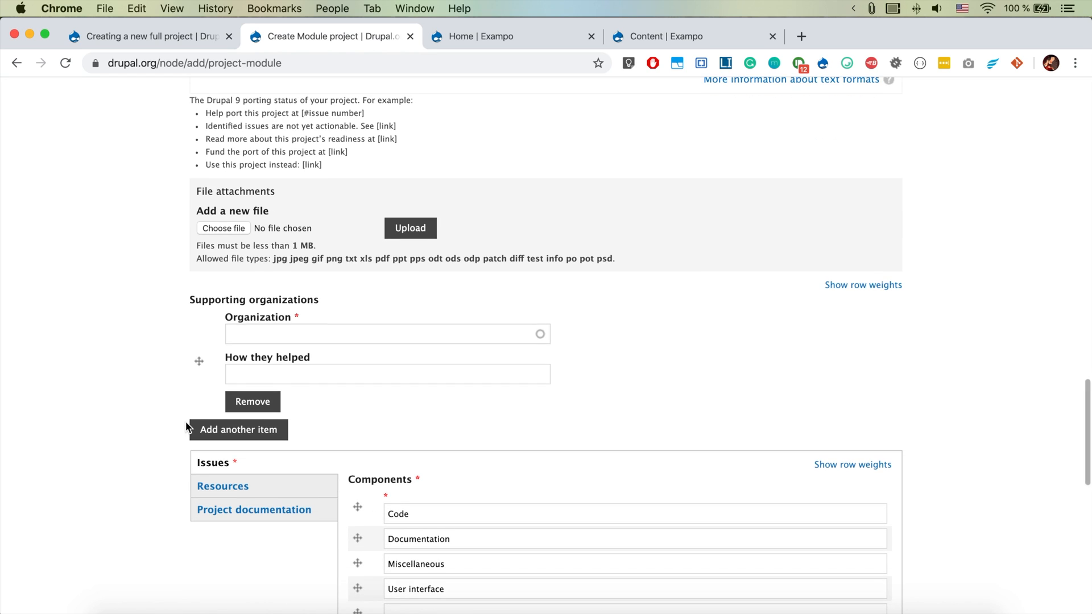
scroll(down, 3)
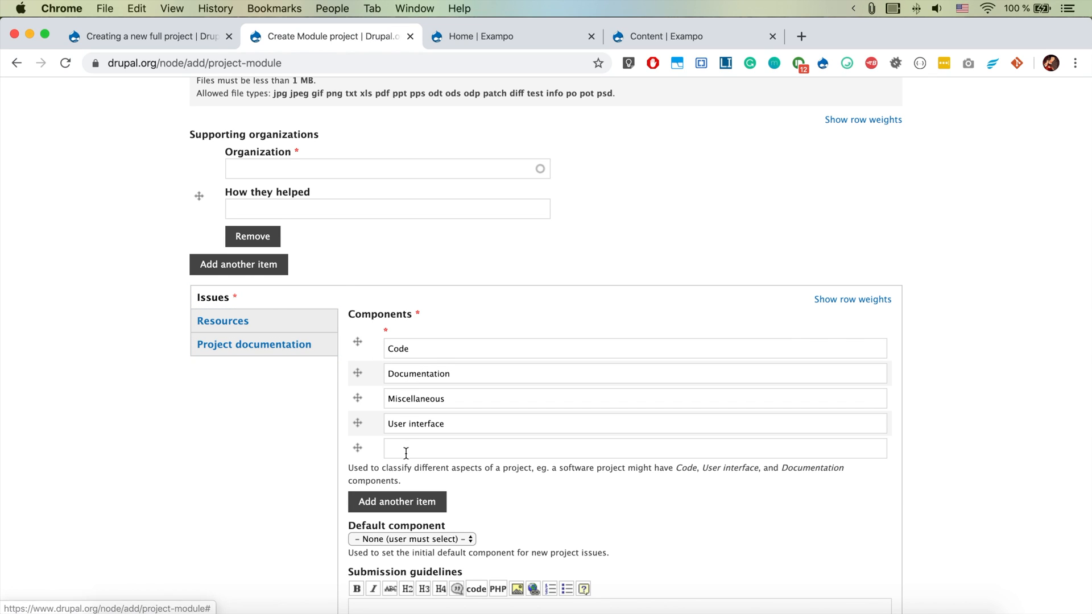
click(223, 321)
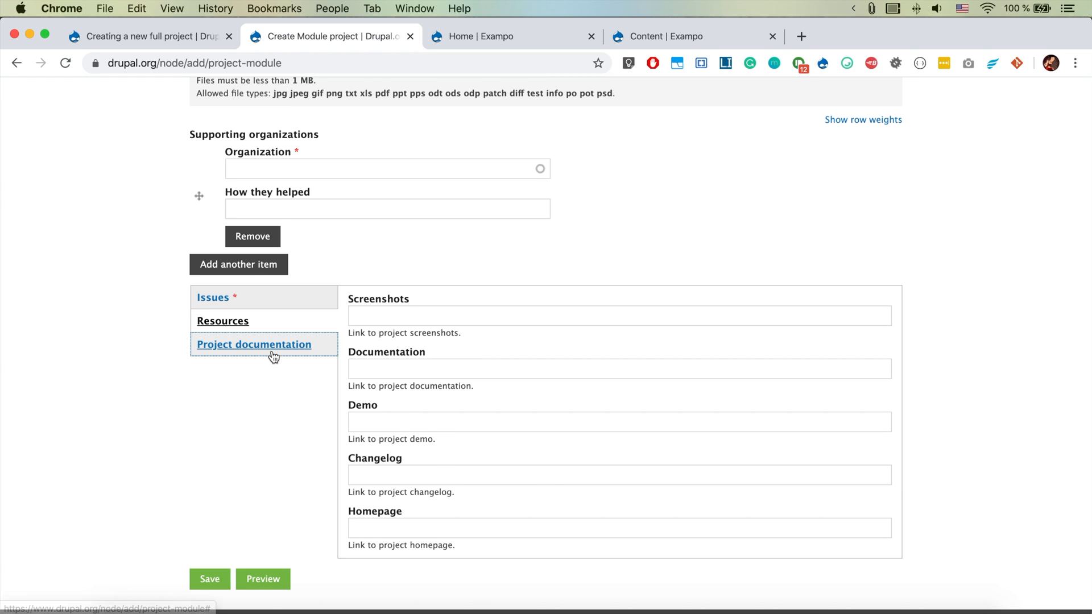
click(254, 344)
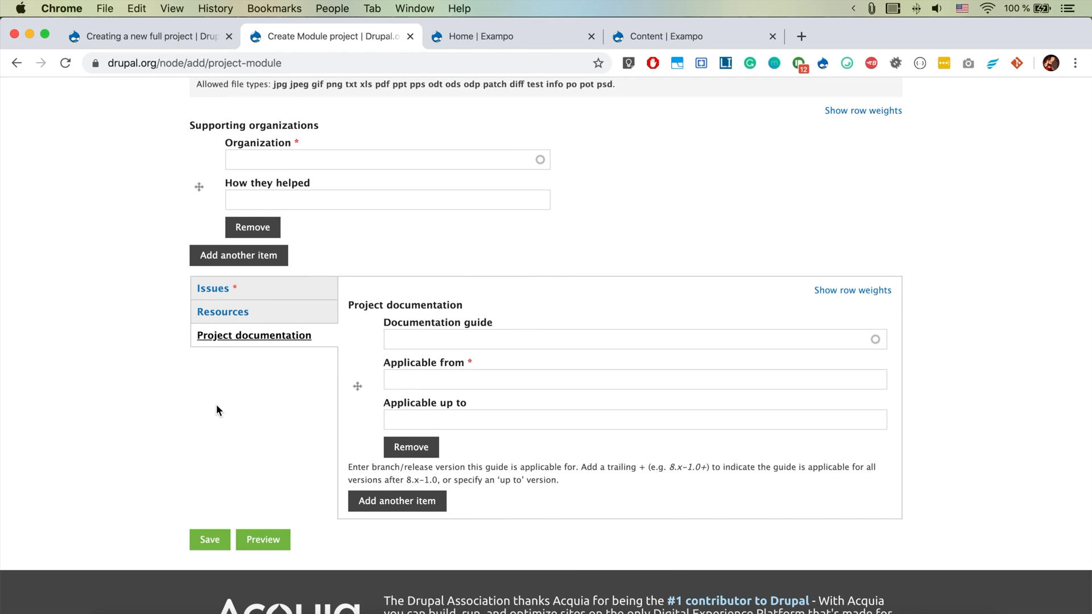
scroll(down, 3)
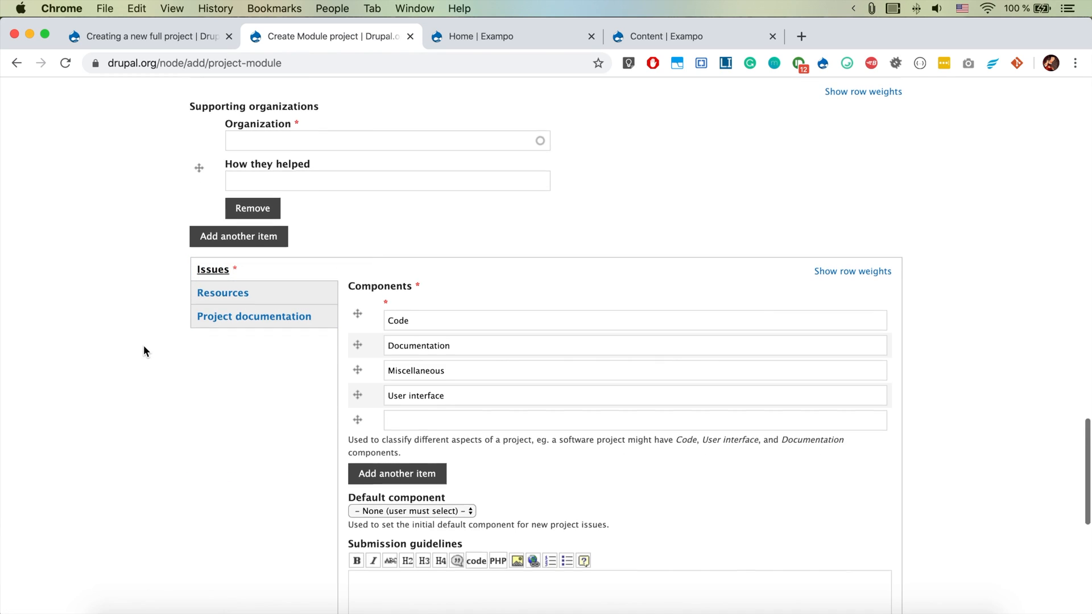
- Save the module project form, which fails because the short name isn't lowercase
click(209, 510)
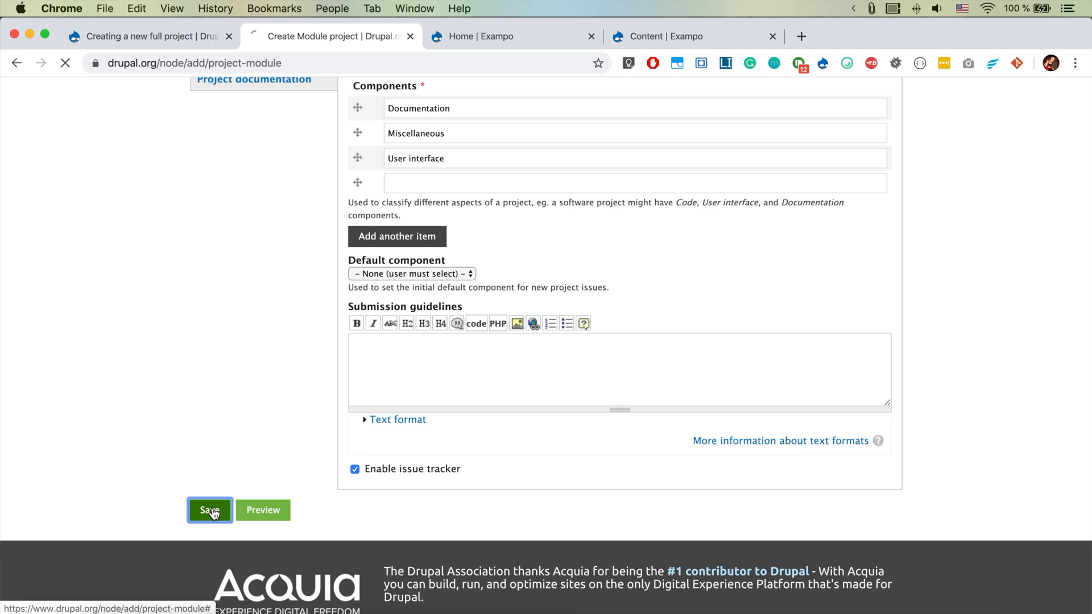
click(209, 510)
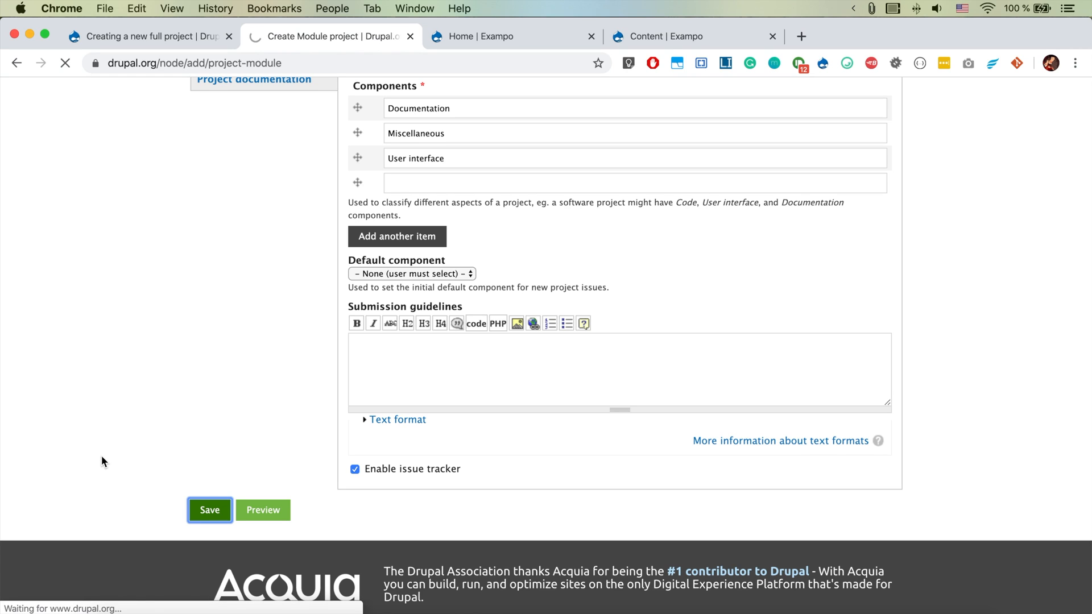
click(209, 509)
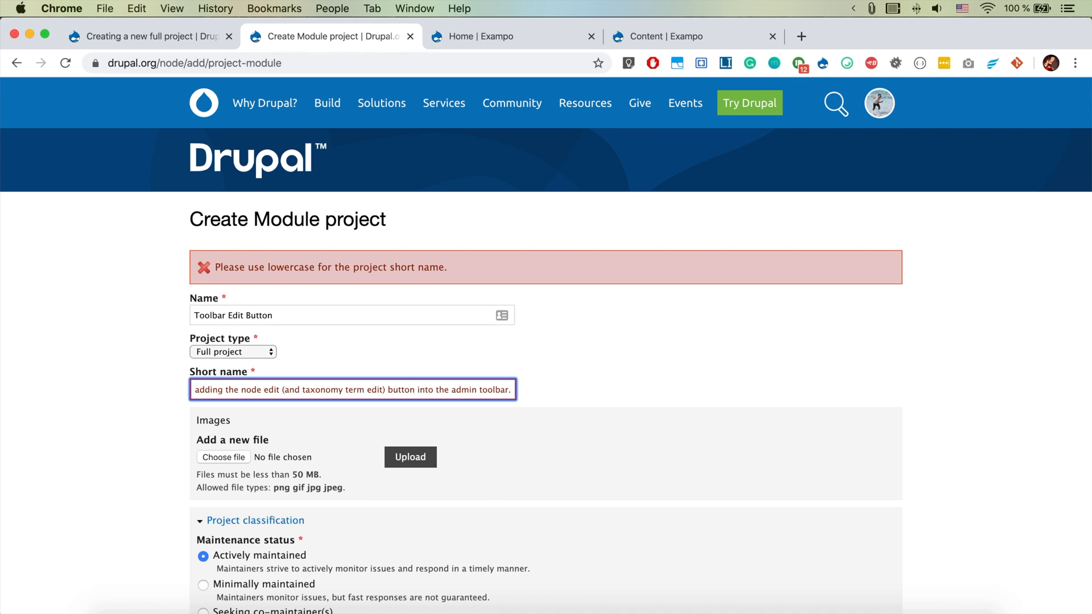
- Replace the wrongly filled short name with toolbar_edit_button
triple_click(353, 389)
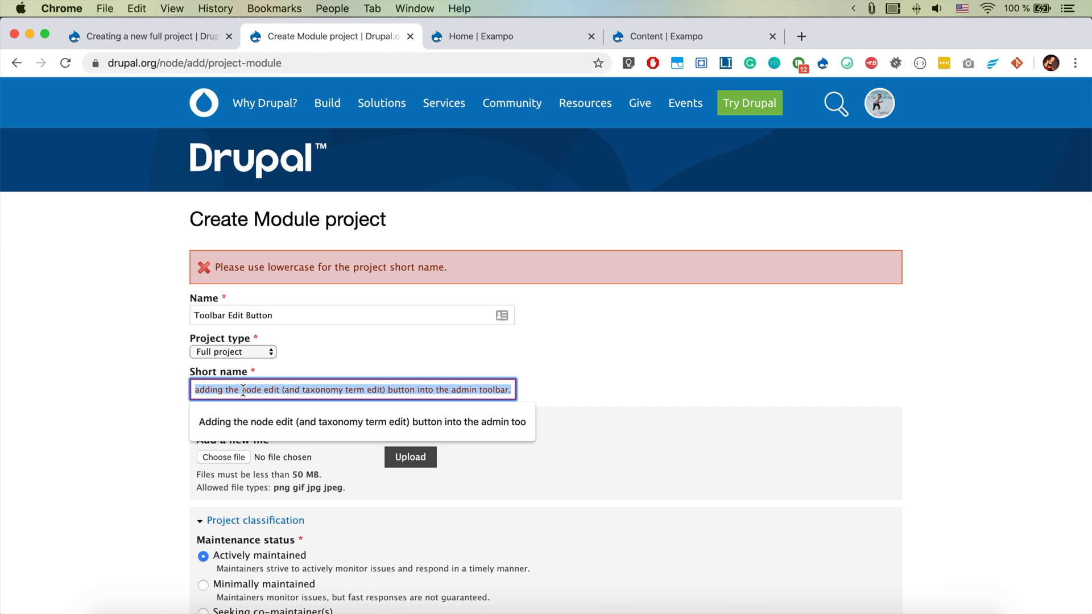
key(delete)
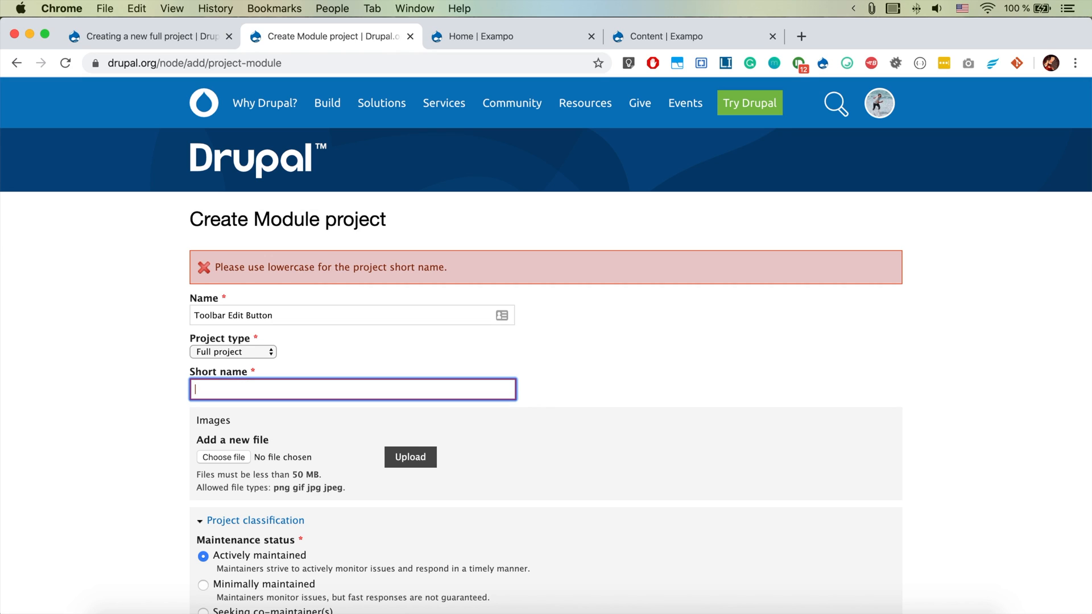
text(toolbar_edit_button)
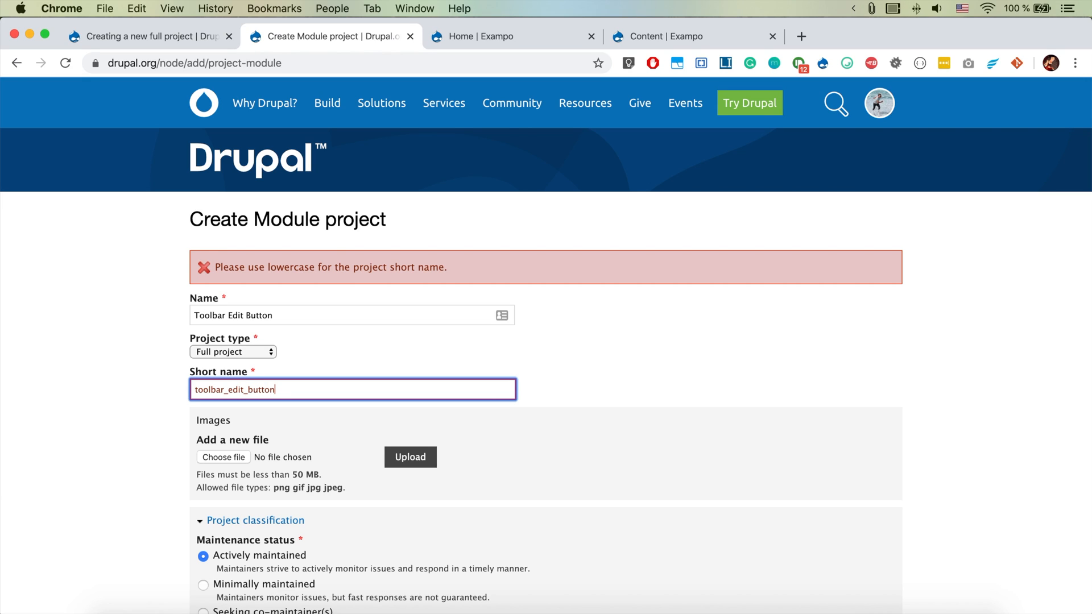
- Resubmit the Create Module project form with the corrected short name
scroll(down, 3)
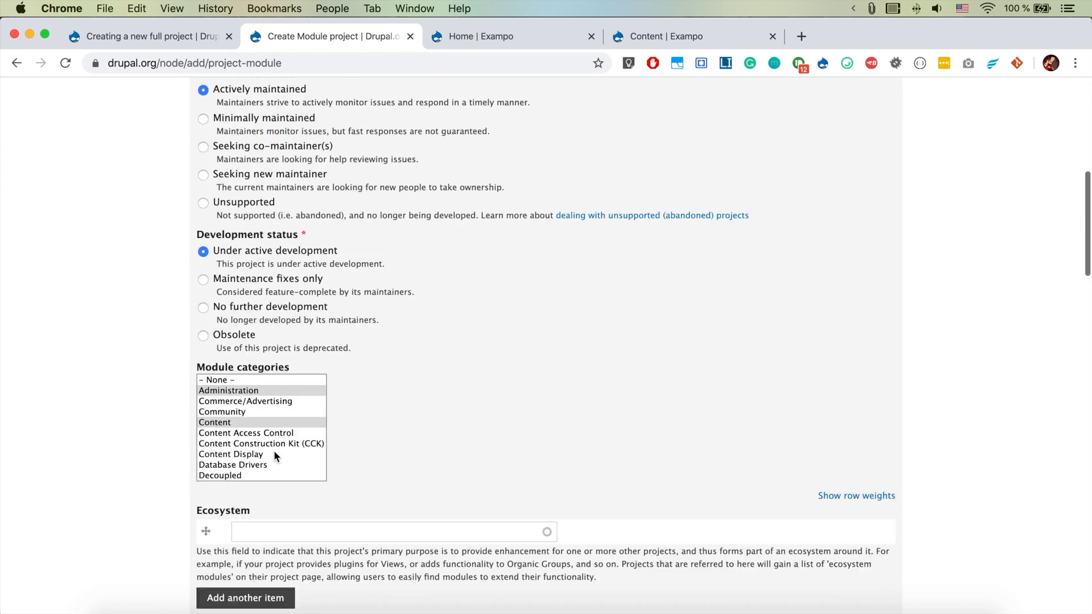
scroll(down, 3)
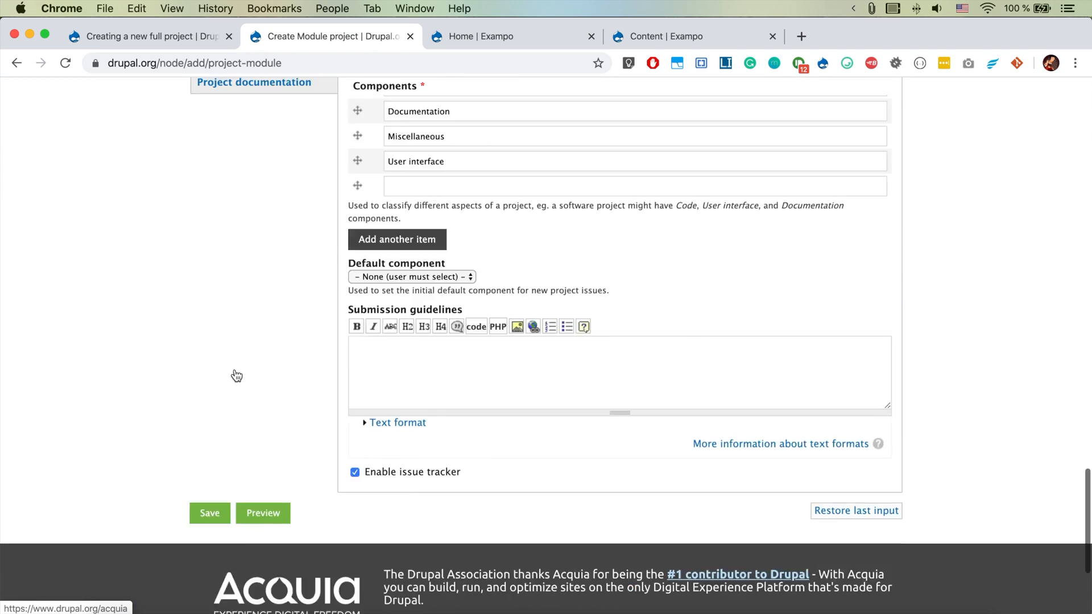
scroll(down, 3)
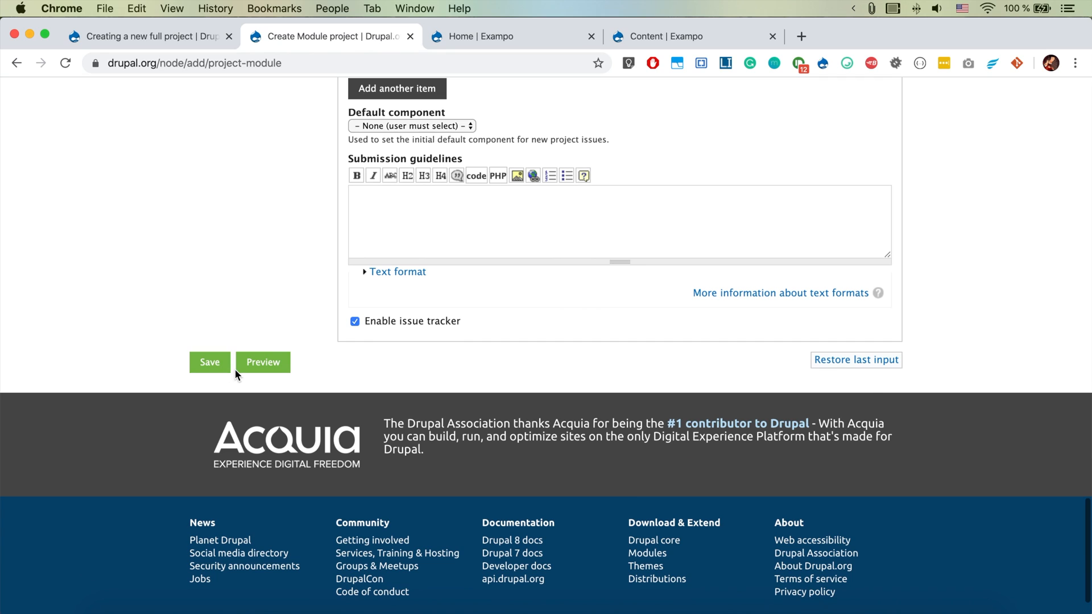
click(210, 362)
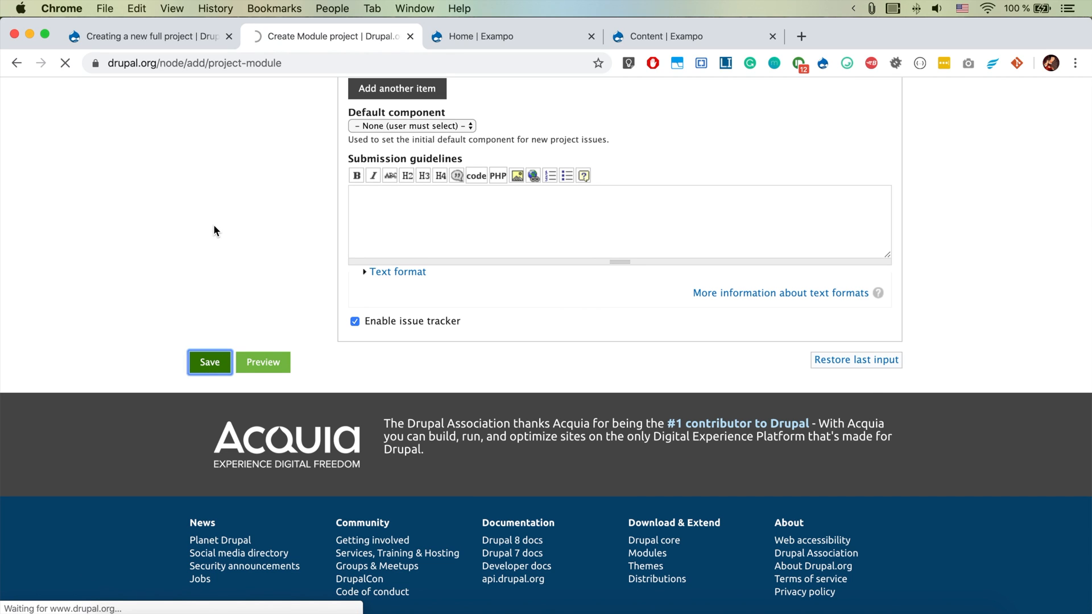
- Review the new Toolbar Edit Button project page and select its short name in the address bar
click(209, 362)
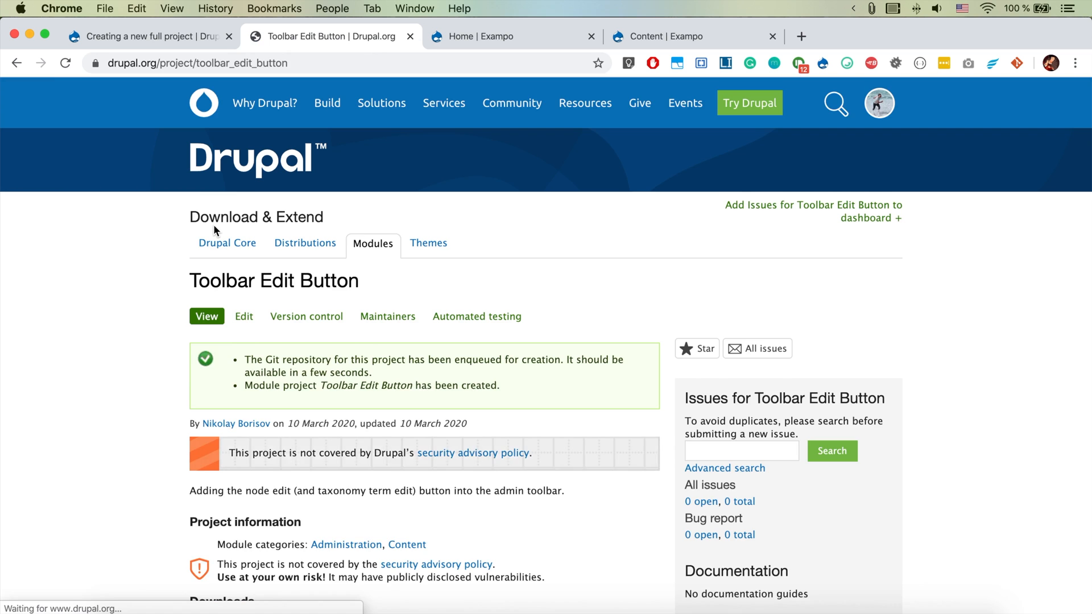
scroll(down, 3)
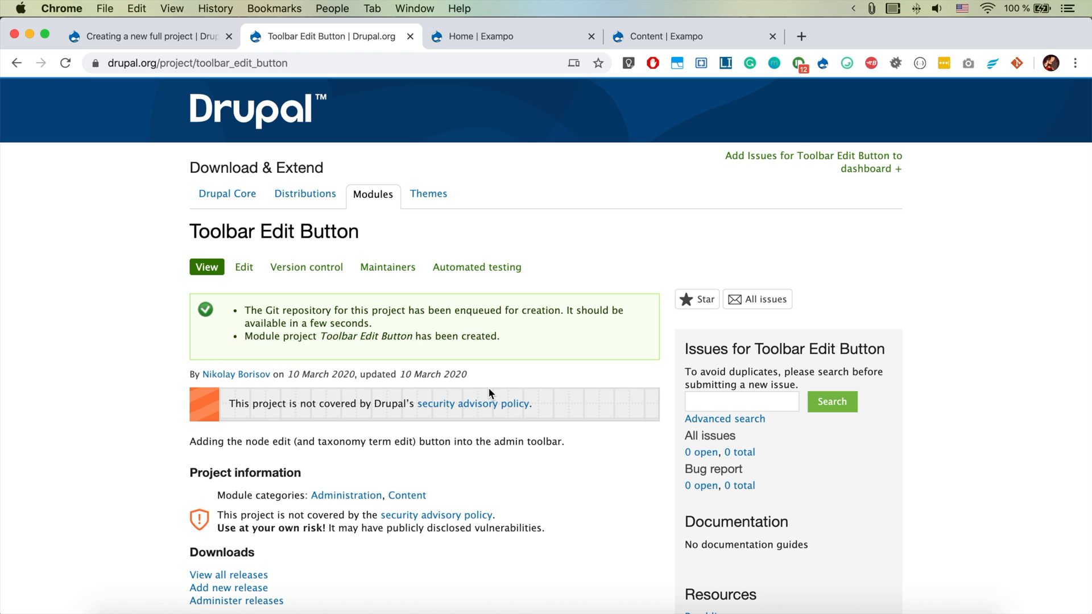
scroll(down, 3)
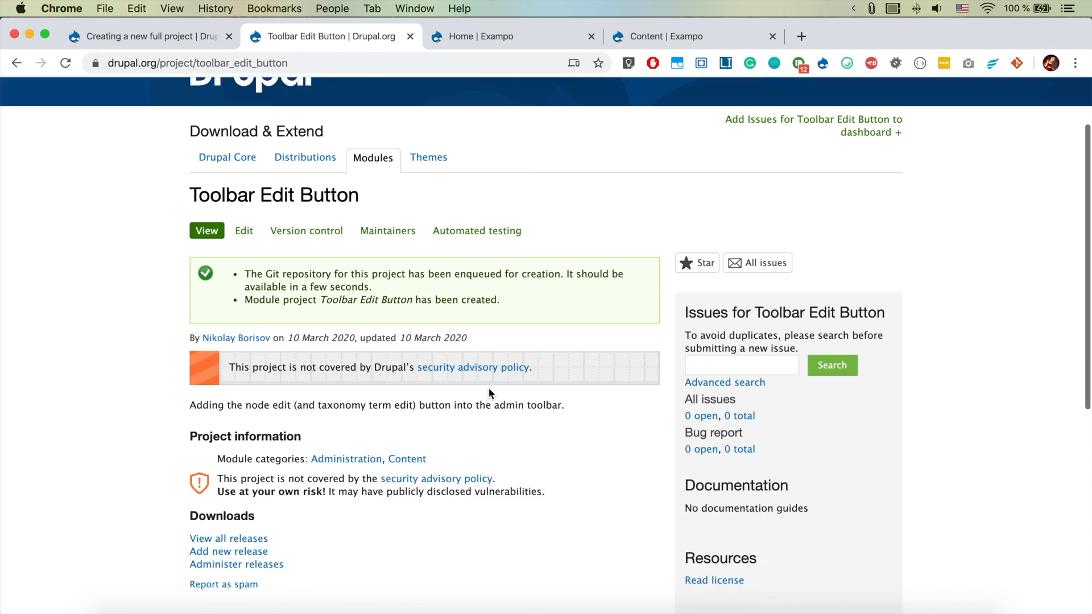
scroll(down, 3)
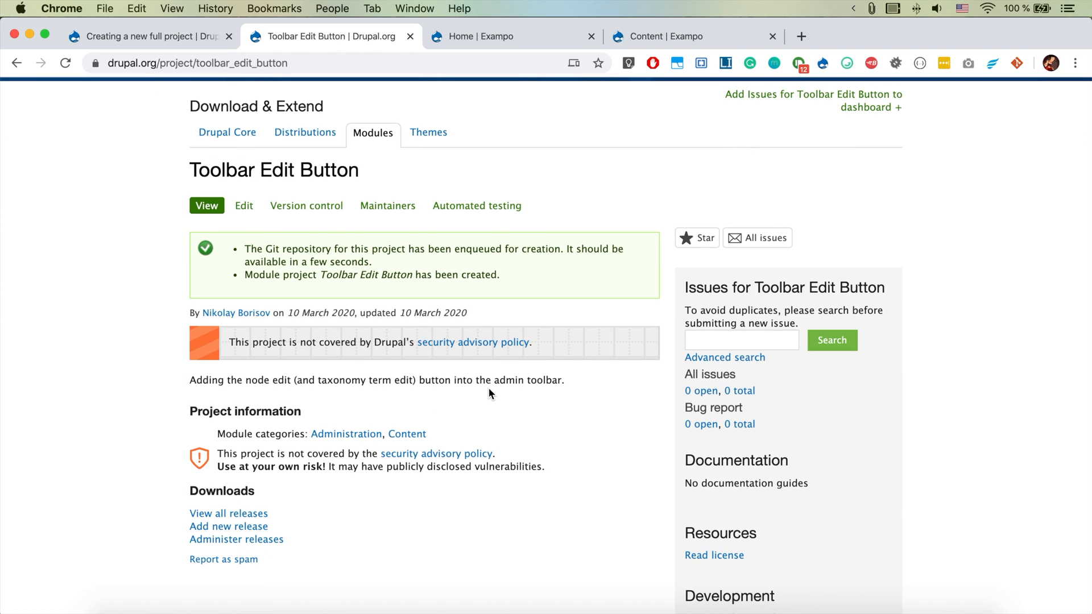
scroll(down, 3)
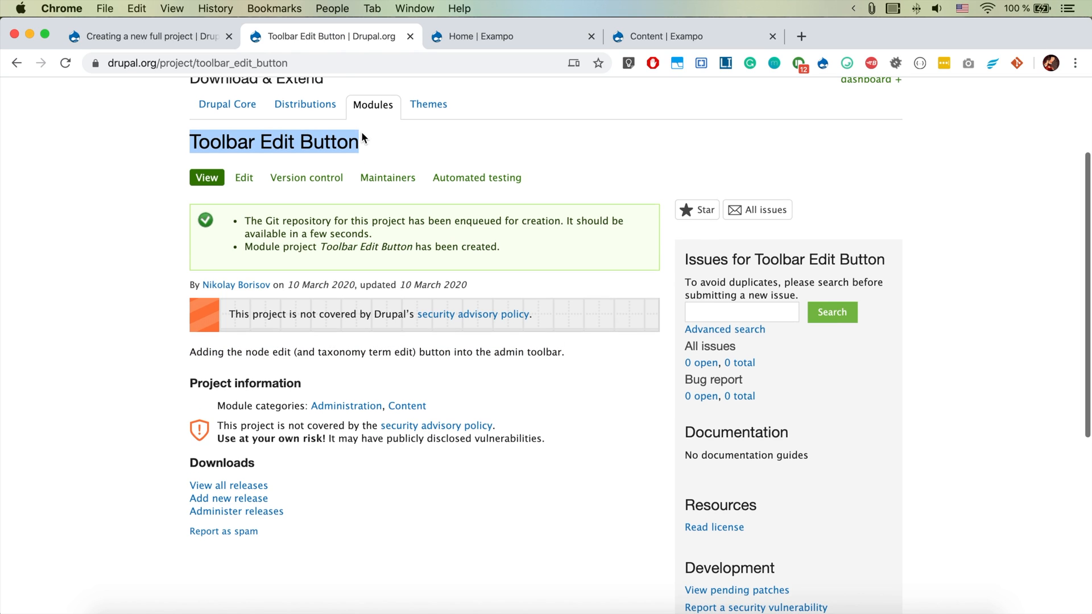
scroll(up, 3)
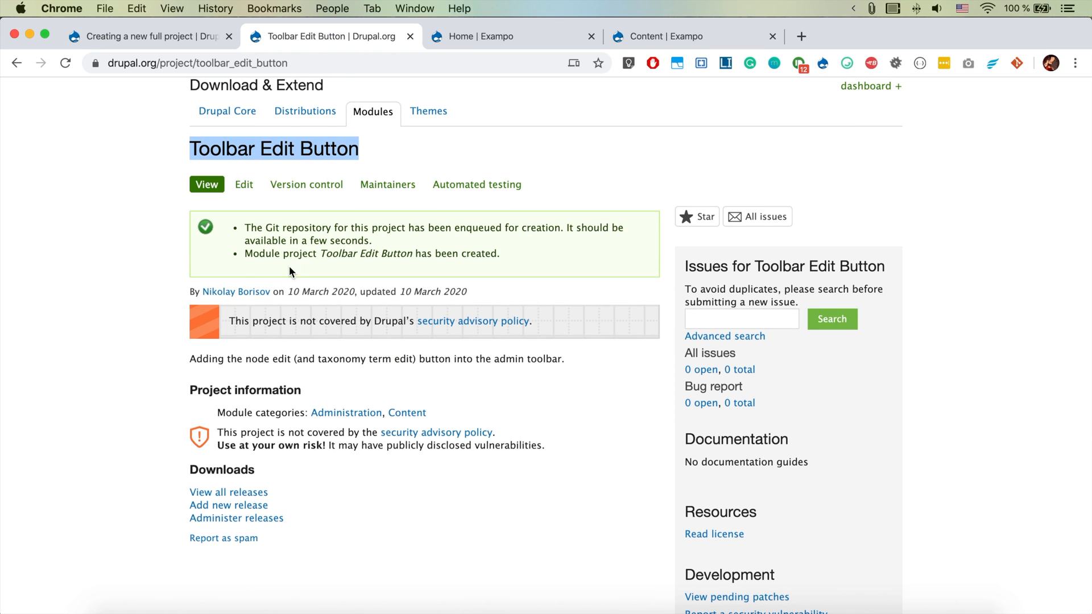
click(300, 62)
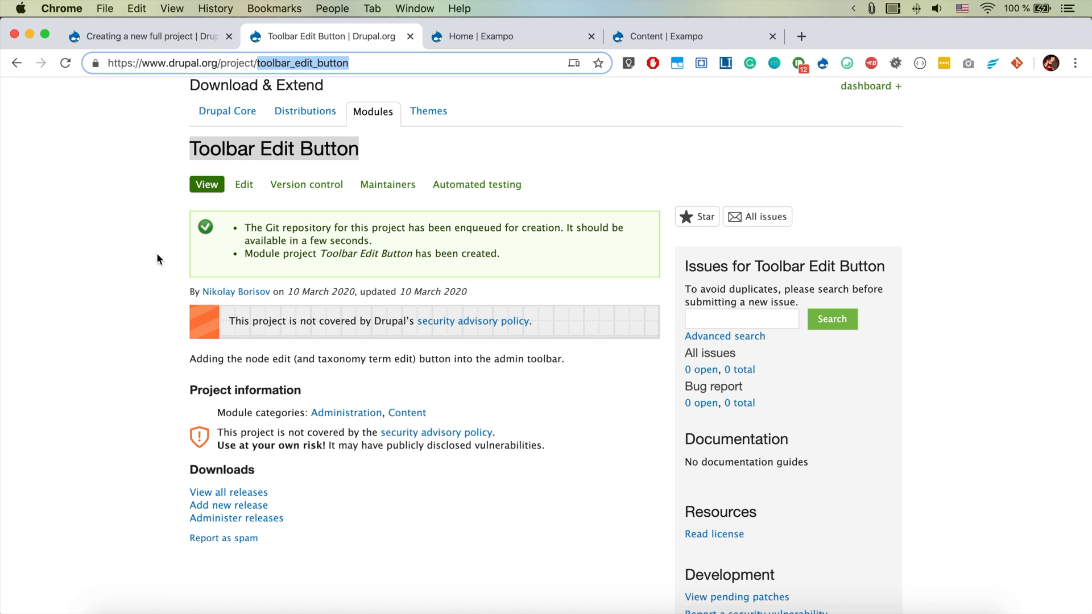
mouse_move(127, 283)
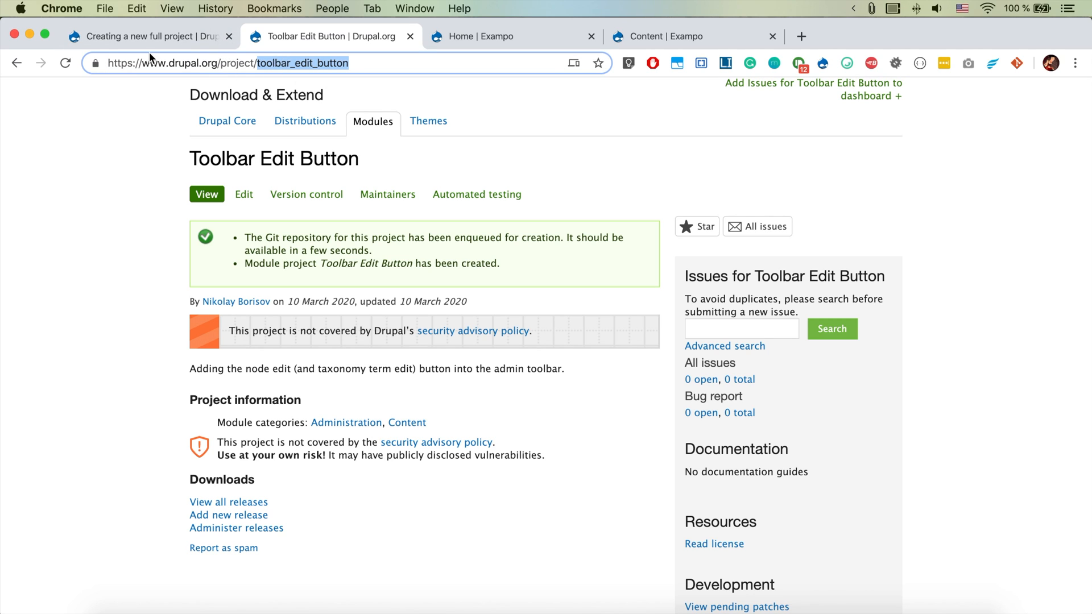
mouse_move(181, 273)
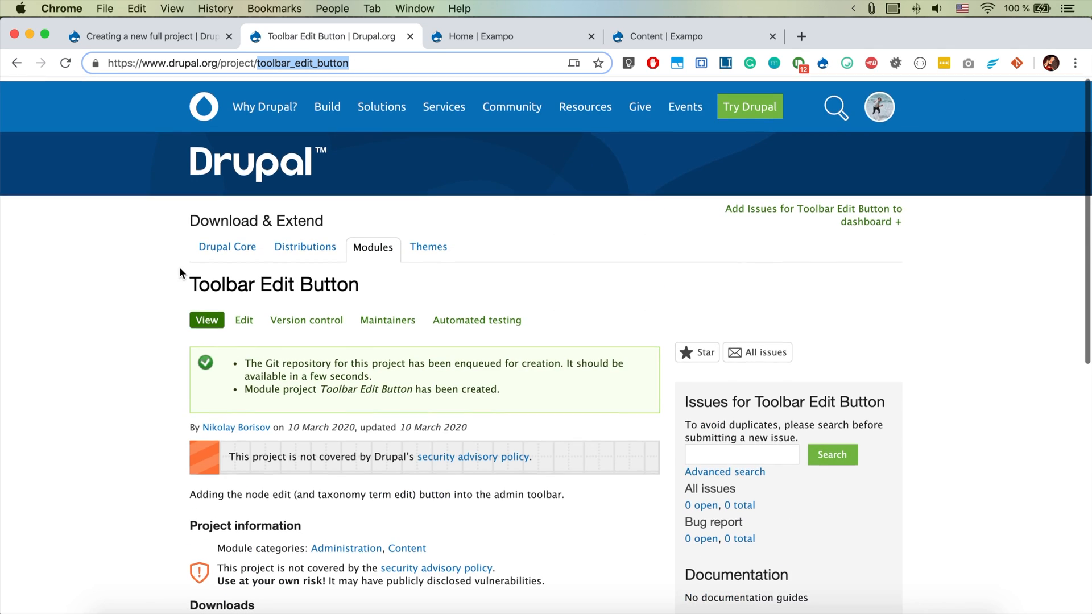
scroll(down, 3)
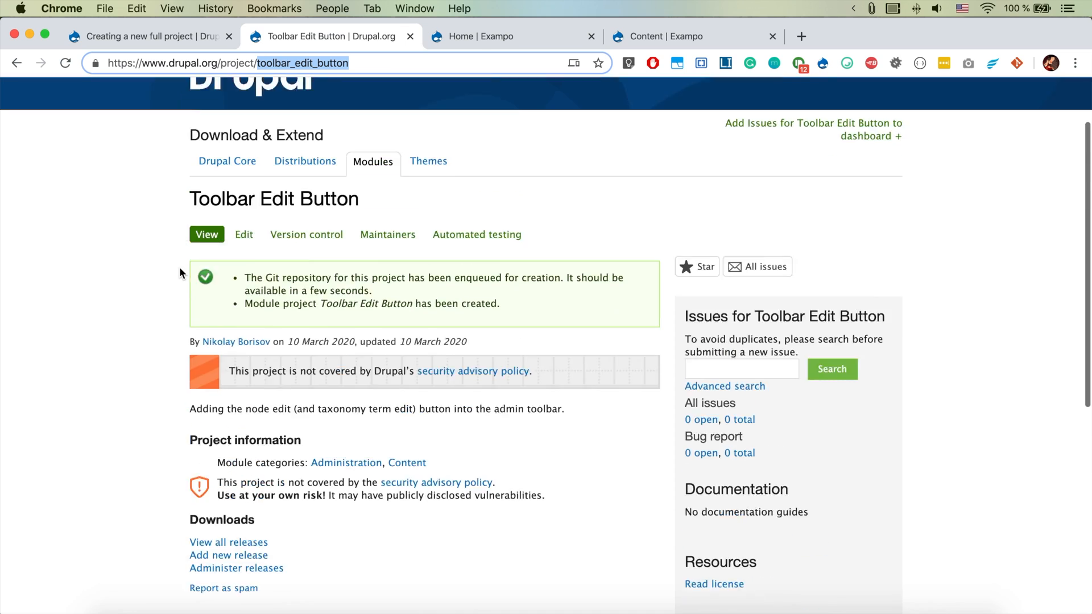
scroll(down, 3)
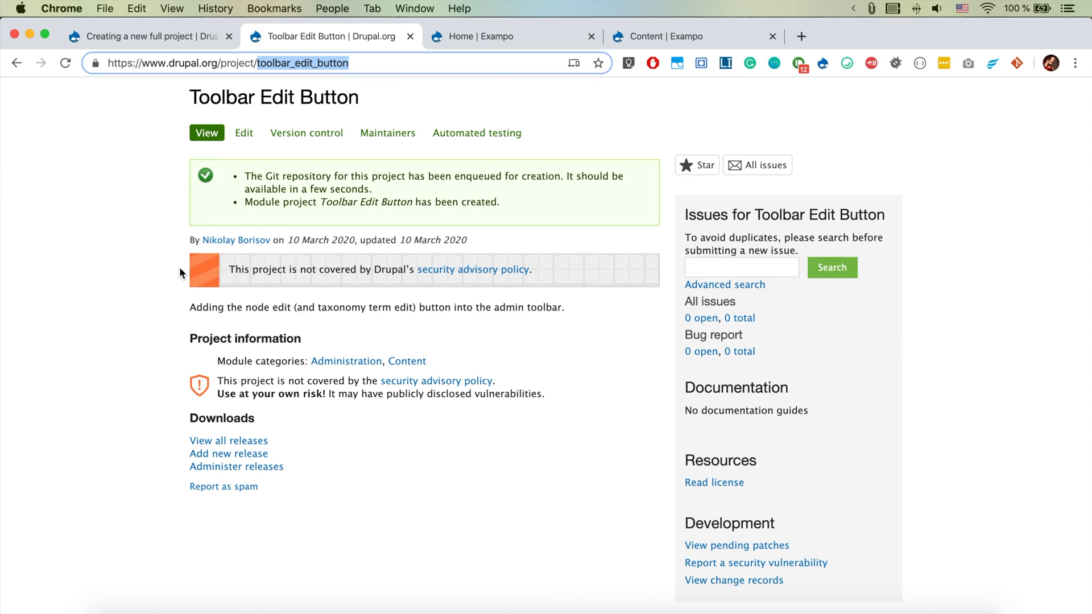
scroll(down, 3)
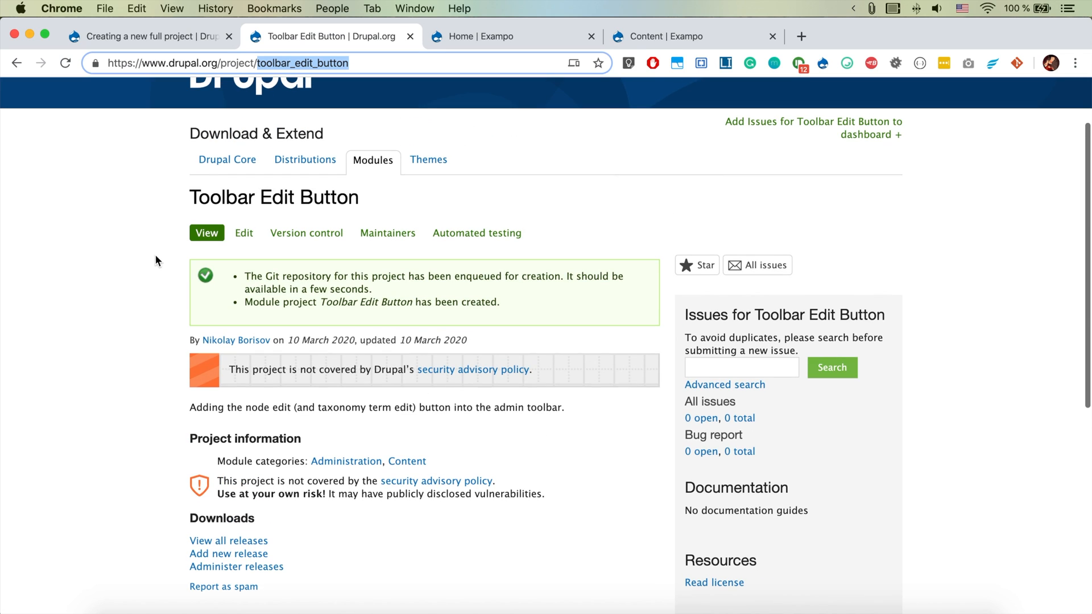
scroll(down, 3)
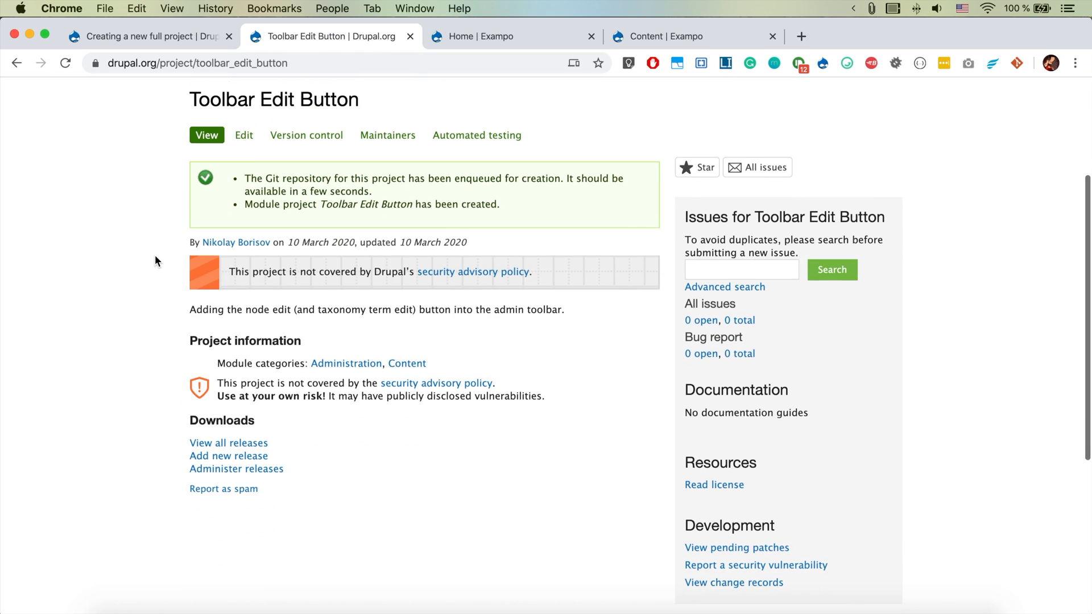